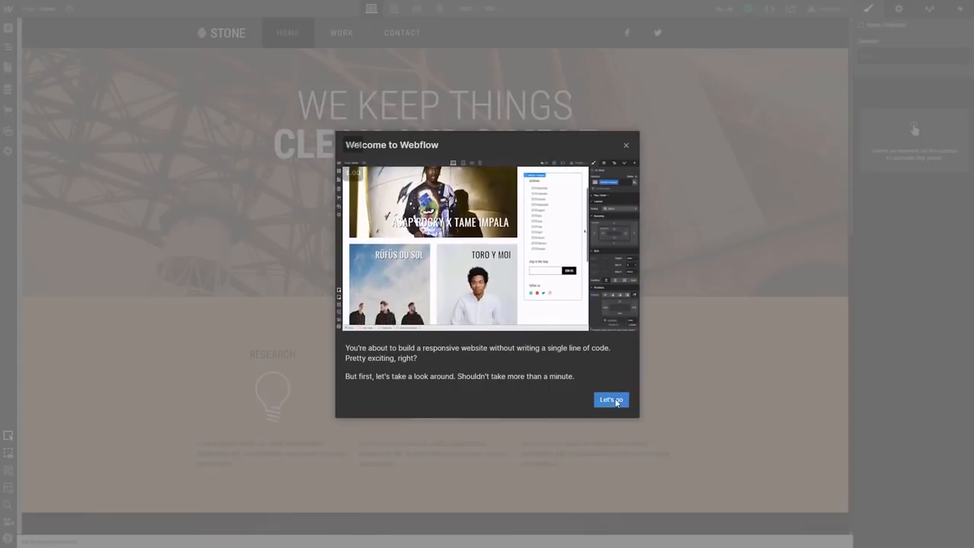
- Start the welcome walkthrough with Let's go and advance past the box model and adding-elements tips
left_click(610, 399)
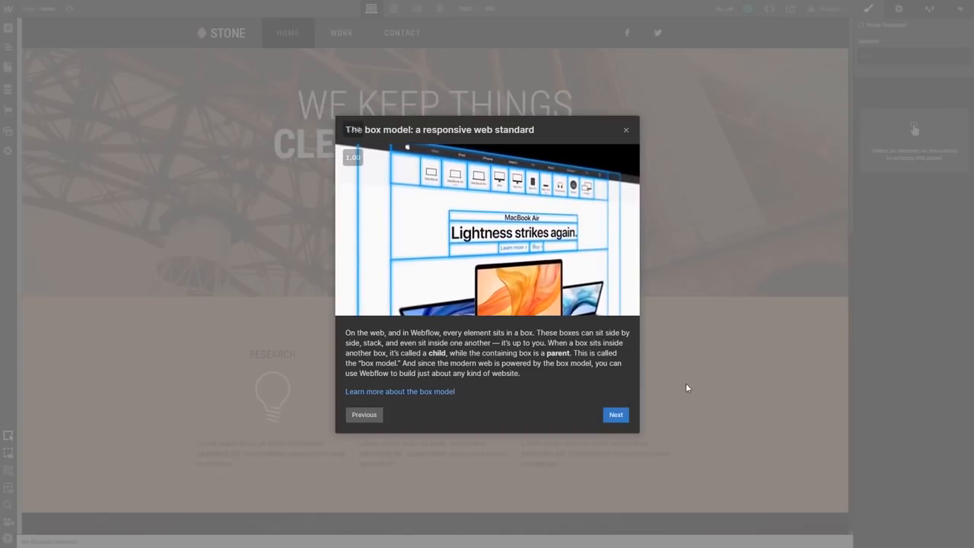
left_click(615, 413)
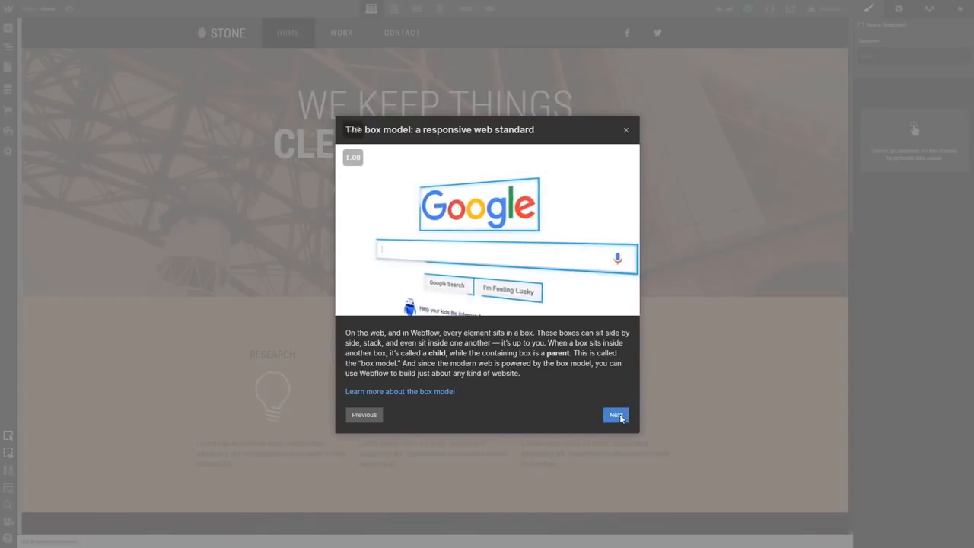
left_click(614, 413)
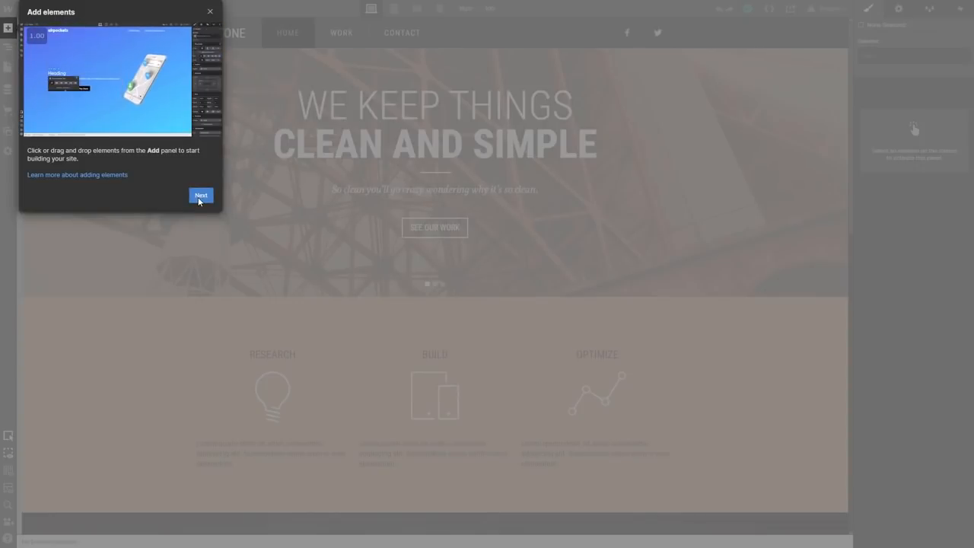
left_click(201, 195)
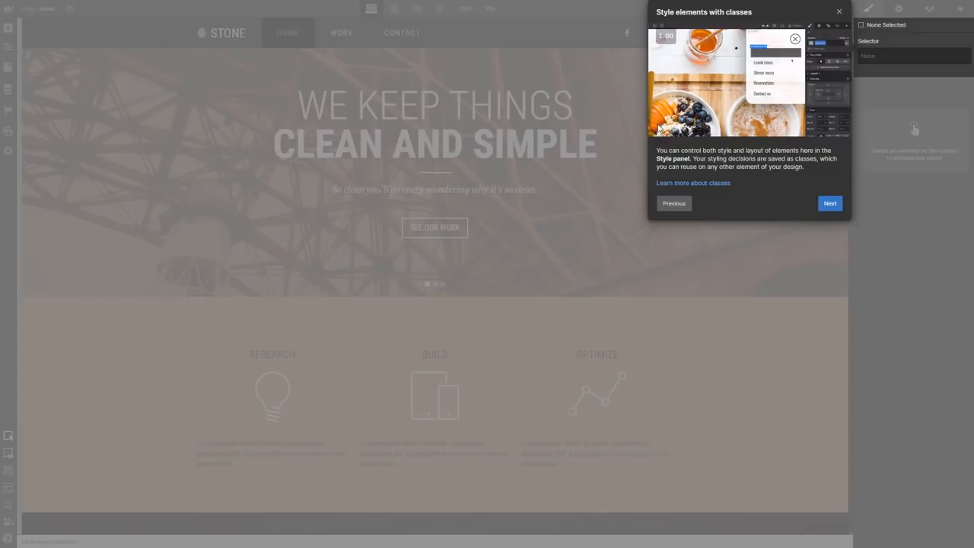
mouse_move(703, 185)
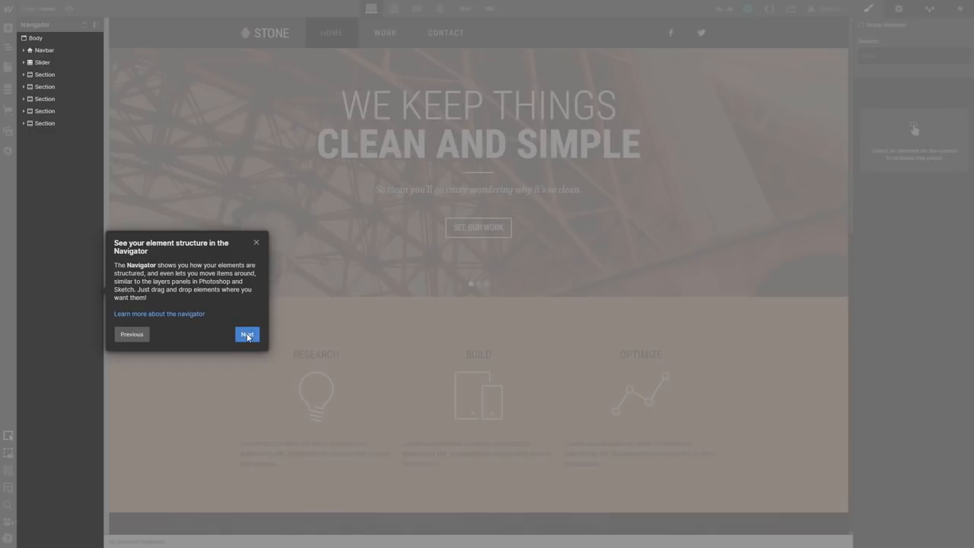
- Advance past the Navigator, site preview and responsive design tips and finish the walkthrough
left_click(246, 335)
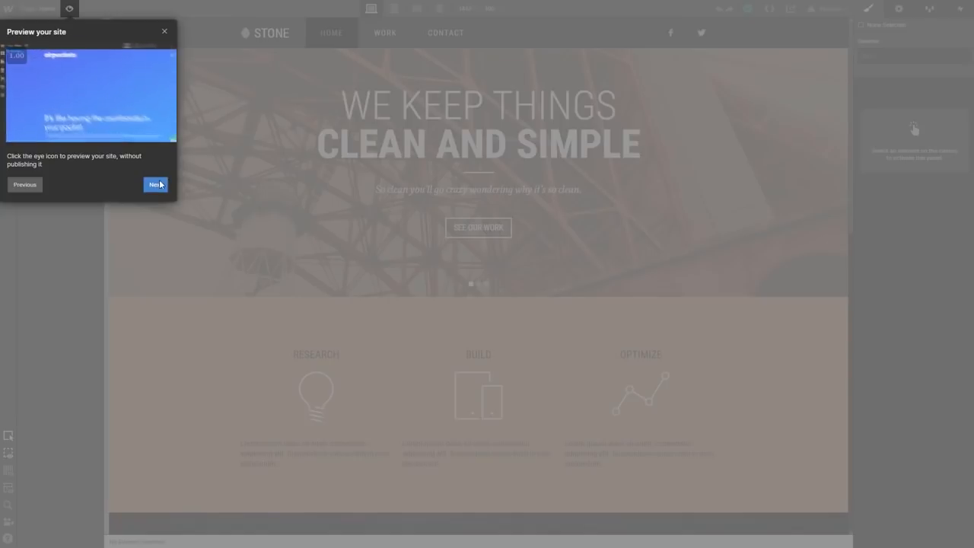
left_click(152, 184)
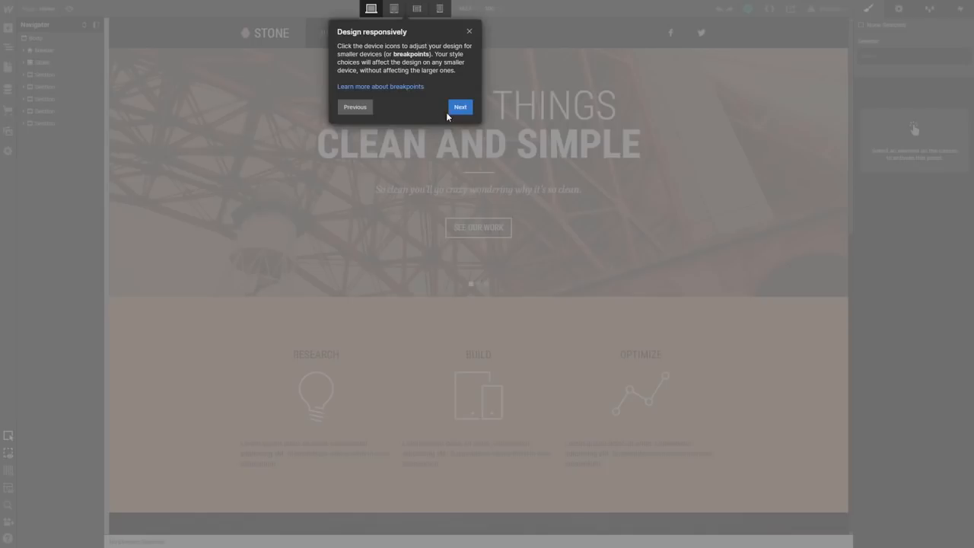
left_click(459, 106)
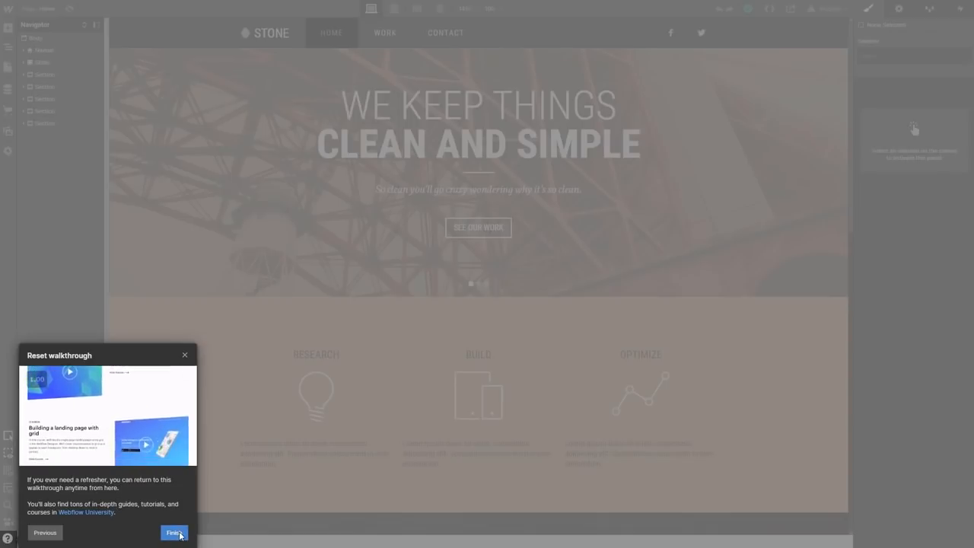
left_click(173, 533)
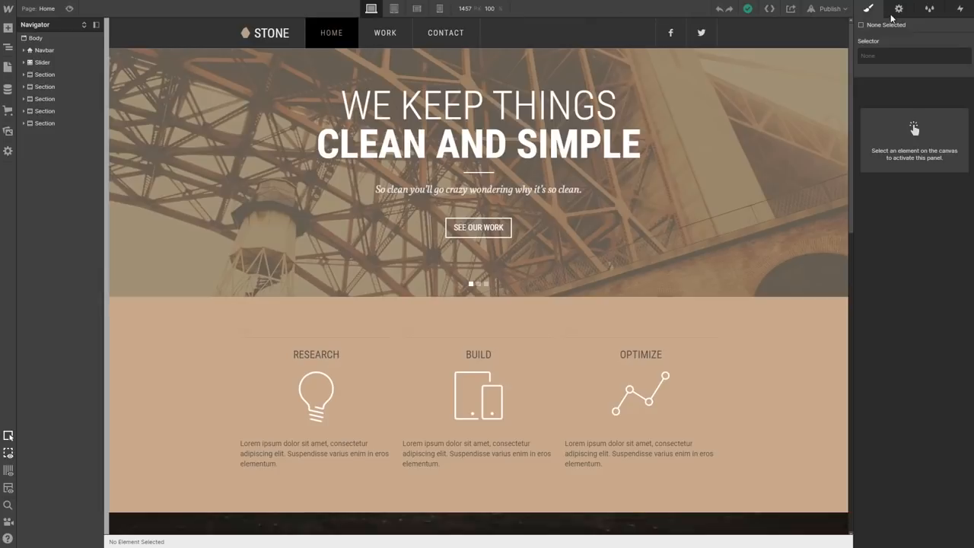
- View the Style Manager, Interactions panel, W menu links, page Navigator and Add elements library
left_click(904, 9)
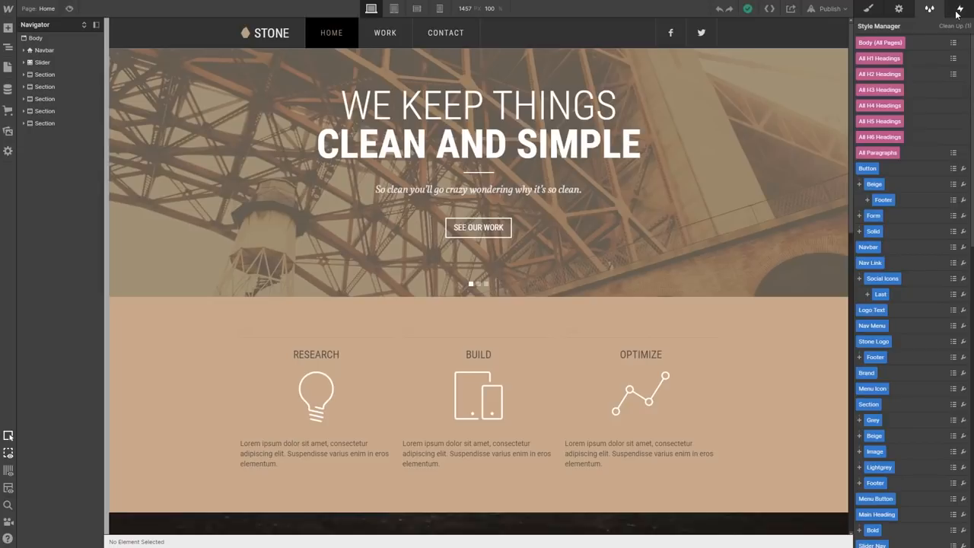
left_click(958, 9)
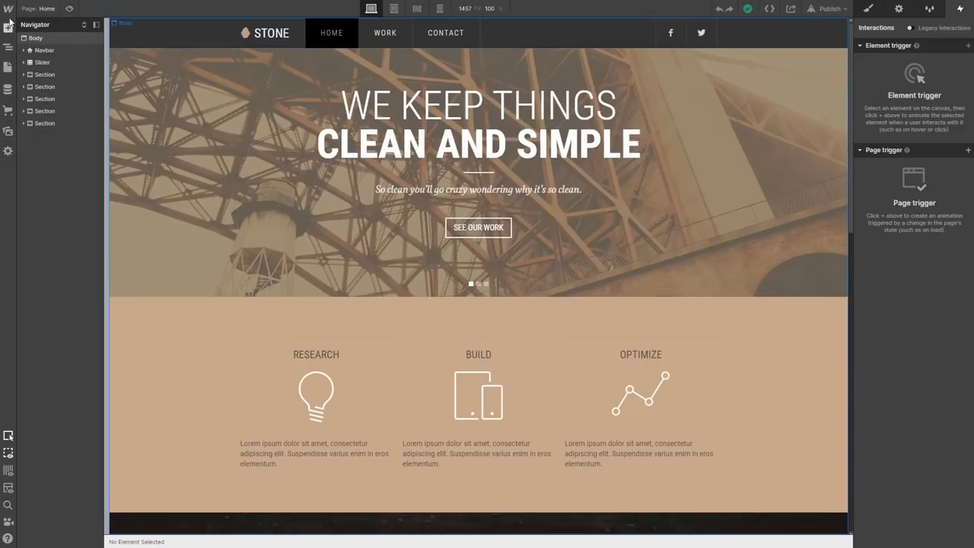
left_click(9, 9)
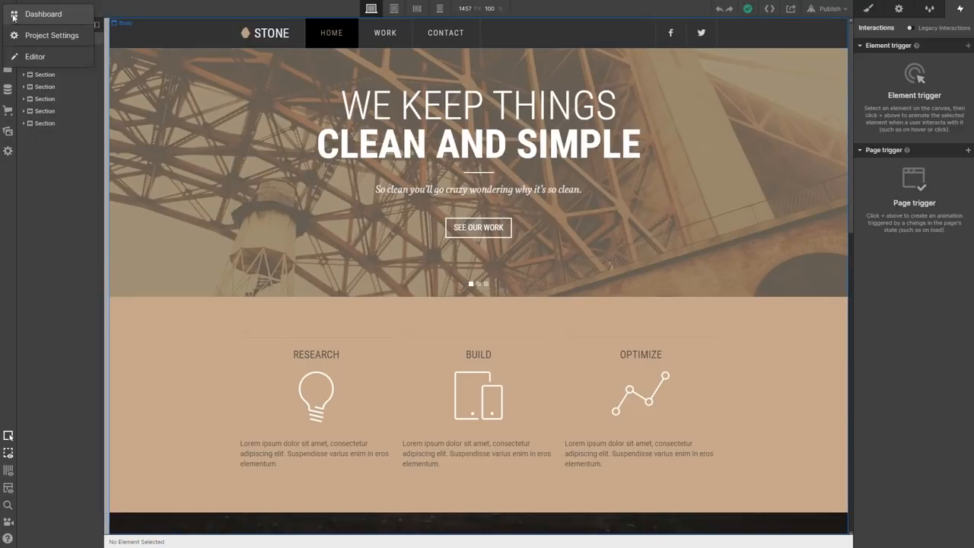
left_click(9, 28)
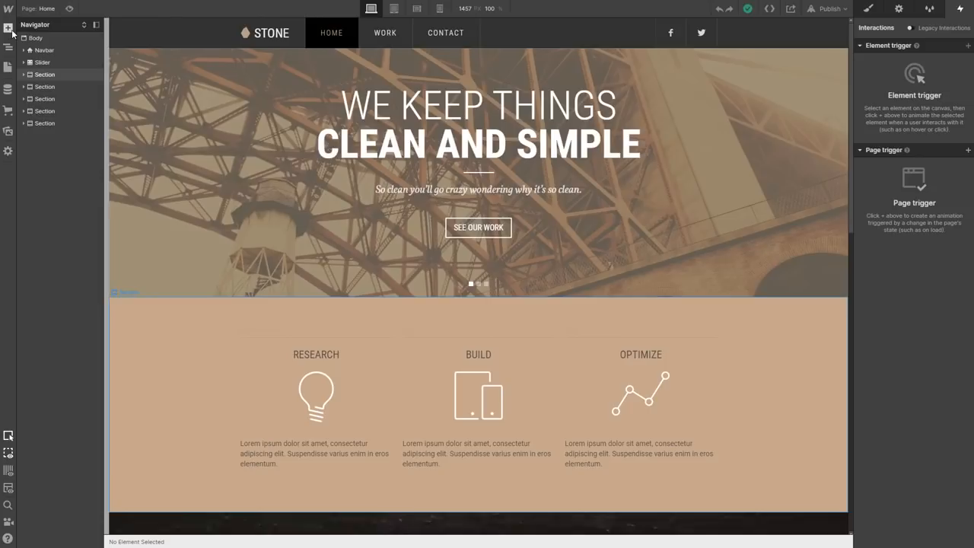
left_click(9, 29)
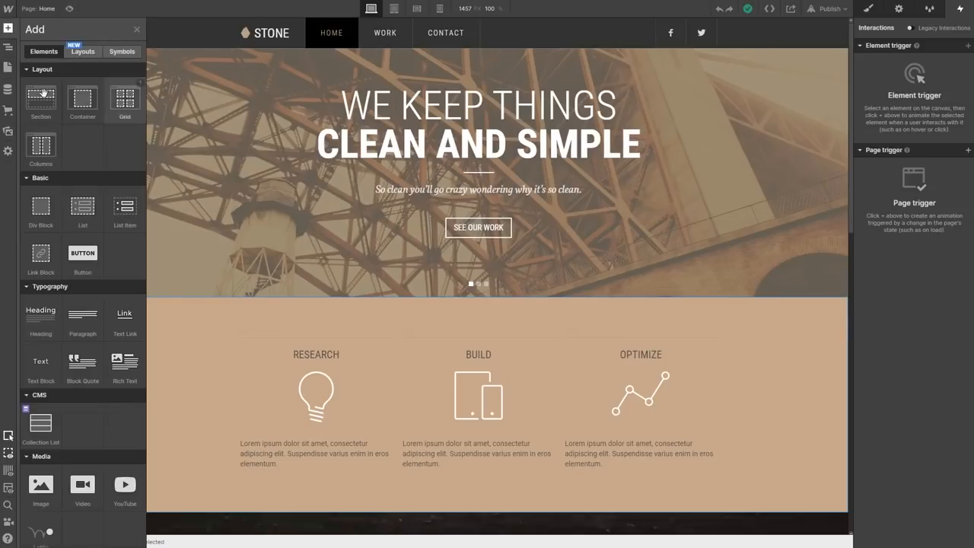
- Browse Pages, decline the Ecommerce store setup, view Assets and Settings, and return to the Add library
left_click(9, 48)
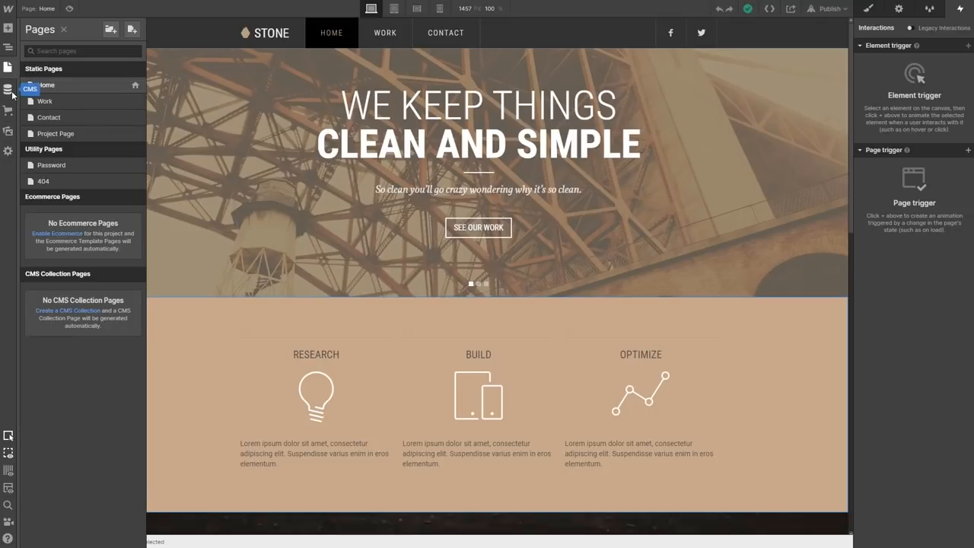
left_click(9, 90)
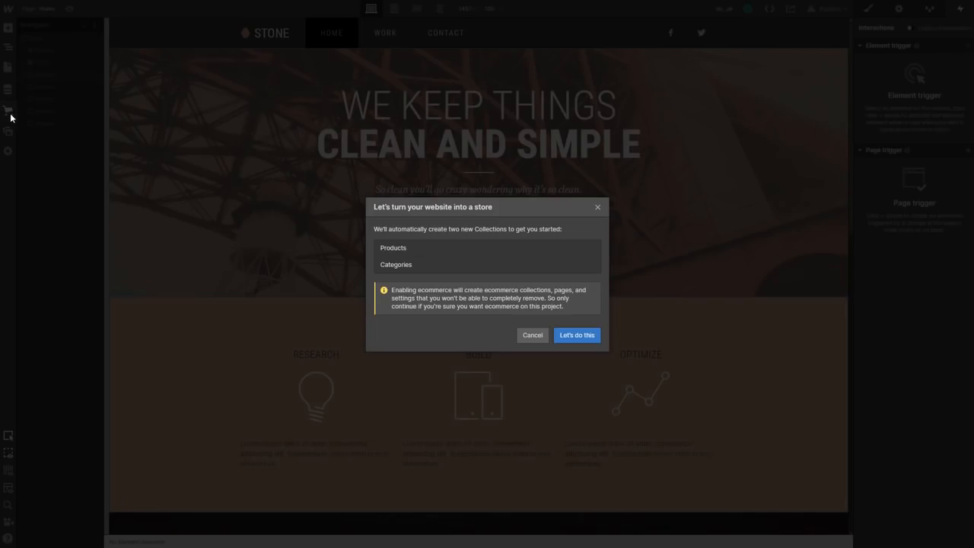
mouse_move(533, 335)
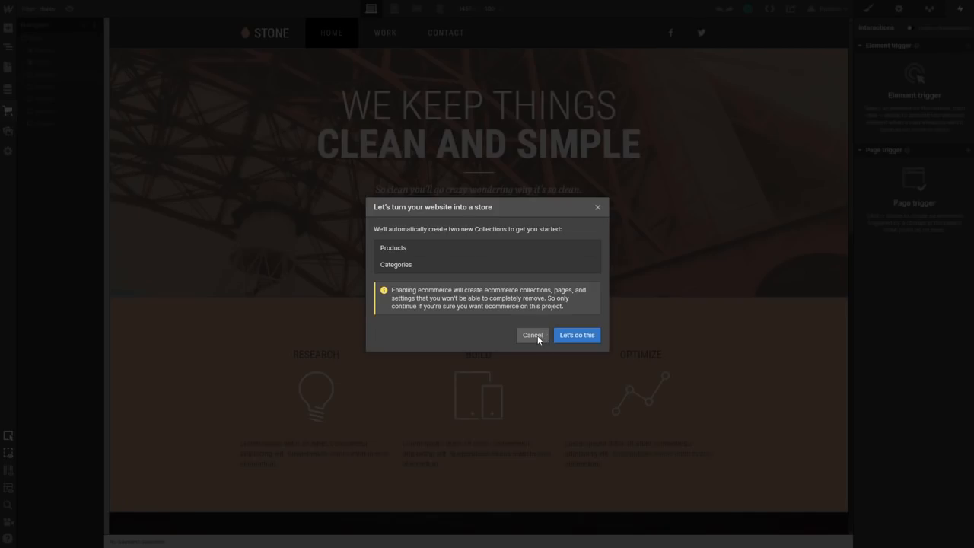
left_click(532, 335)
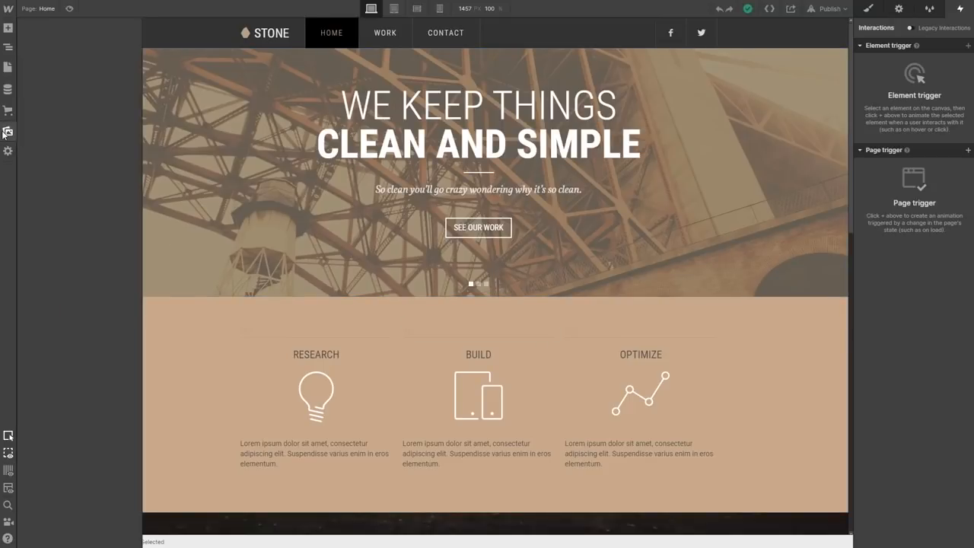
left_click(8, 132)
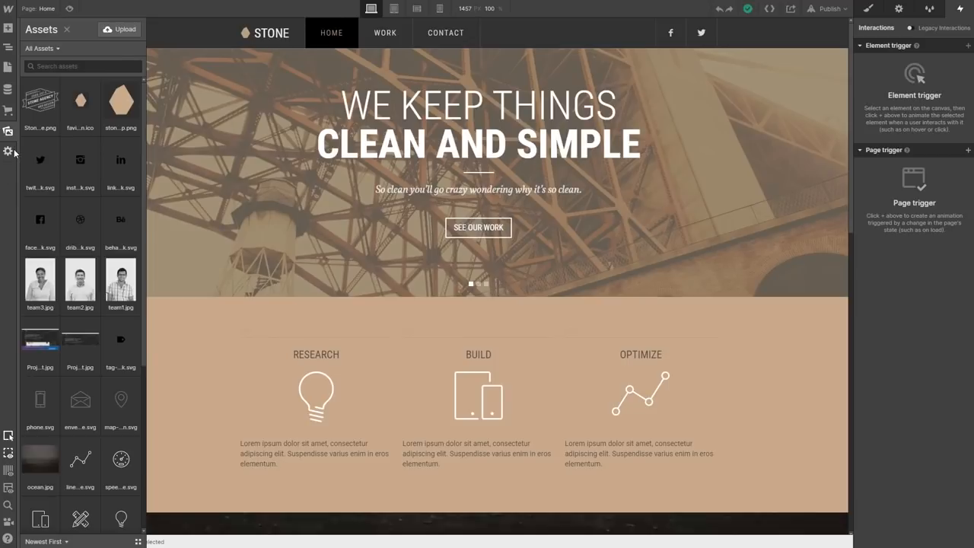
left_click(9, 150)
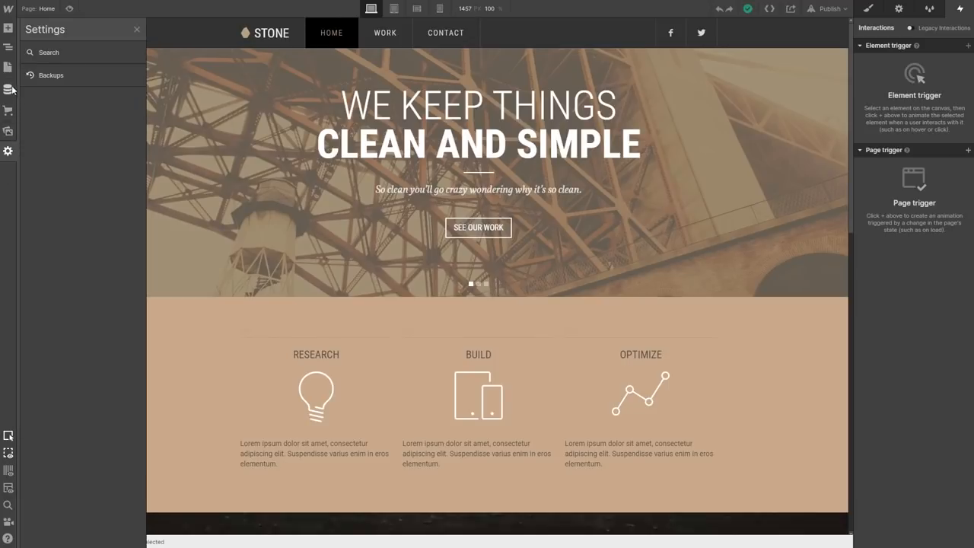
left_click(8, 48)
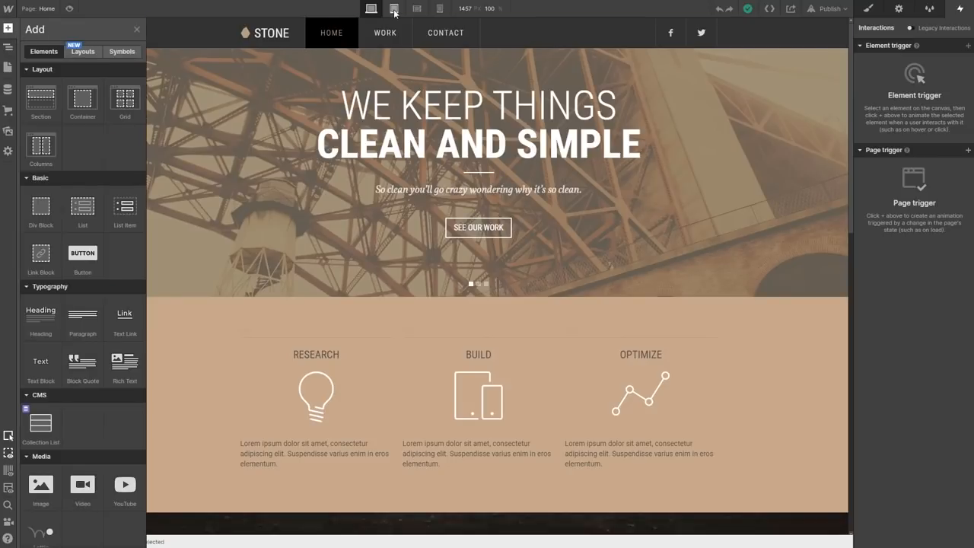
- Preview the Stone homepage at tablet, landscape phone and portrait phone widths
left_click(390, 9)
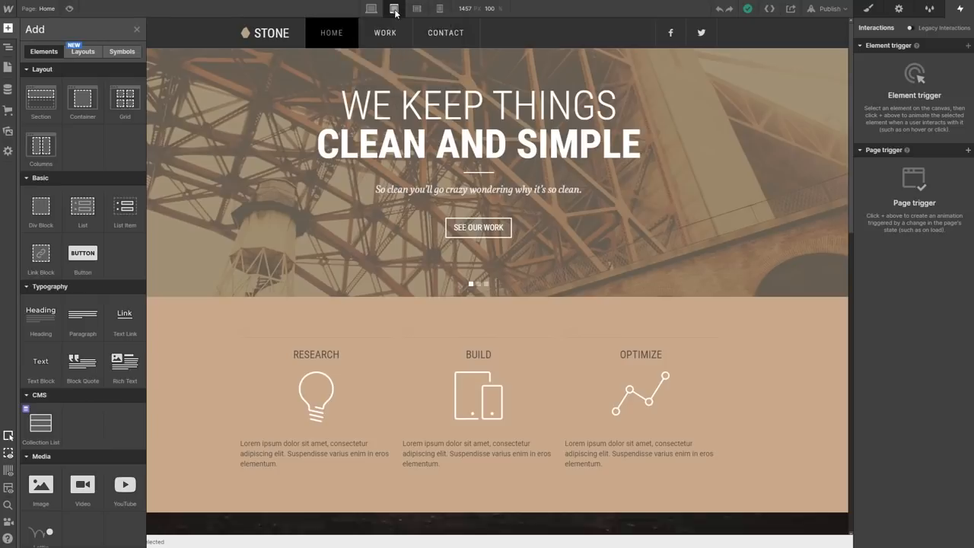
left_click(393, 9)
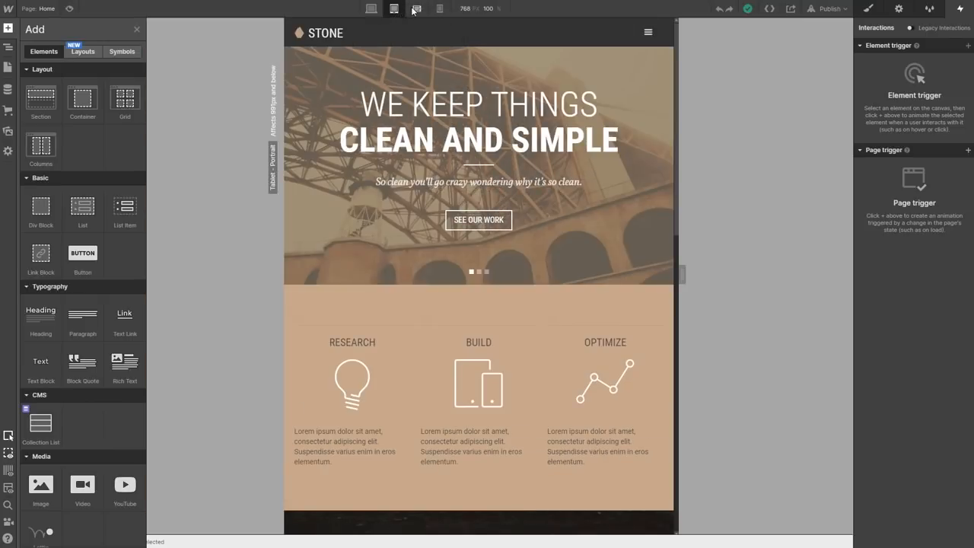
left_click(417, 10)
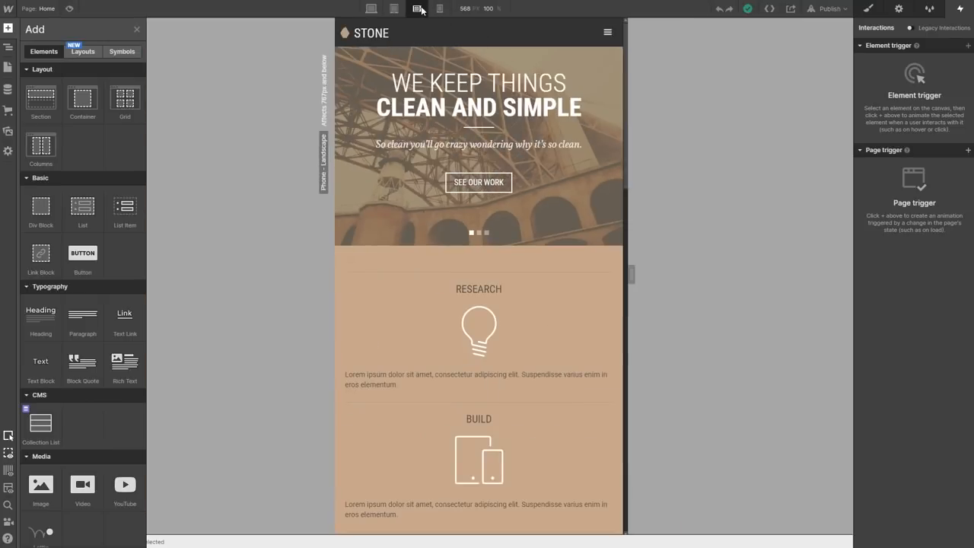
mouse_move(443, 10)
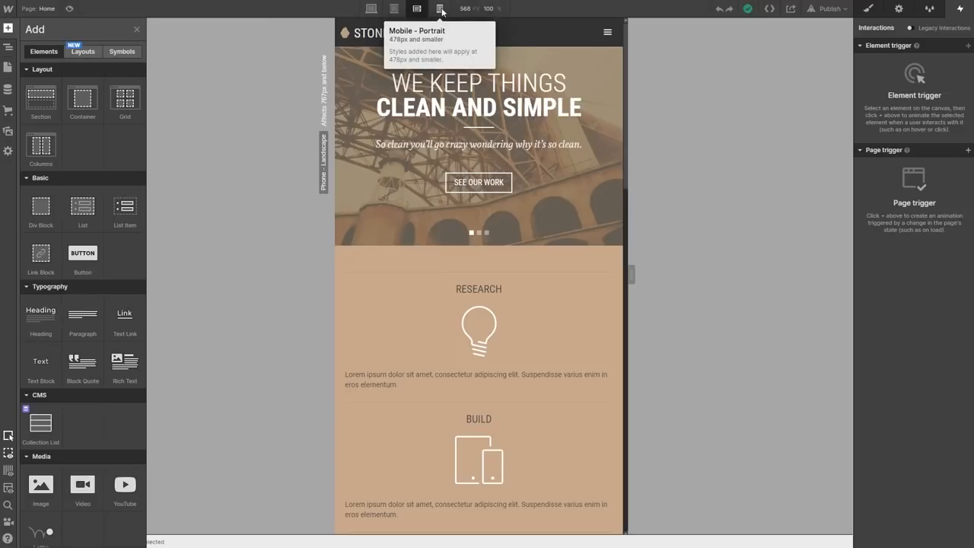
left_click(440, 9)
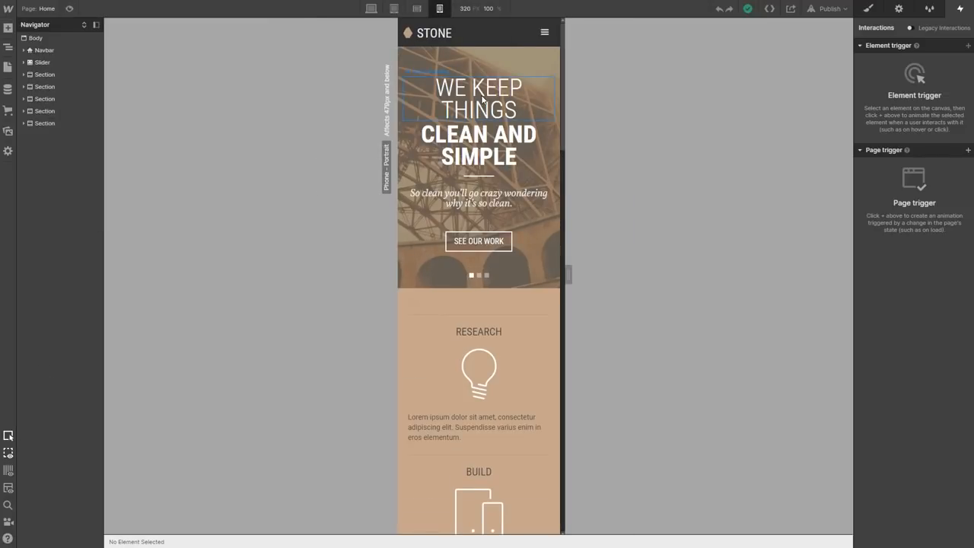
- Select the WE KEEP THINGS main heading and return the canvas to the desktop breakpoint
left_click(477, 99)
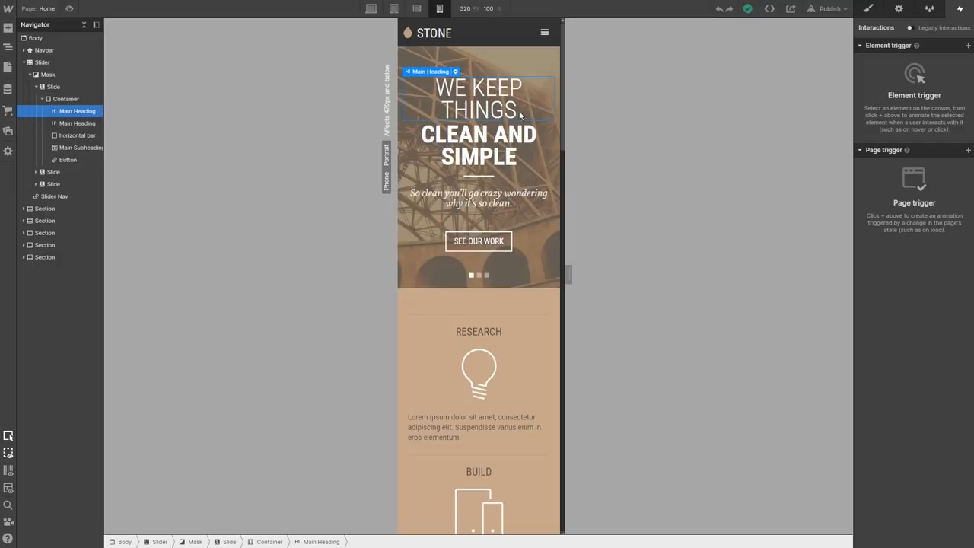
left_click(76, 122)
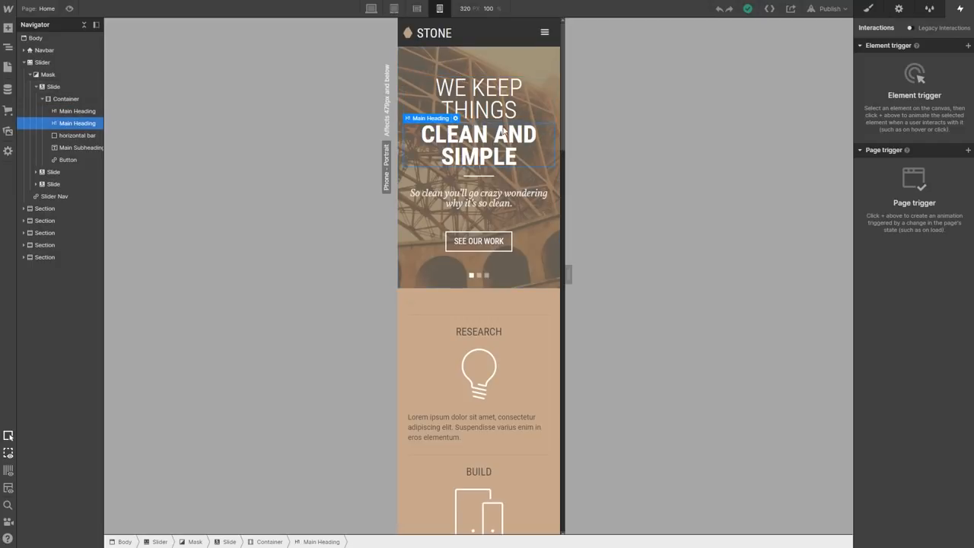
left_click(368, 10)
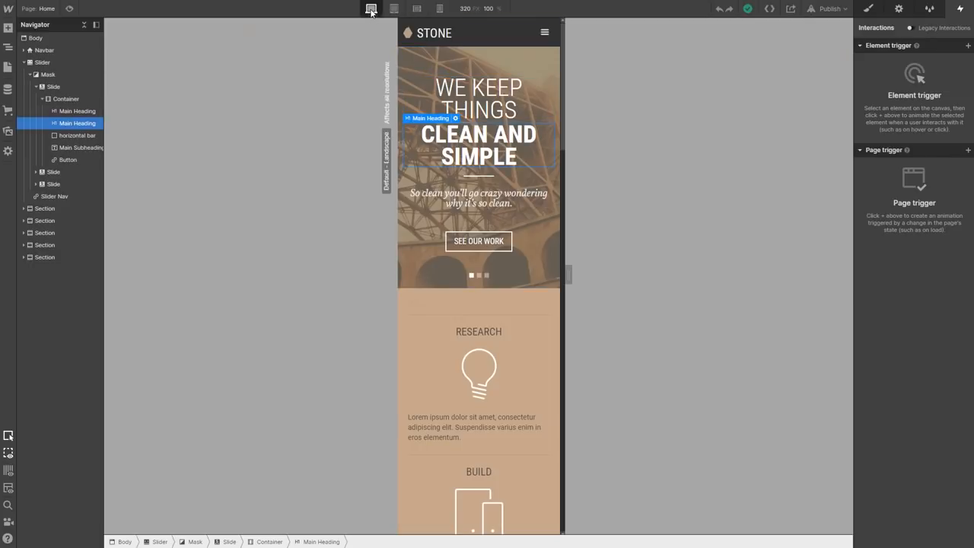
left_click(368, 9)
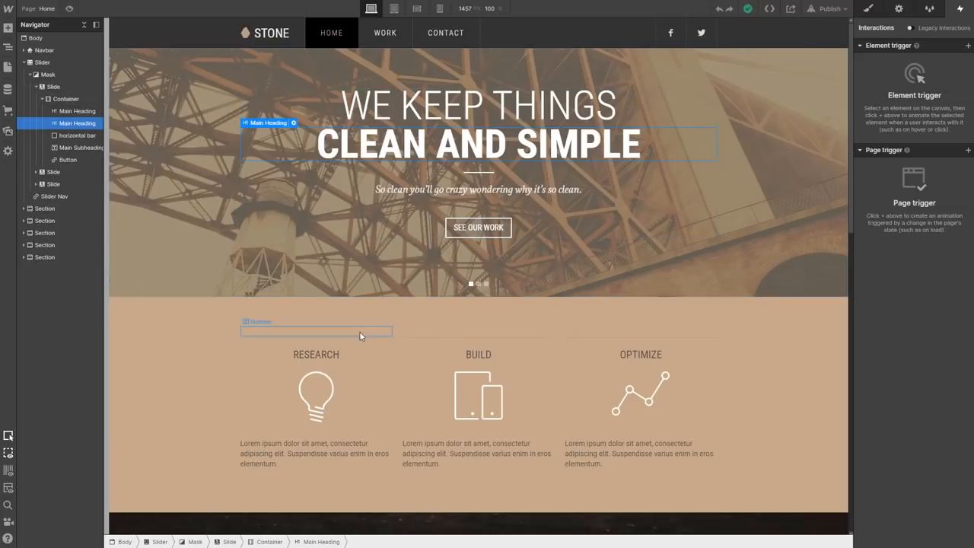
left_click(317, 353)
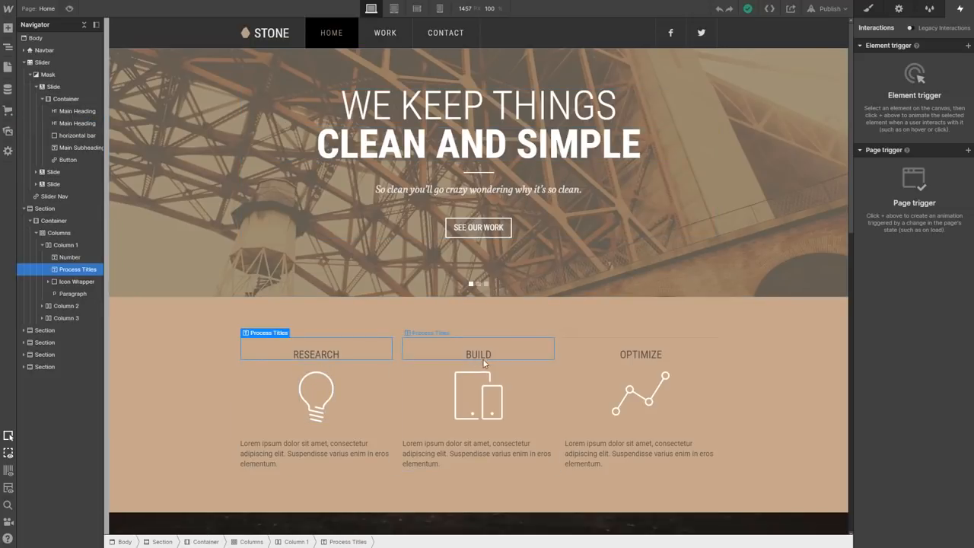
left_click(639, 353)
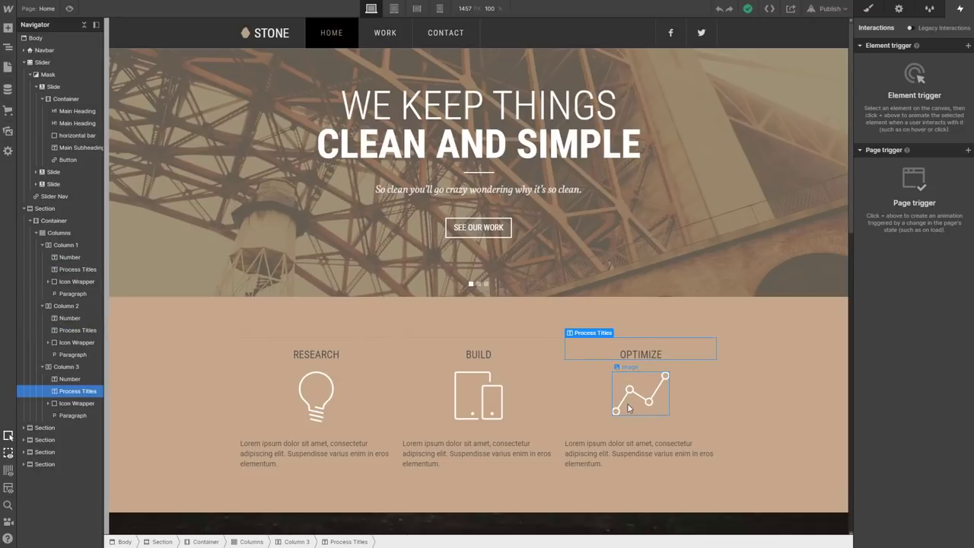
left_click(477, 396)
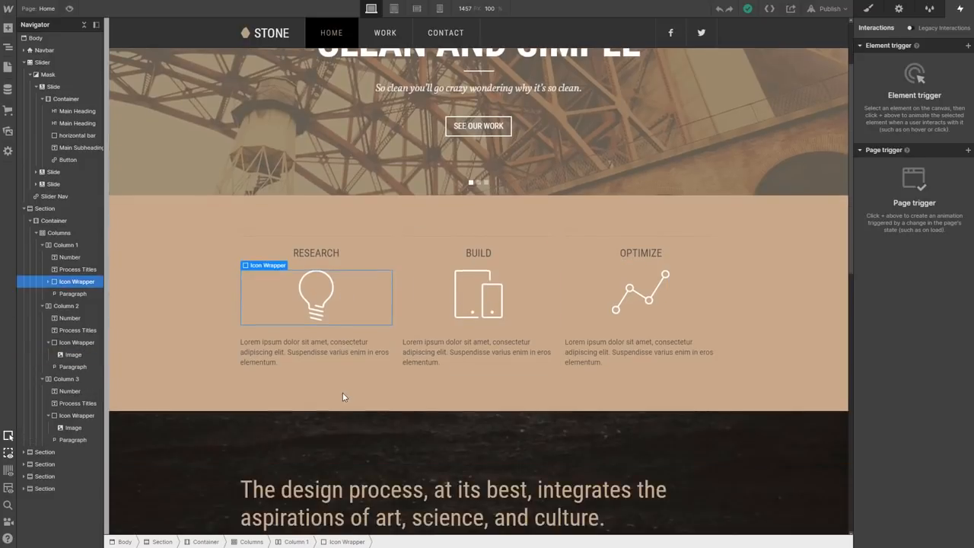
scroll("down", 3)
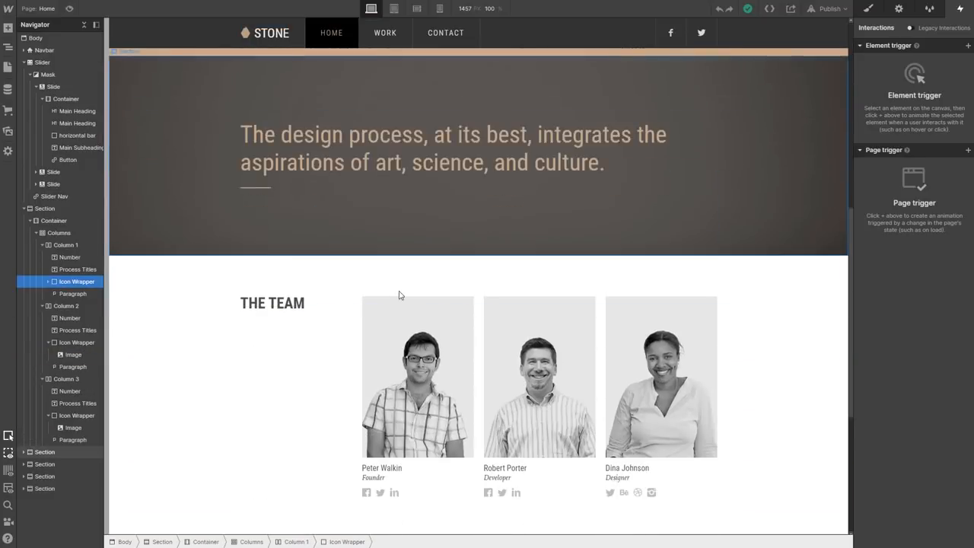
scroll("down", 3)
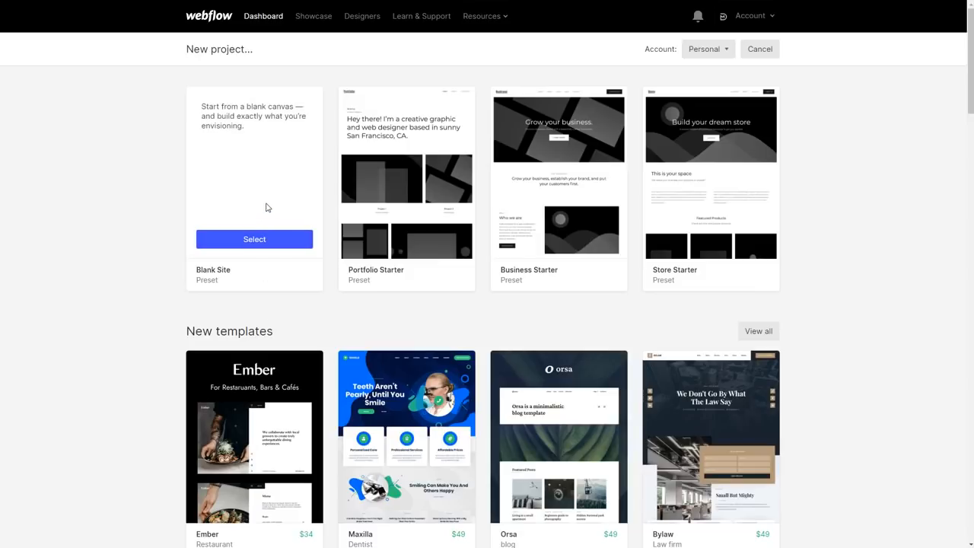
mouse_move(558, 190)
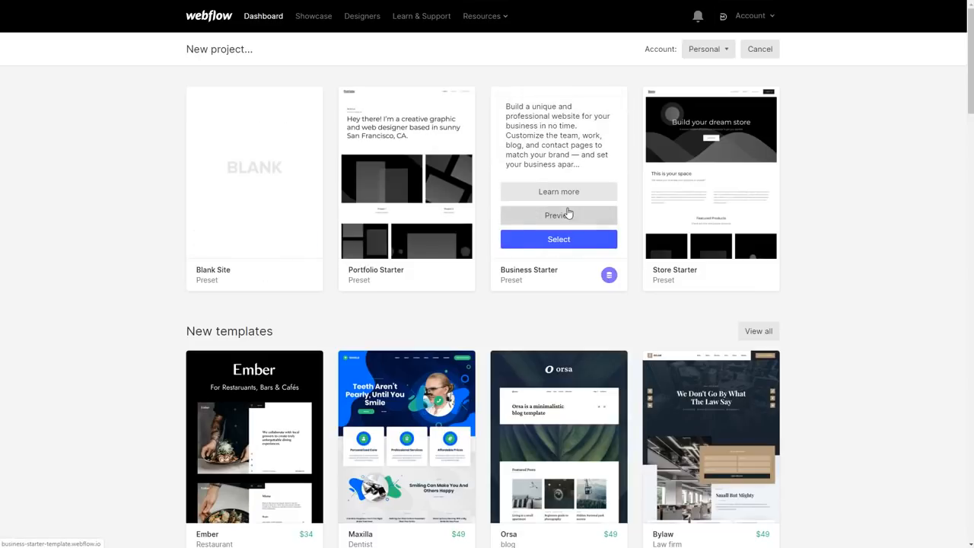
- Scroll the page and move on to the new-project template gallery
scroll("down", 3)
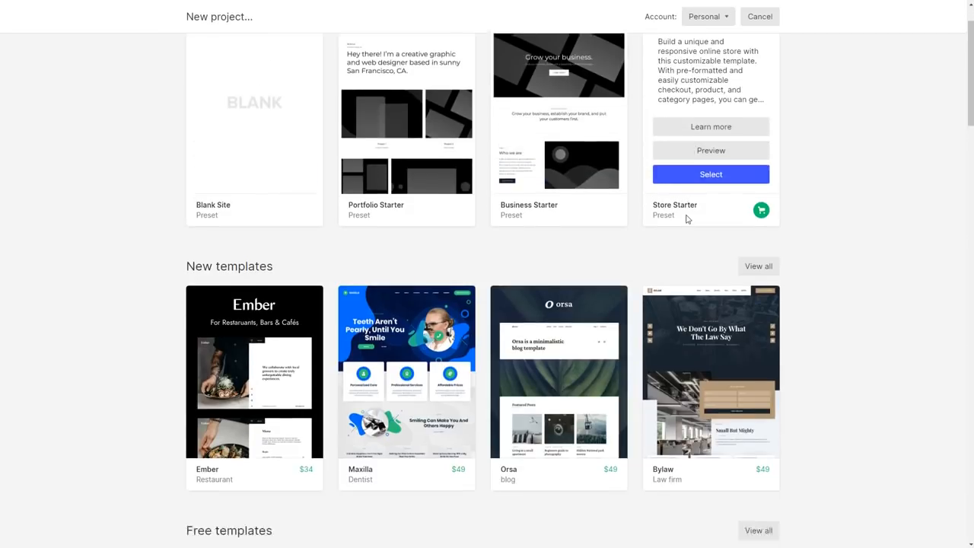
scroll("down", 3)
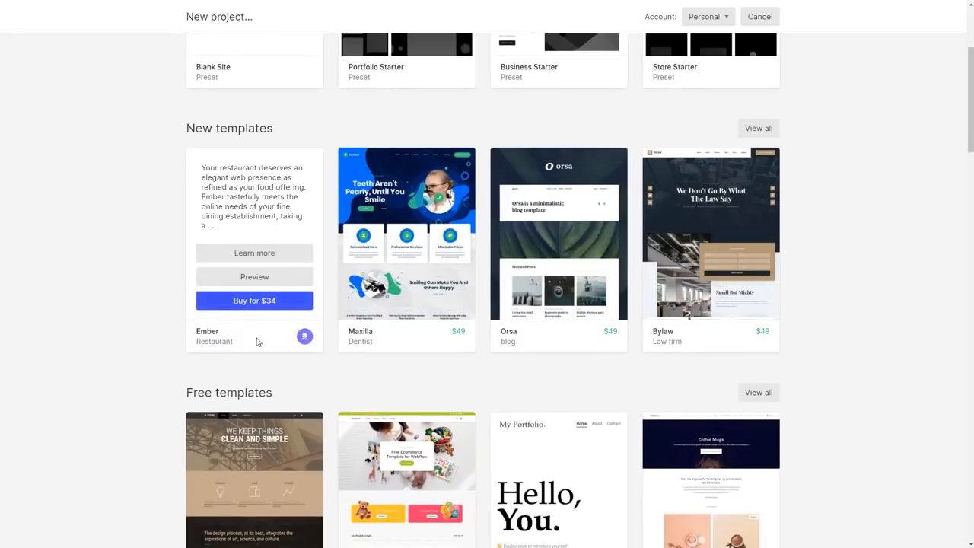
mouse_move(303, 336)
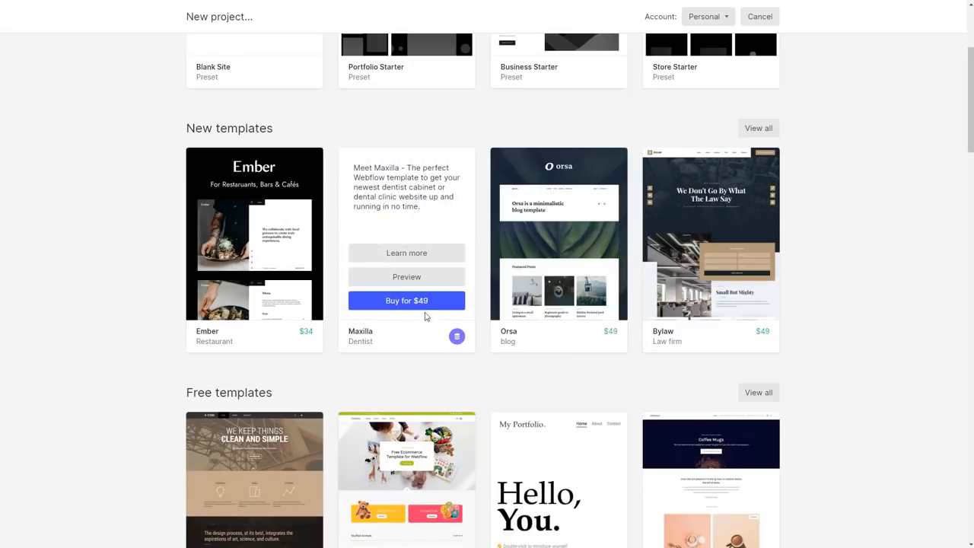
scroll("down", 3)
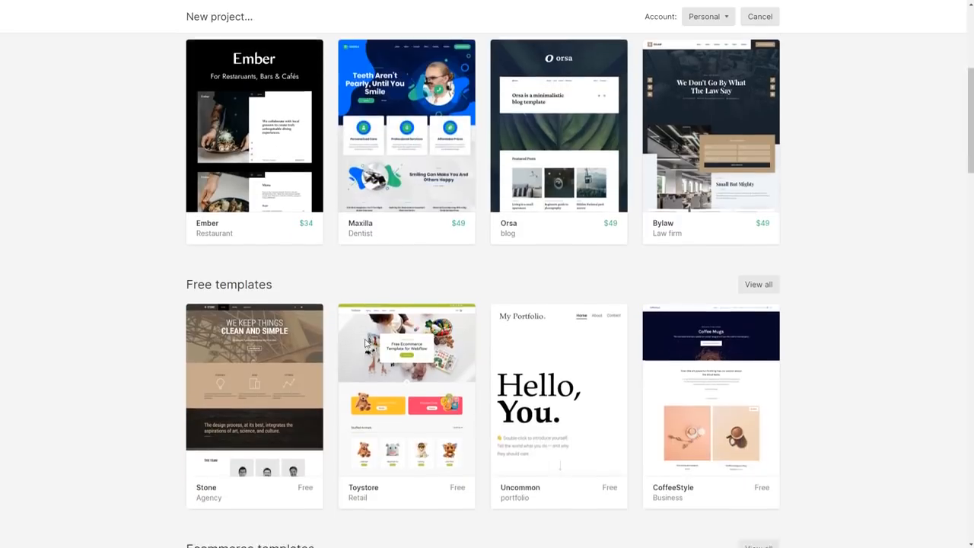
scroll("down", 3)
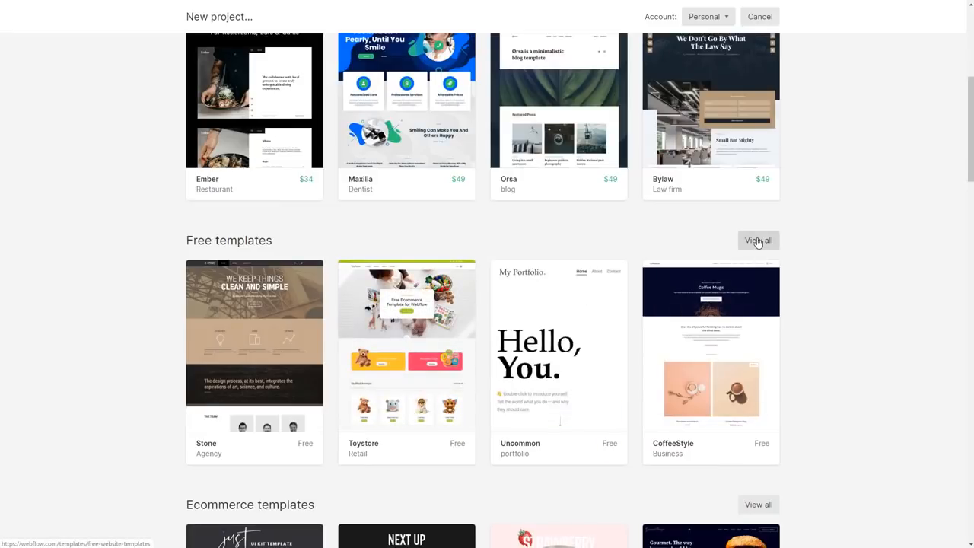
left_click(707, 15)
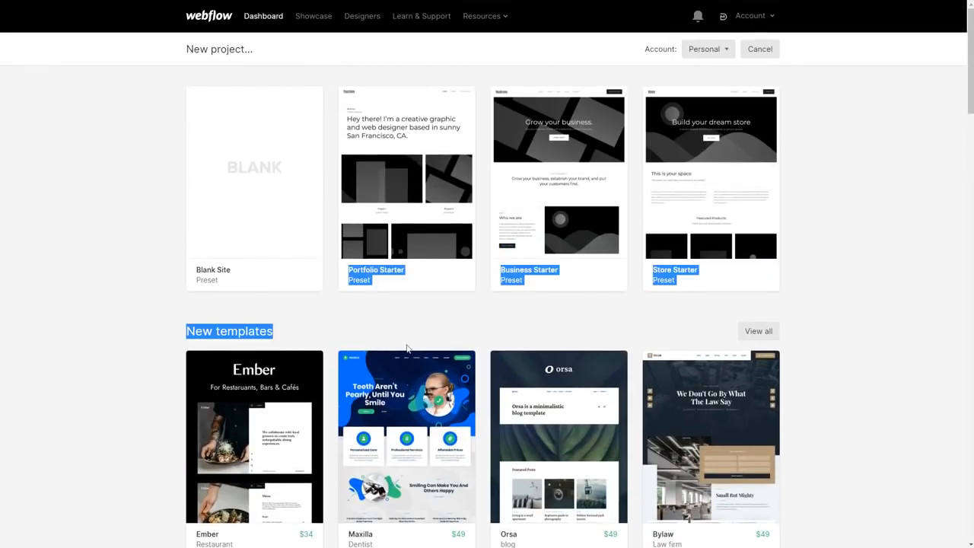
- Scroll through the preset, new, free, ecommerce, agency and UI kit template rows
scroll("down", 3)
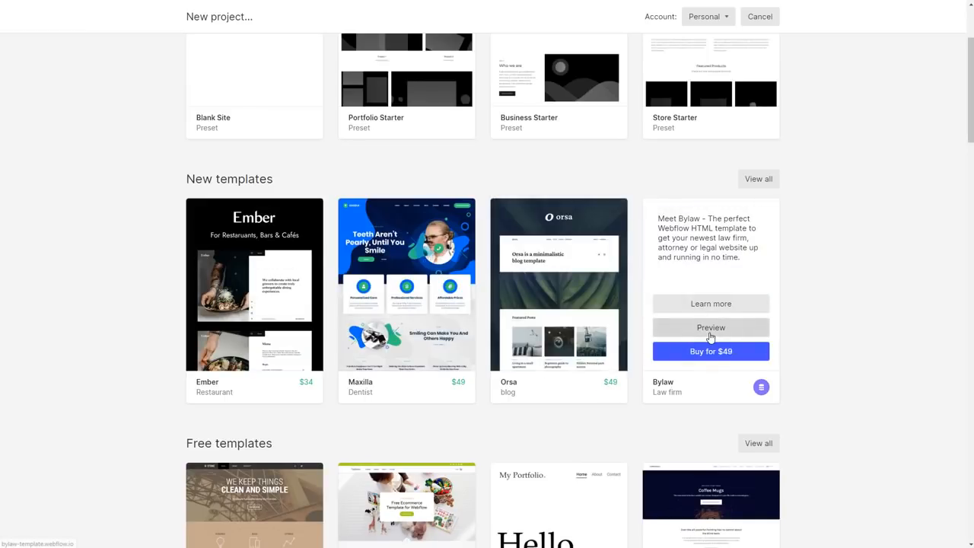
scroll("down", 3)
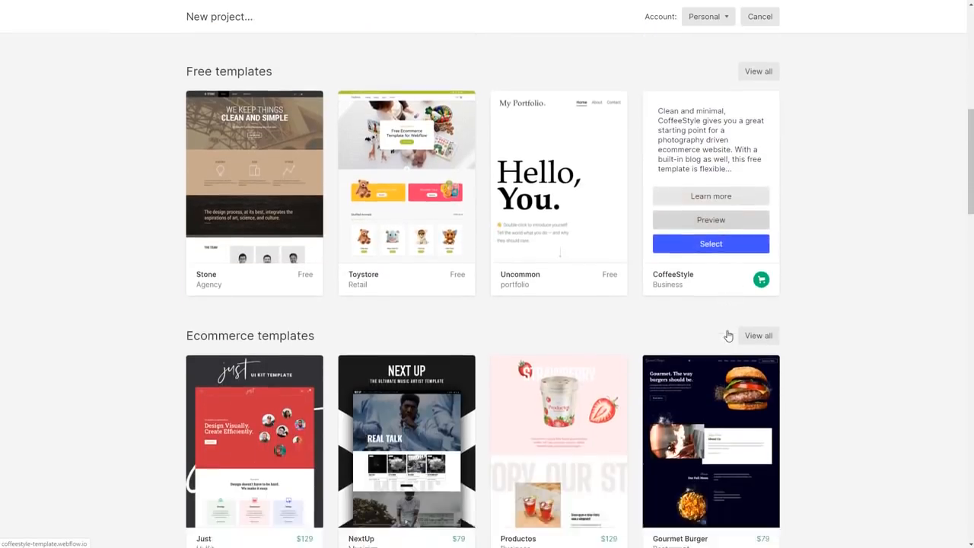
scroll("down", 3)
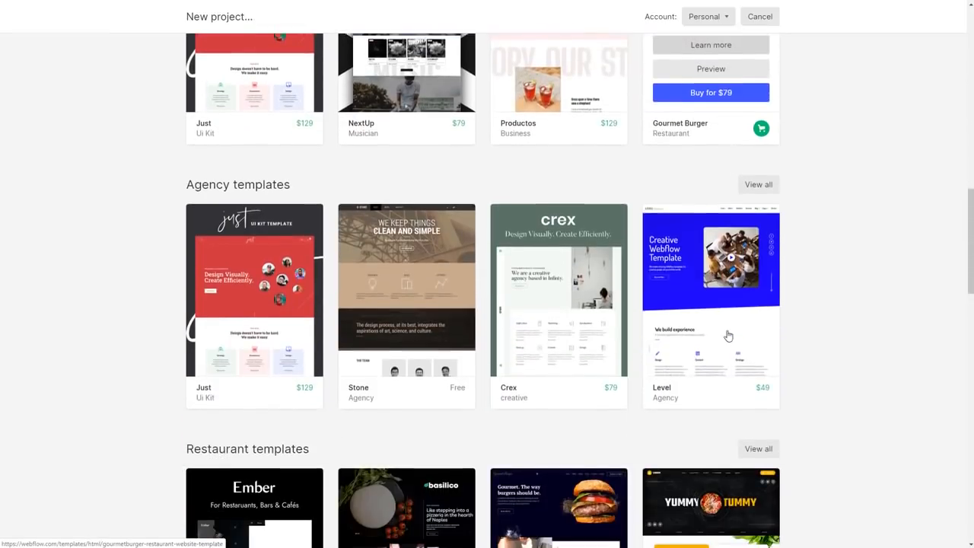
scroll("down", 3)
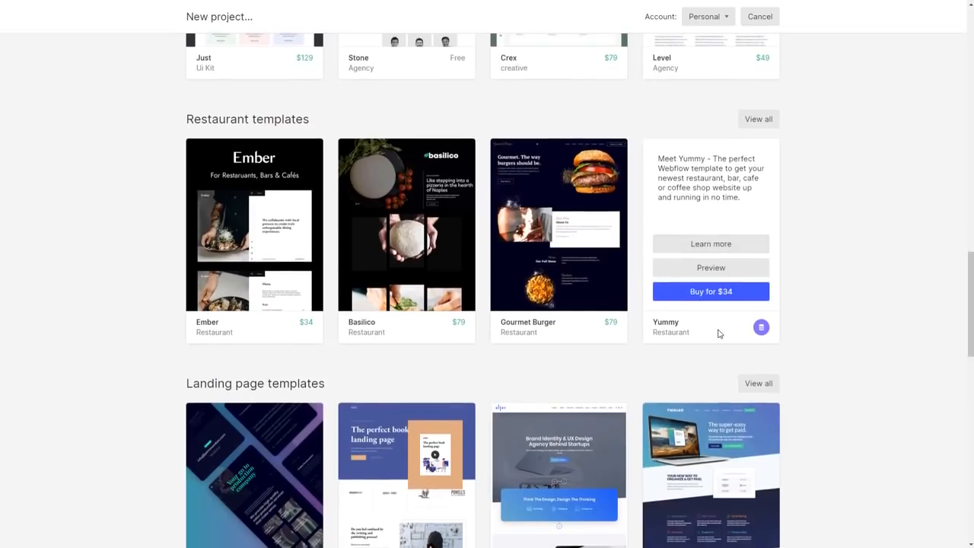
scroll("down", 3)
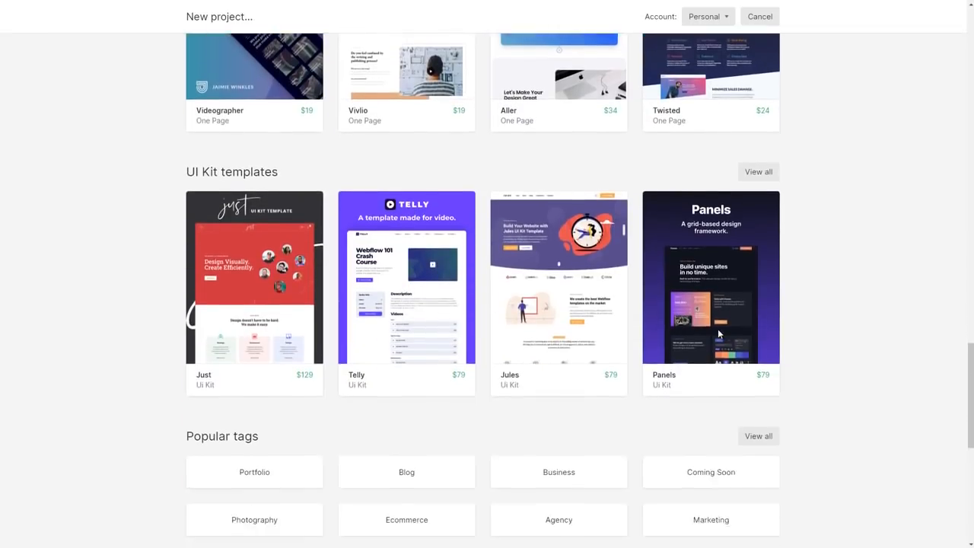
scroll("down", 3)
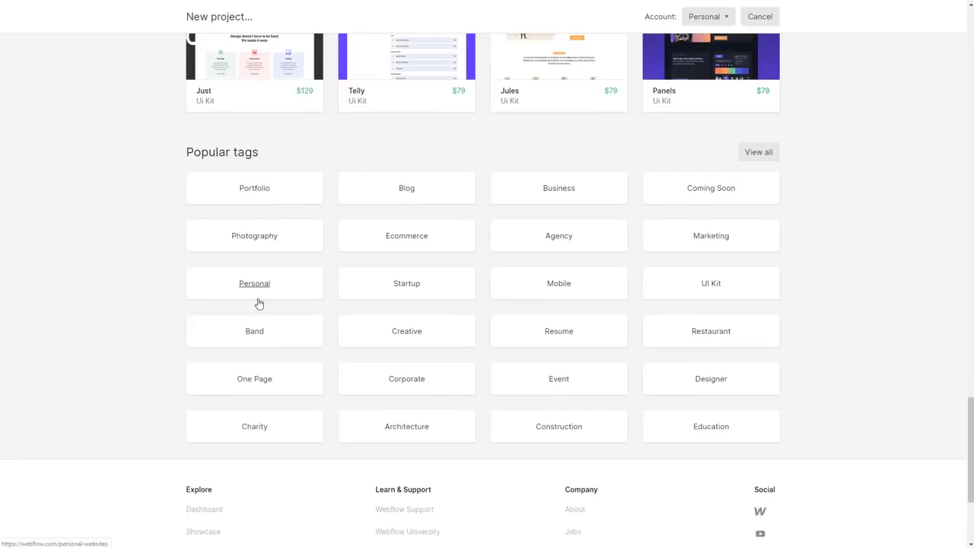
mouse_move(686, 198)
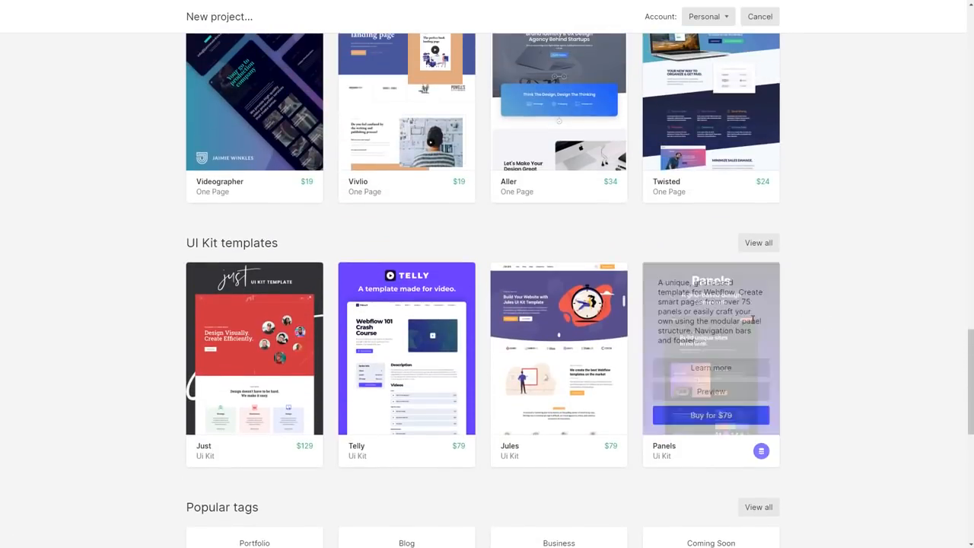
- Scroll back to the free templates and open the Stone template's details page
scroll("up", 3)
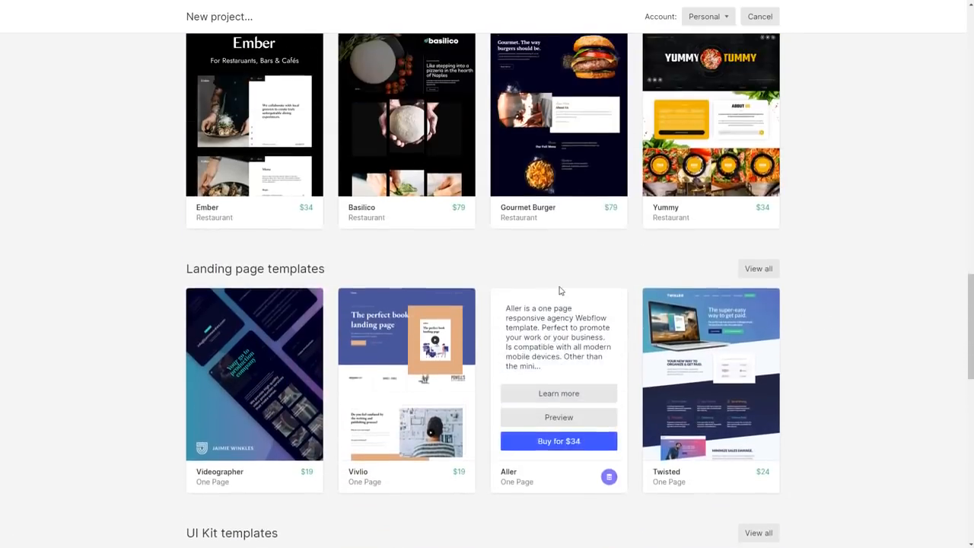
scroll("down", 3)
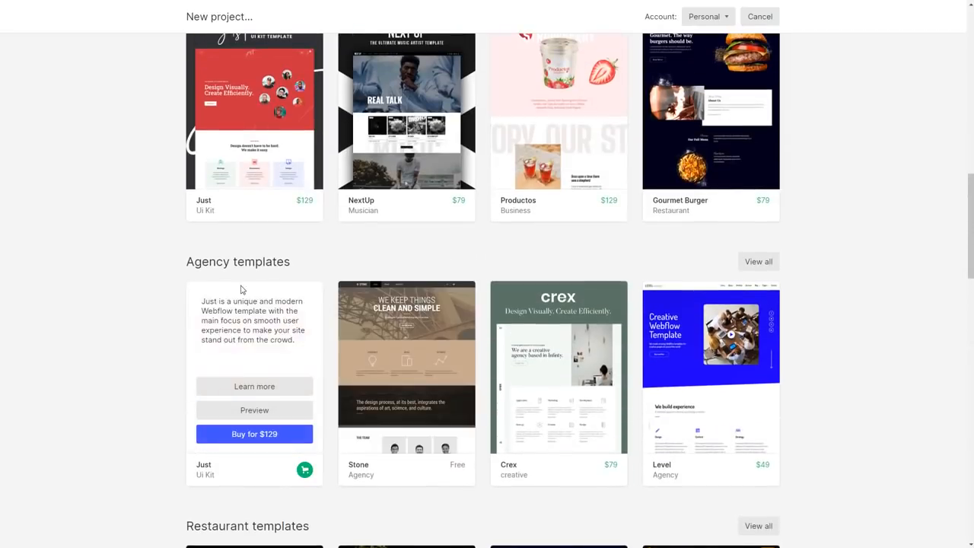
scroll("down", 3)
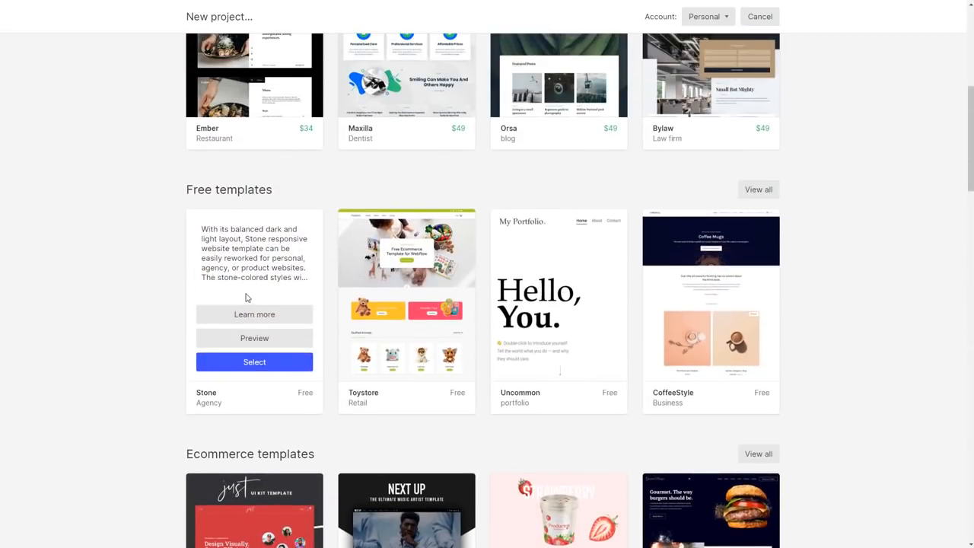
mouse_move(254, 314)
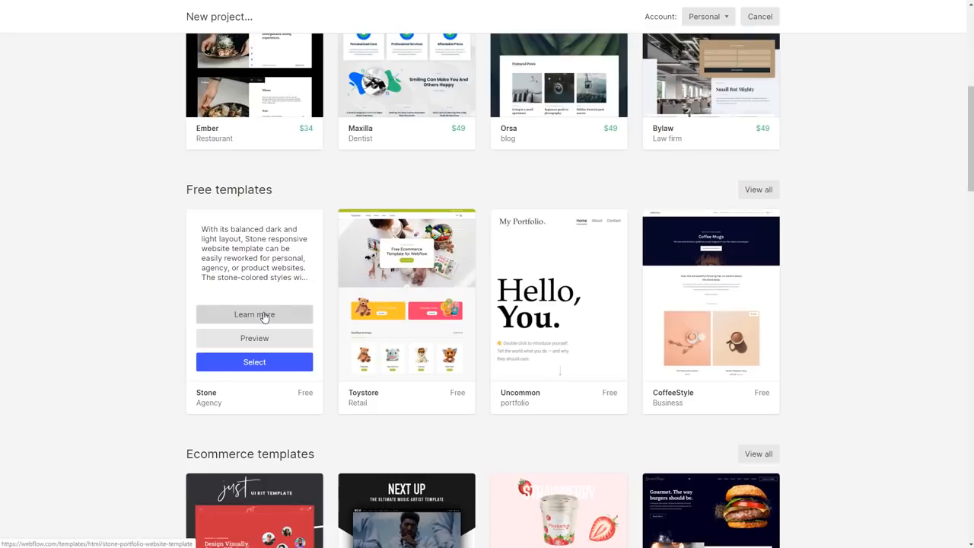
left_click(254, 314)
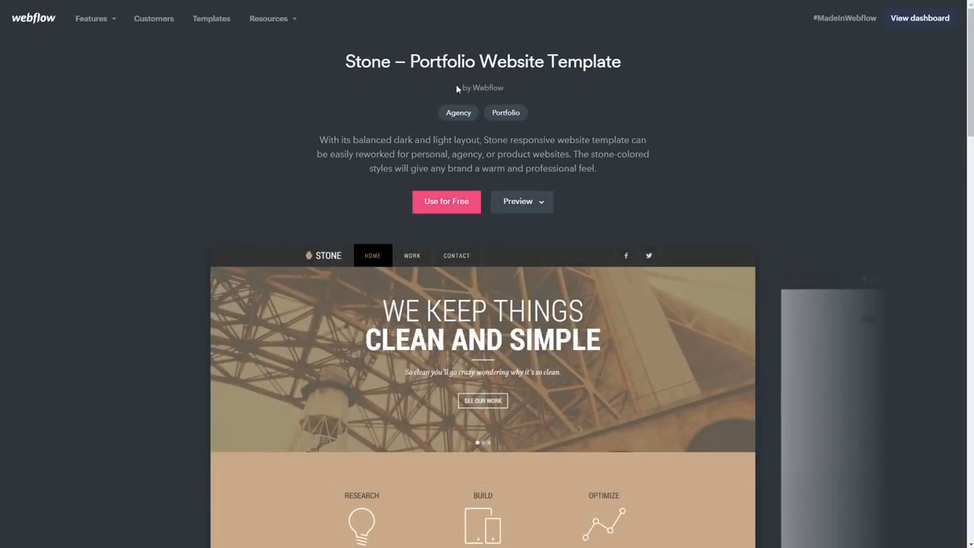
- Review the Stone template's preview and scroll down to its Support information
left_click_drag(319, 140, 545, 168)
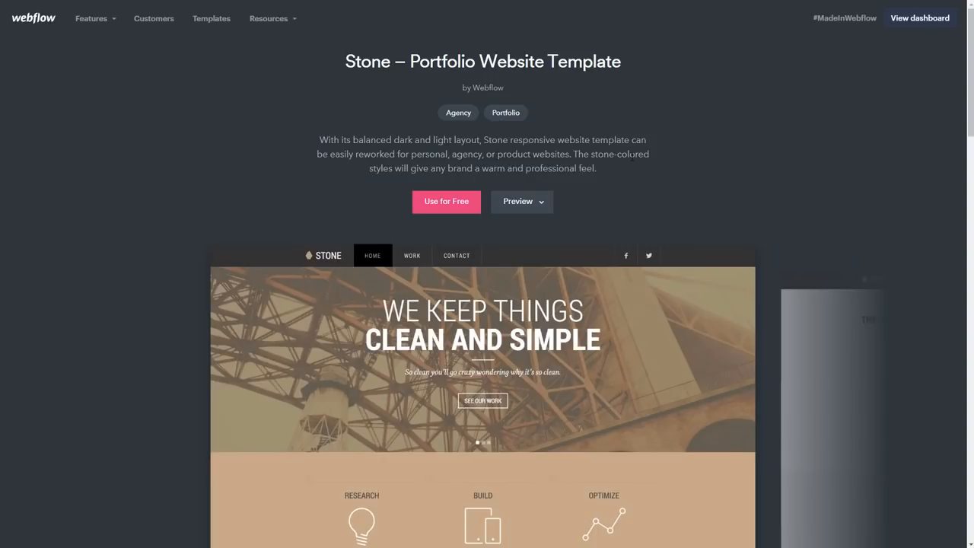
scroll("down", 3)
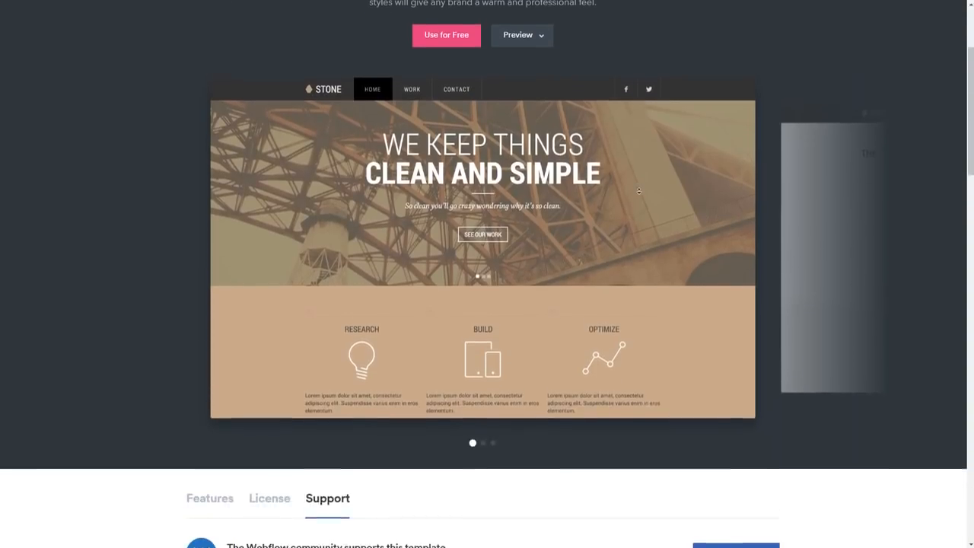
scroll("down", 3)
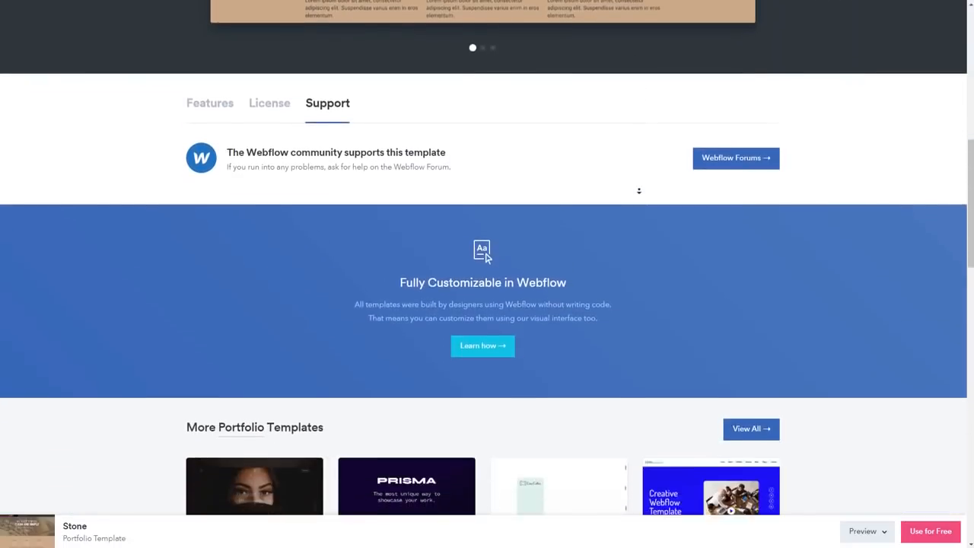
scroll("down", 3)
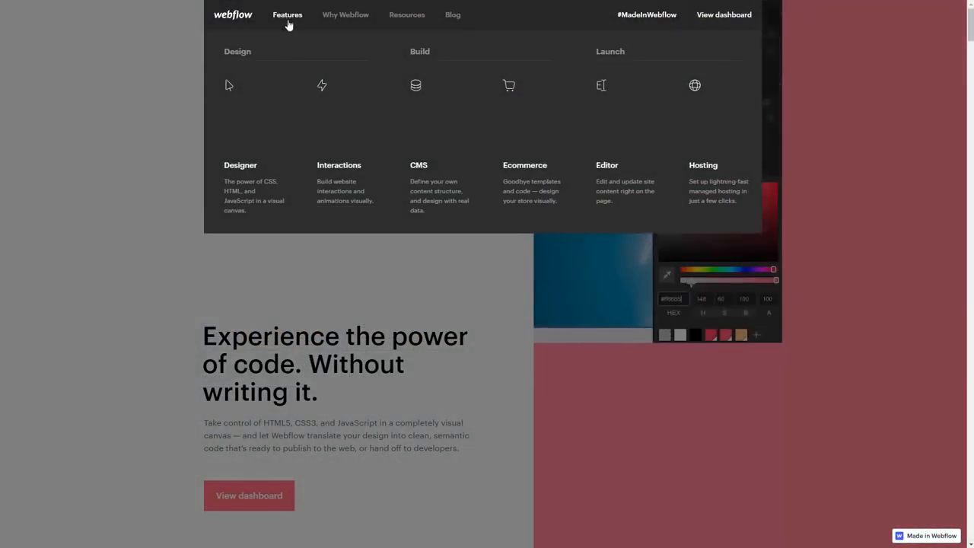
mouse_move(335, 143)
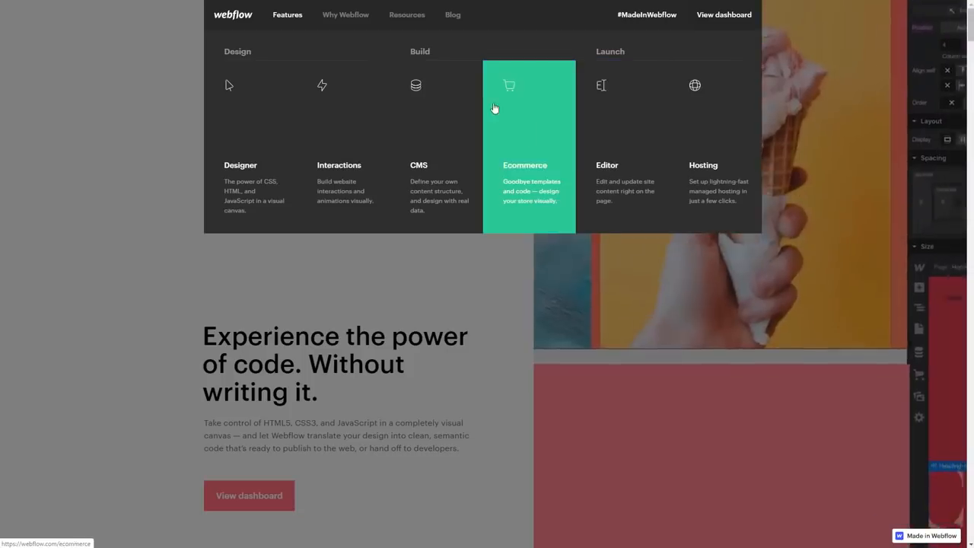
- Open the Resources menu on webflow.com and go to Webflow University
left_click(406, 15)
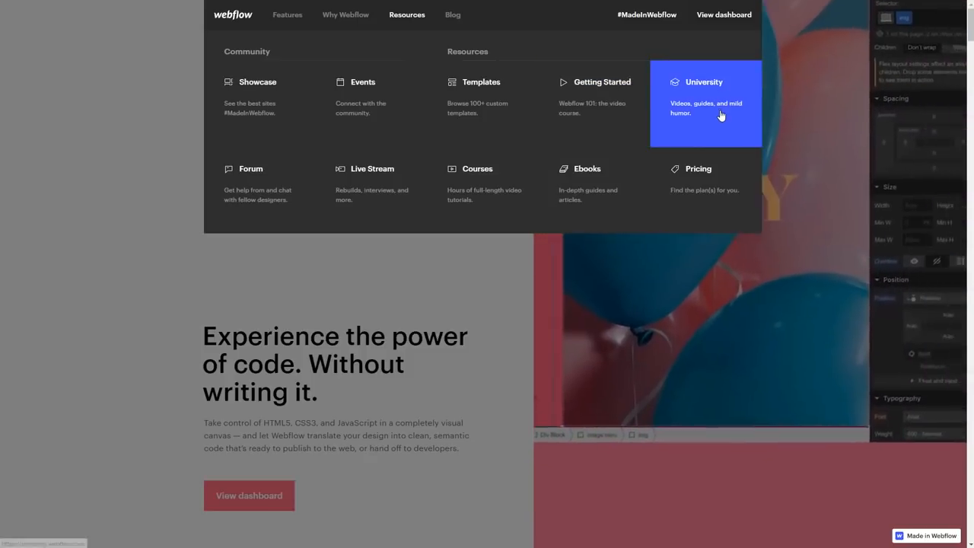
left_click(703, 82)
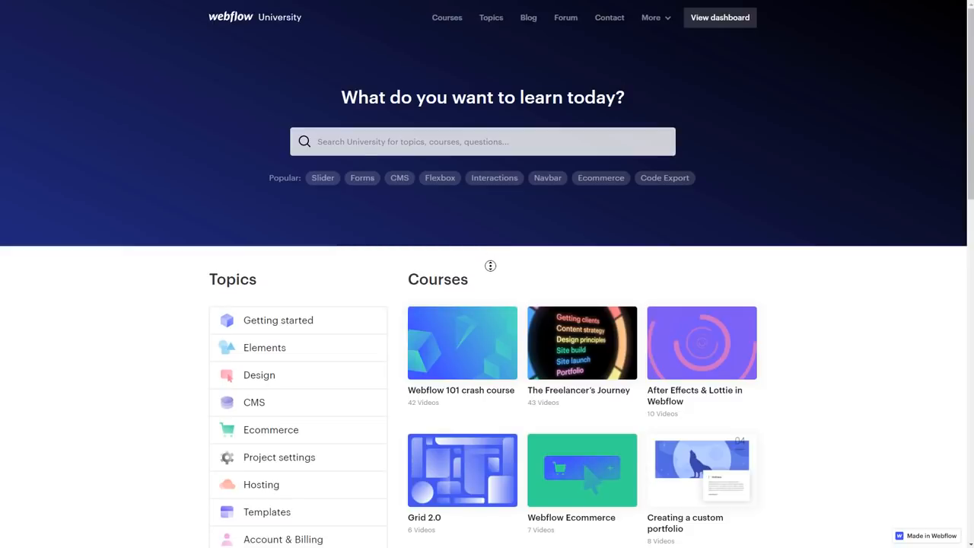
- Scroll through the University courses and popular tutorials
scroll("down", 3)
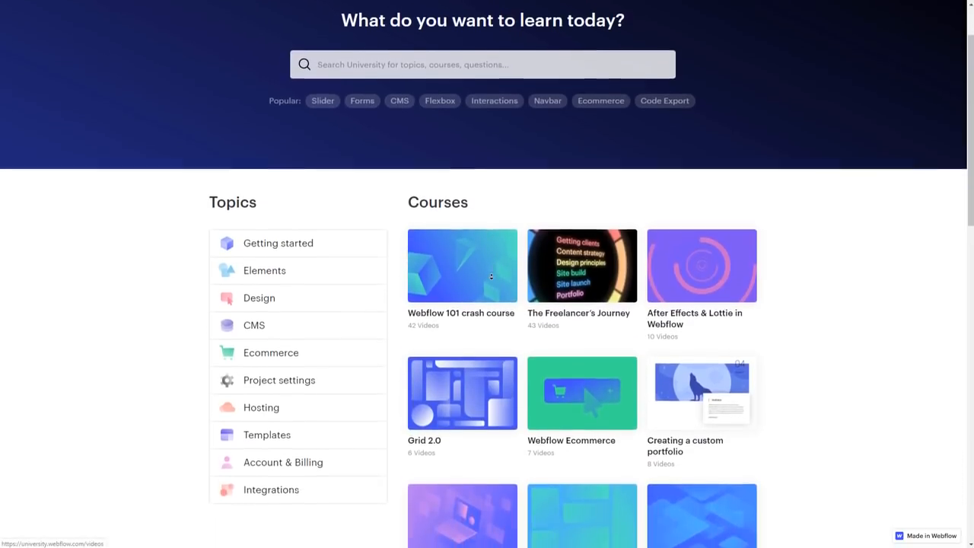
scroll("down", 3)
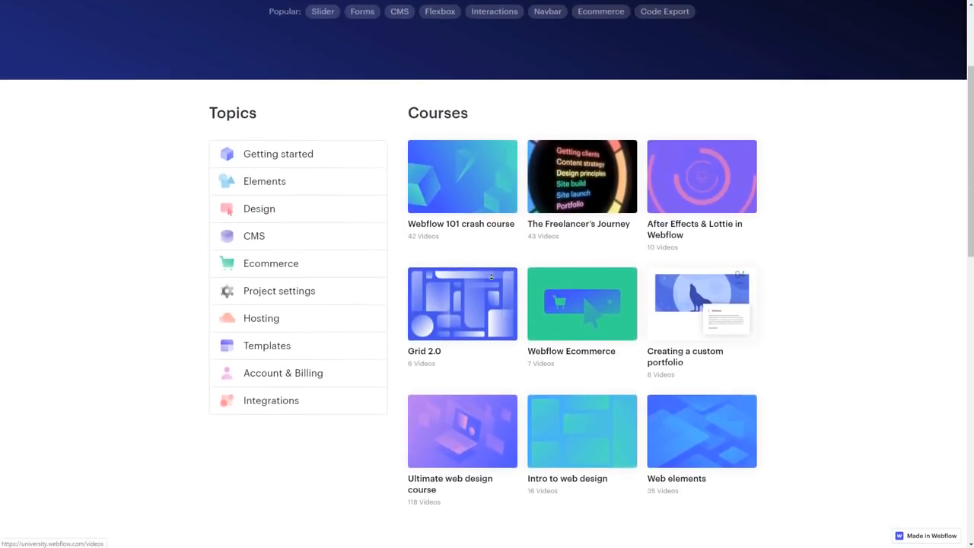
scroll("down", 3)
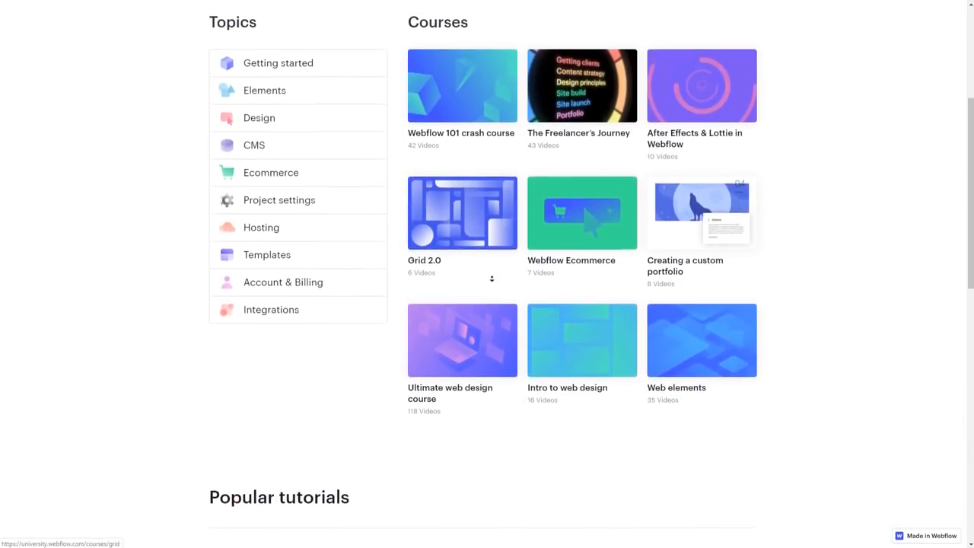
scroll("down", 3)
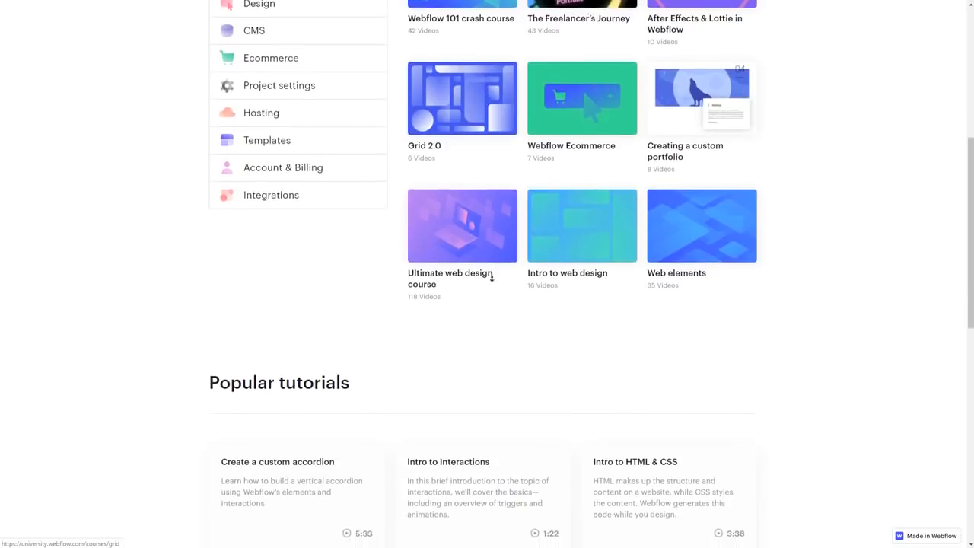
scroll("down", 3)
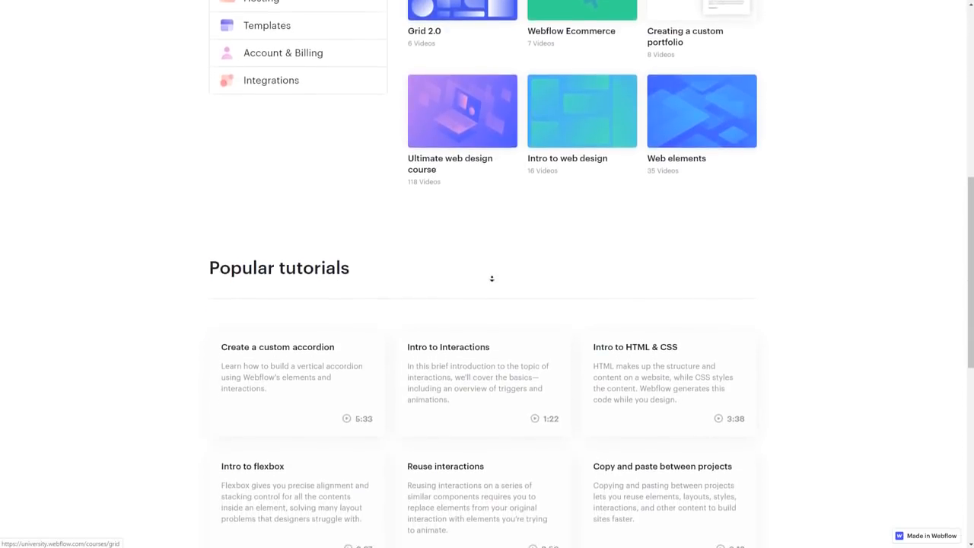
scroll("down", 3)
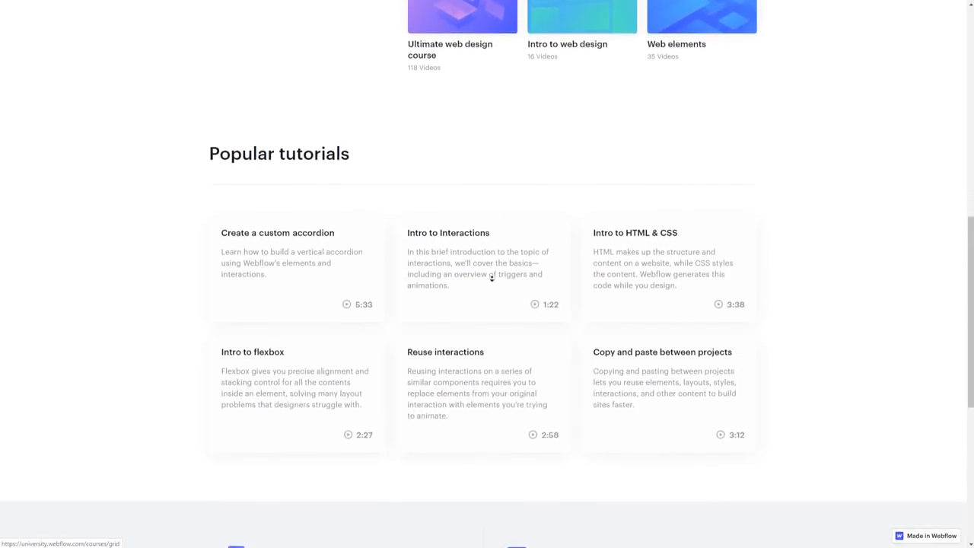
- Continue down to the footer, scroll back up and open the Integrations topic
scroll("down", 3)
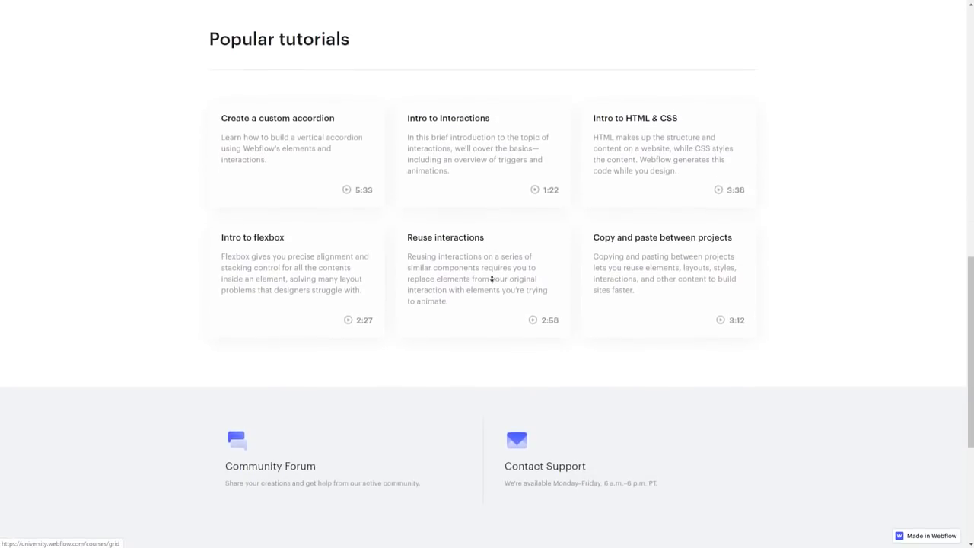
scroll("down", 3)
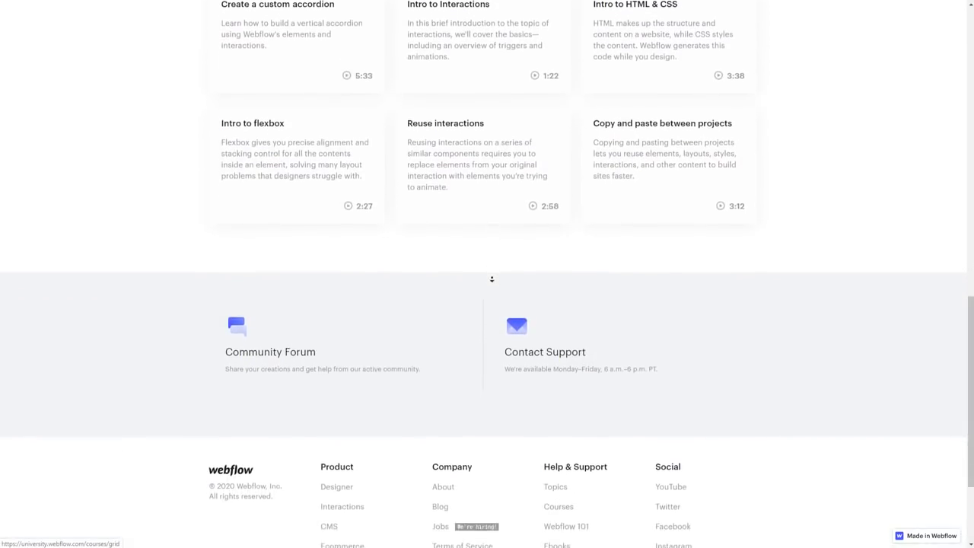
scroll("down", 3)
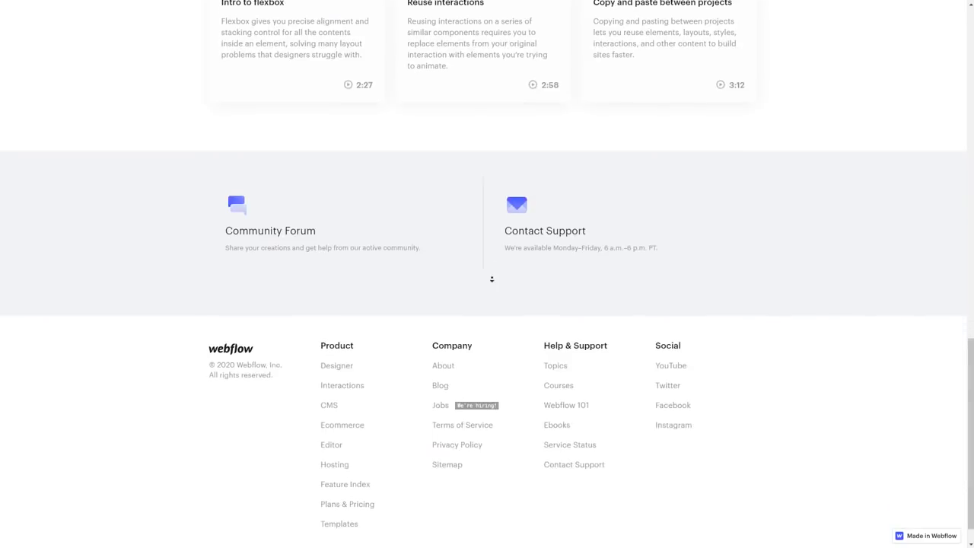
scroll("down", 3)
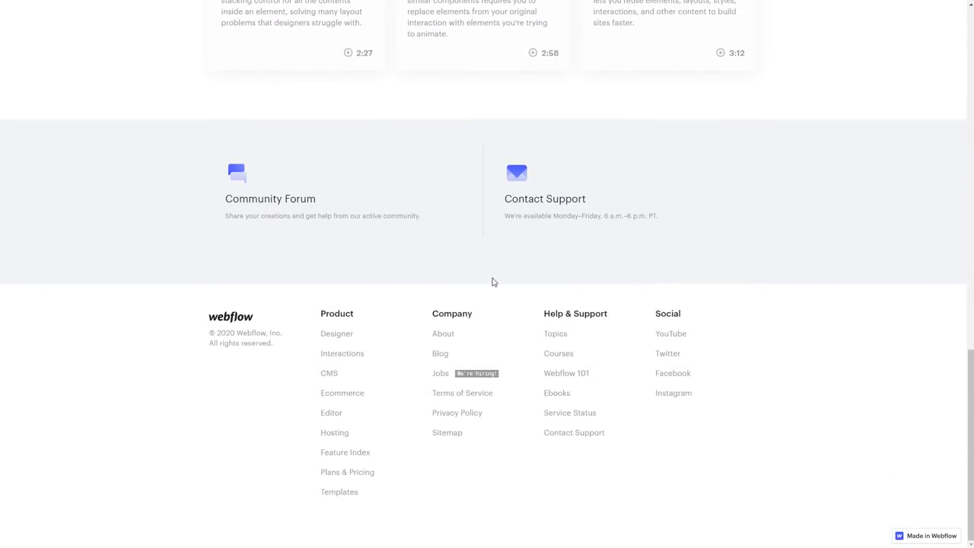
scroll("up", 3)
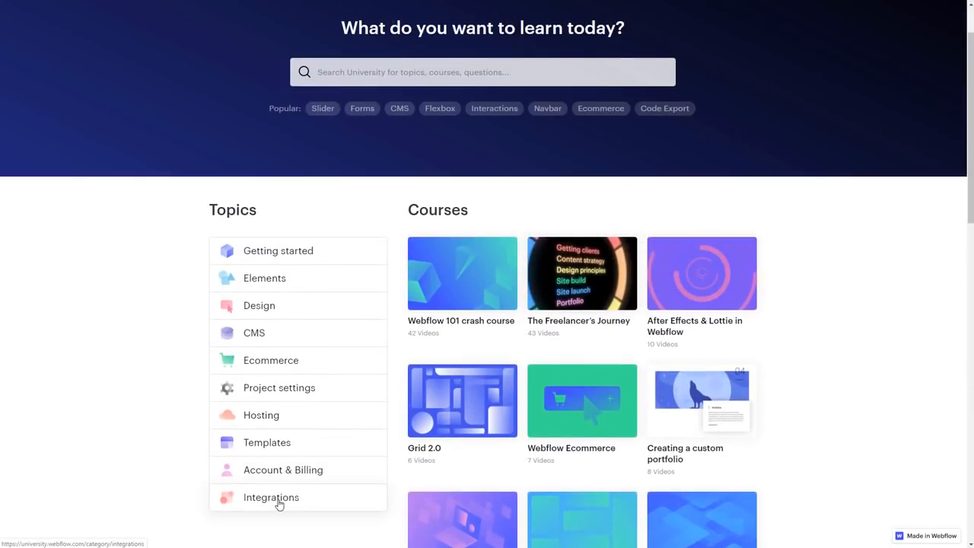
left_click(271, 496)
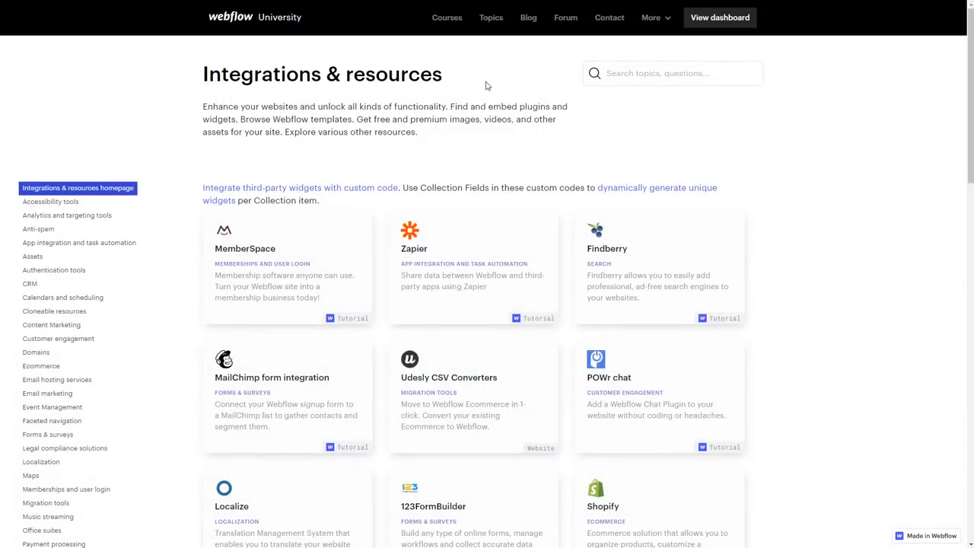
- Scroll the Integrations & resources list and open the Ecommerce integrations category
scroll("down", 3)
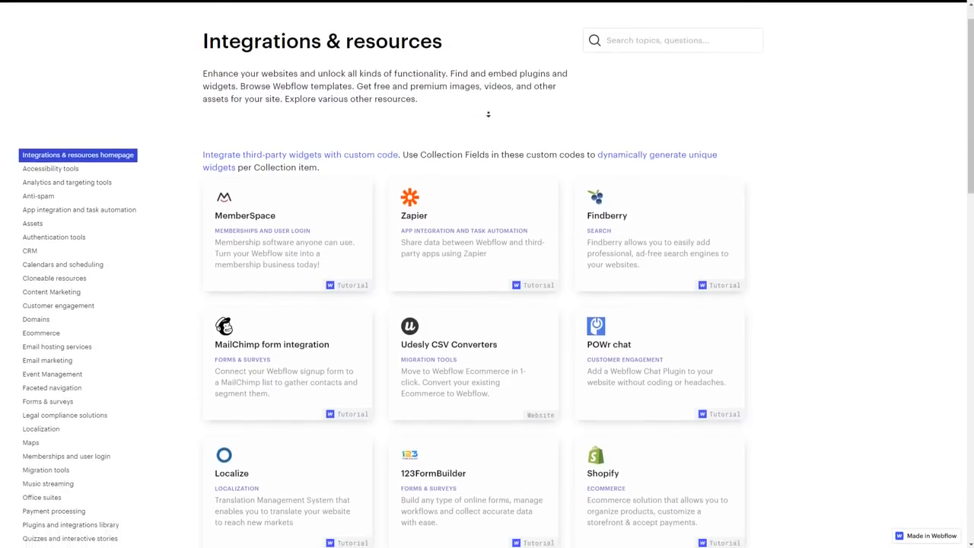
scroll("down", 3)
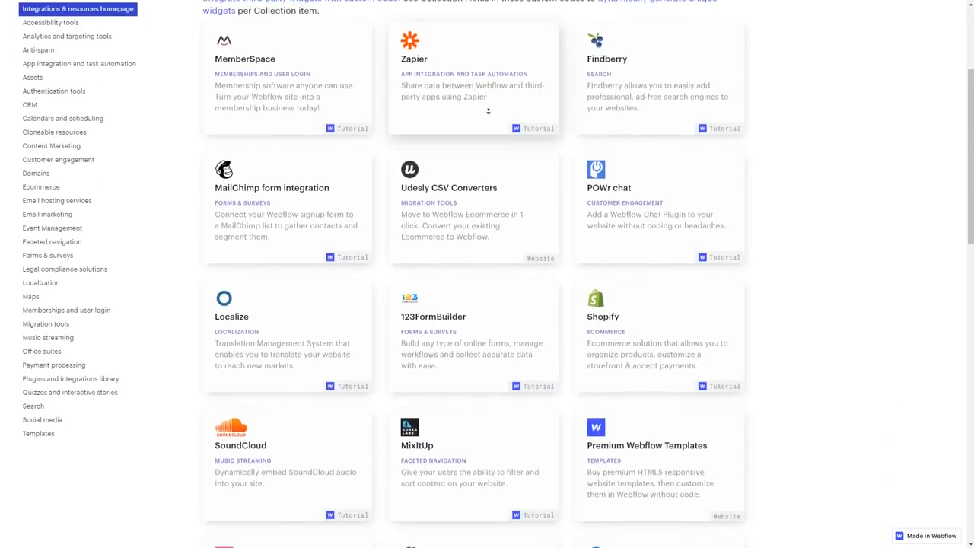
scroll("down", 3)
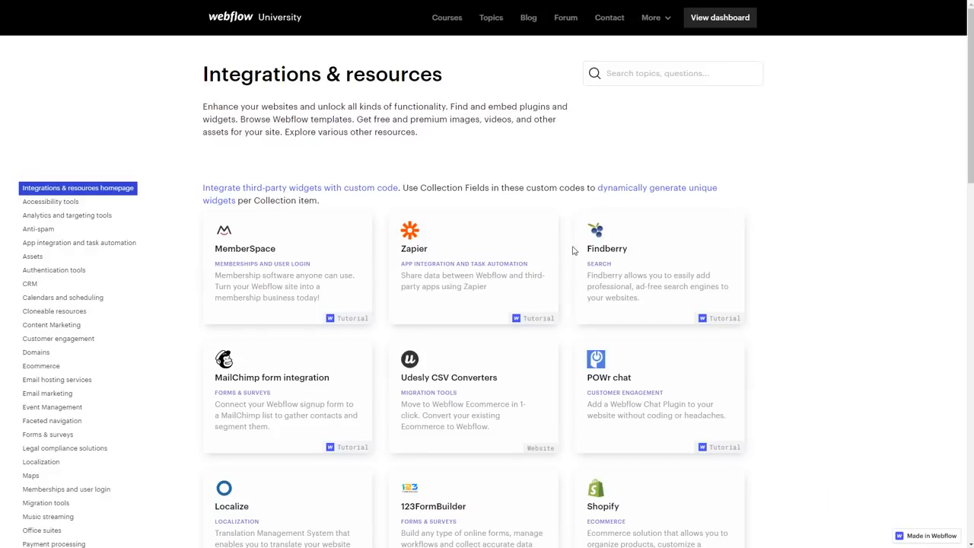
mouse_move(40, 365)
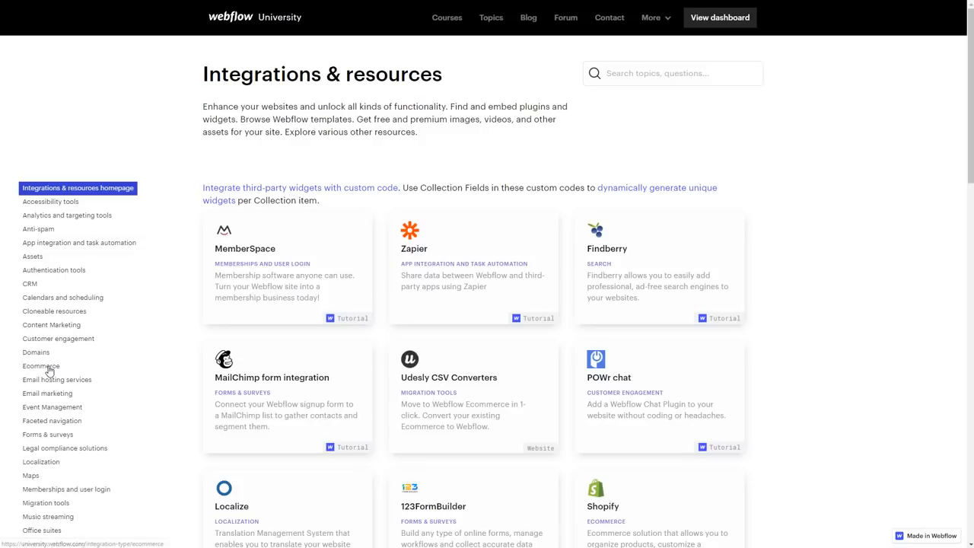
left_click(40, 365)
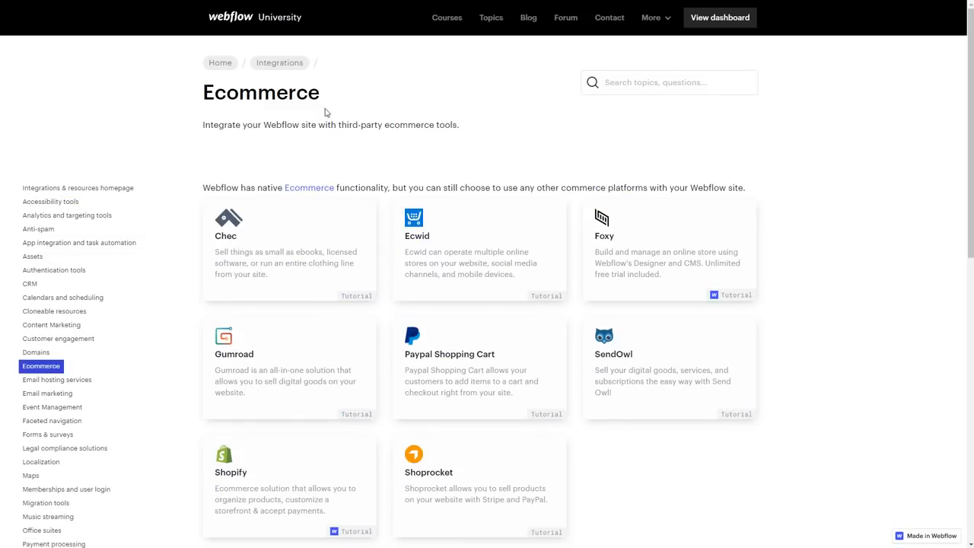
- Scroll through the Ecommerce integrations such as Ecwid, Foxy, Gumroad and Shopify down to Related
scroll("down", 3)
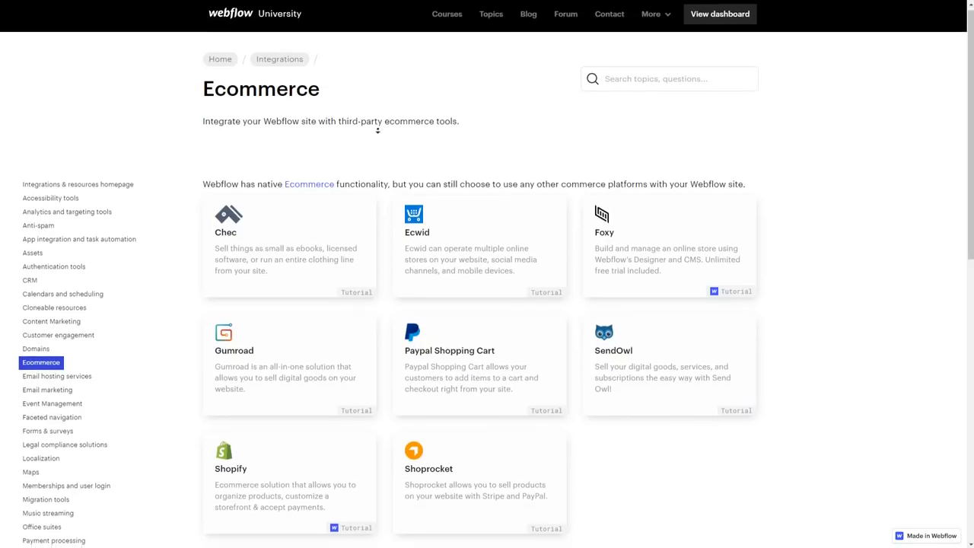
scroll("down", 3)
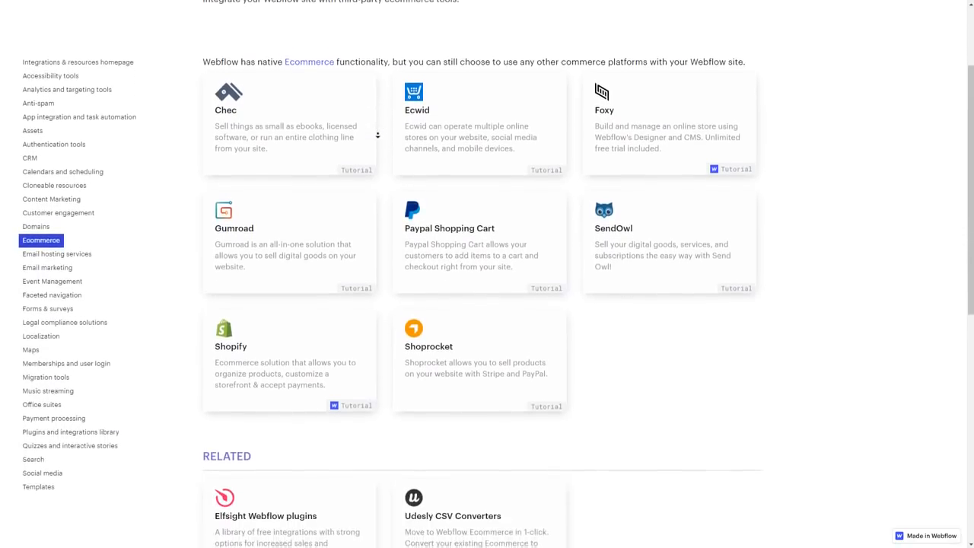
scroll("down", 3)
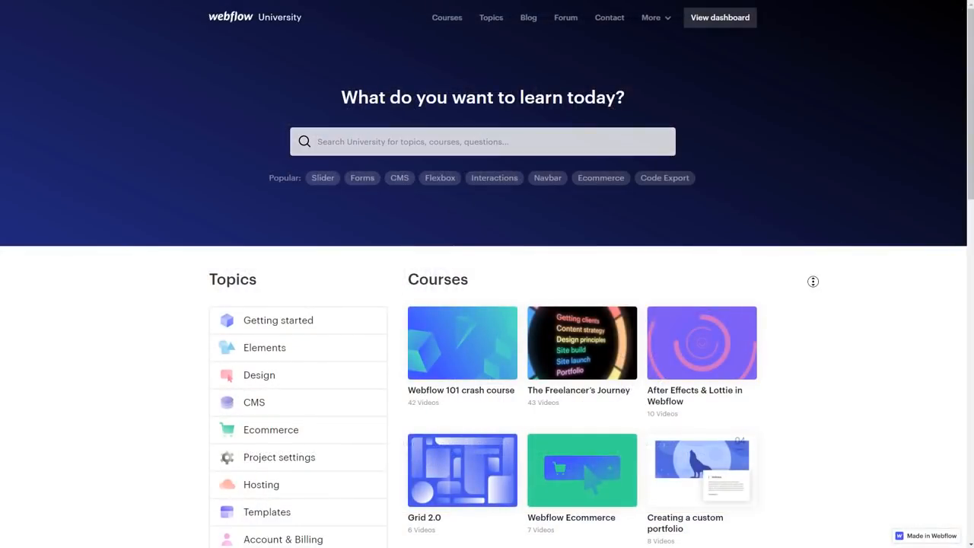
mouse_move(813, 289)
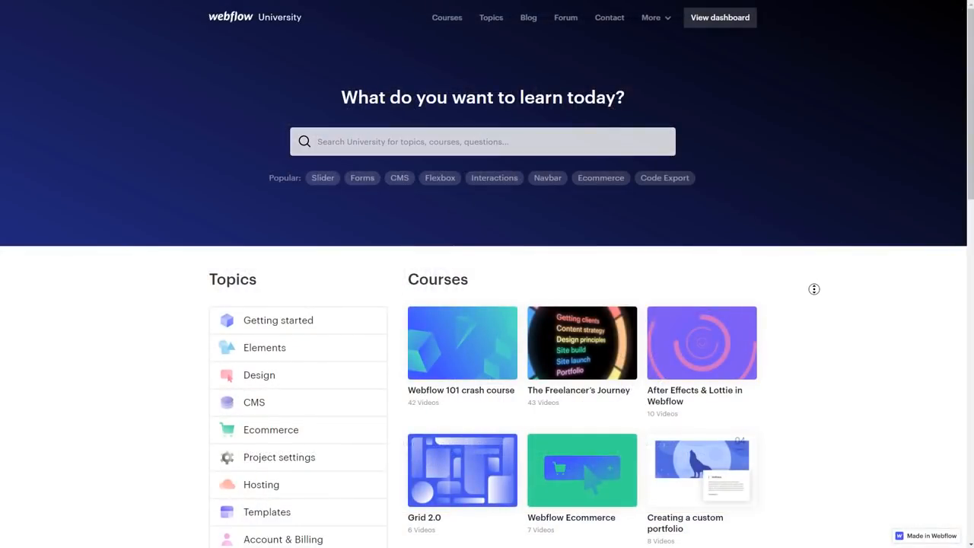
scroll("down", 3)
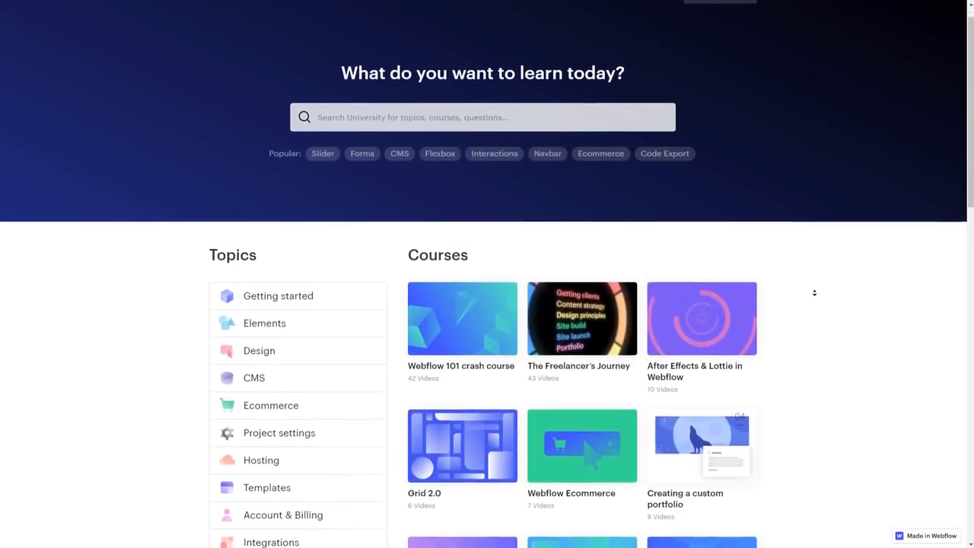
scroll("down", 3)
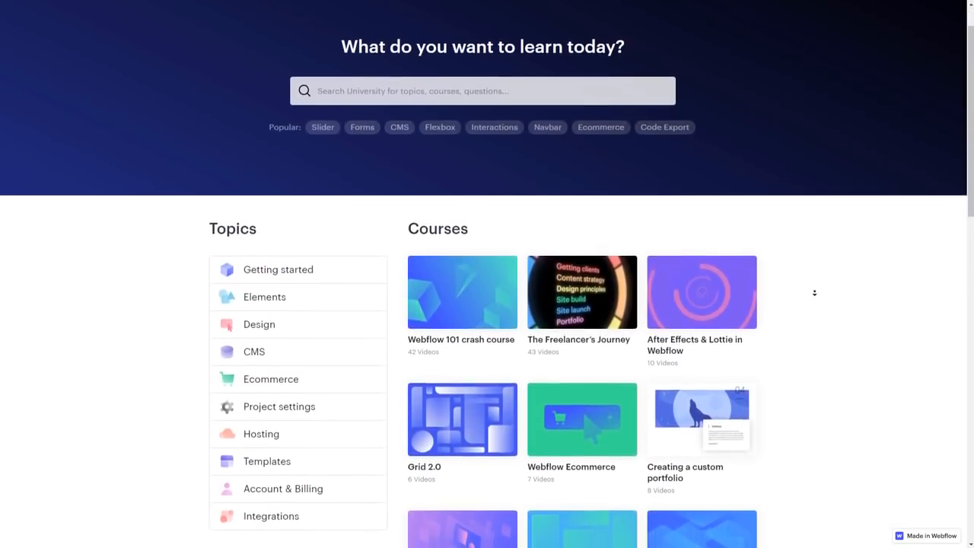
scroll("down", 3)
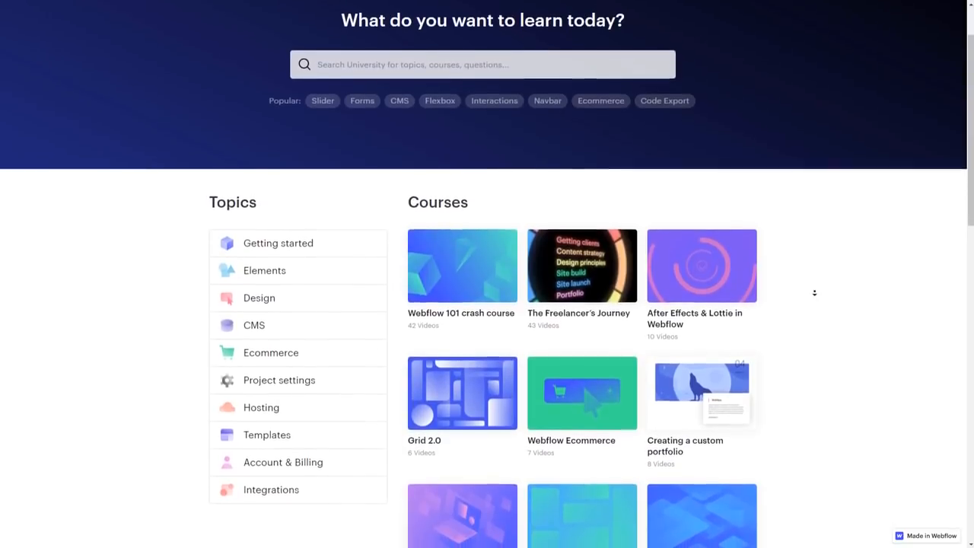
scroll("down", 3)
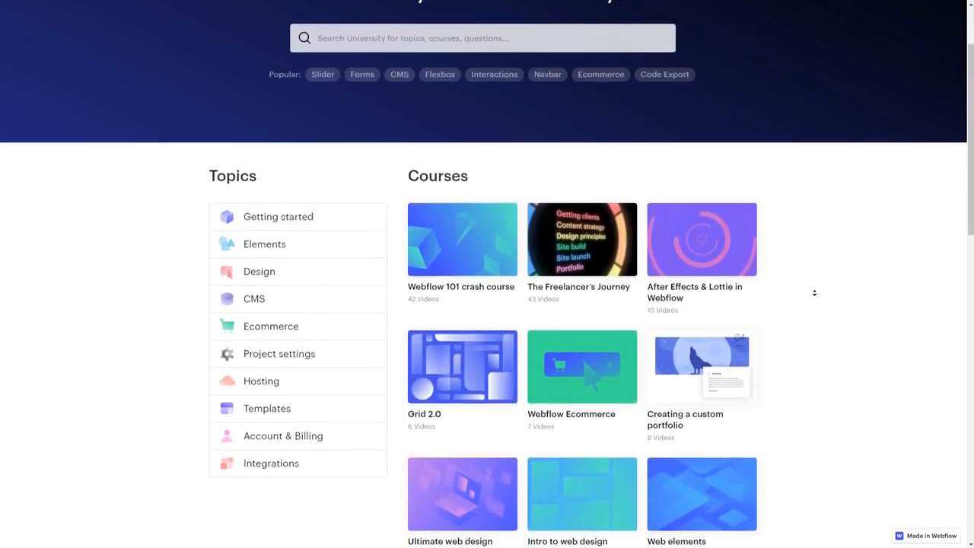
scroll("down", 3)
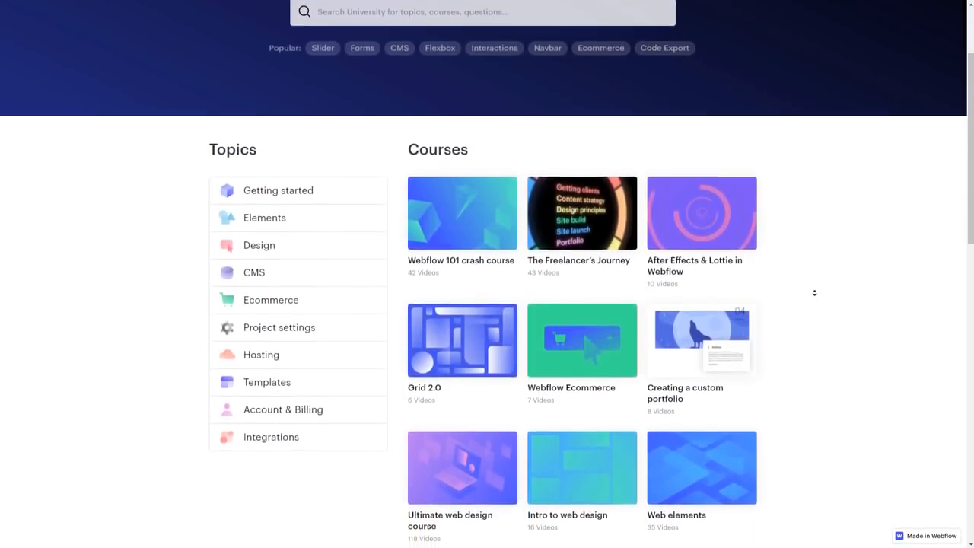
scroll("down", 3)
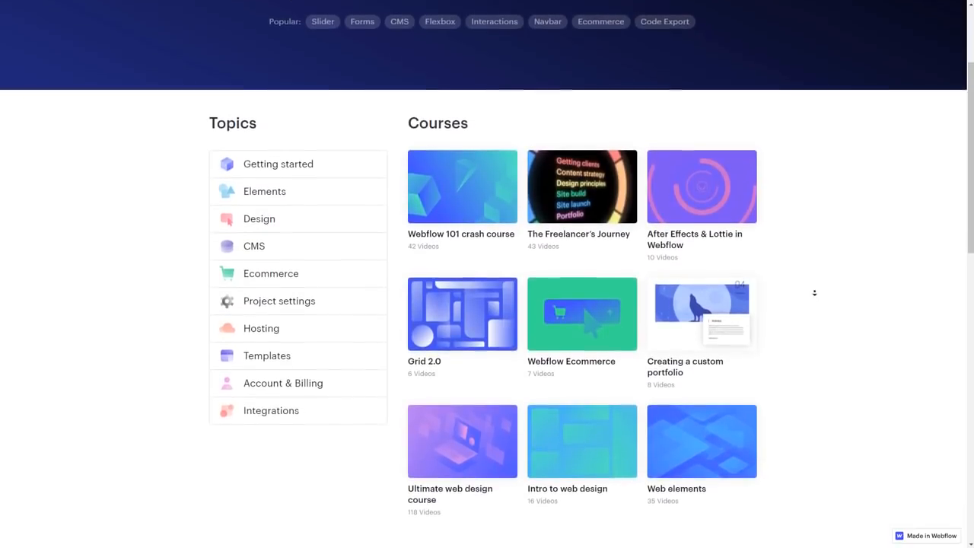
scroll("down", 3)
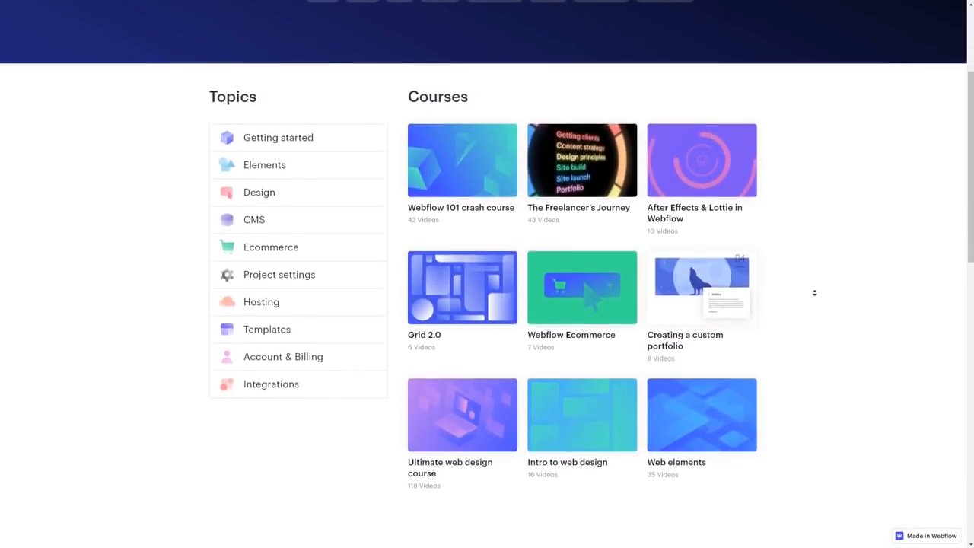
scroll("down", 3)
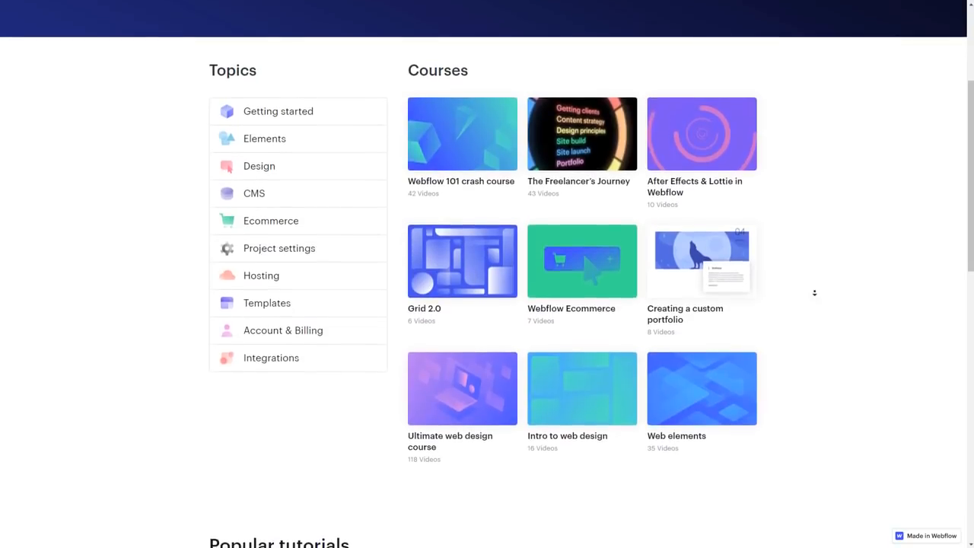
scroll("down", 3)
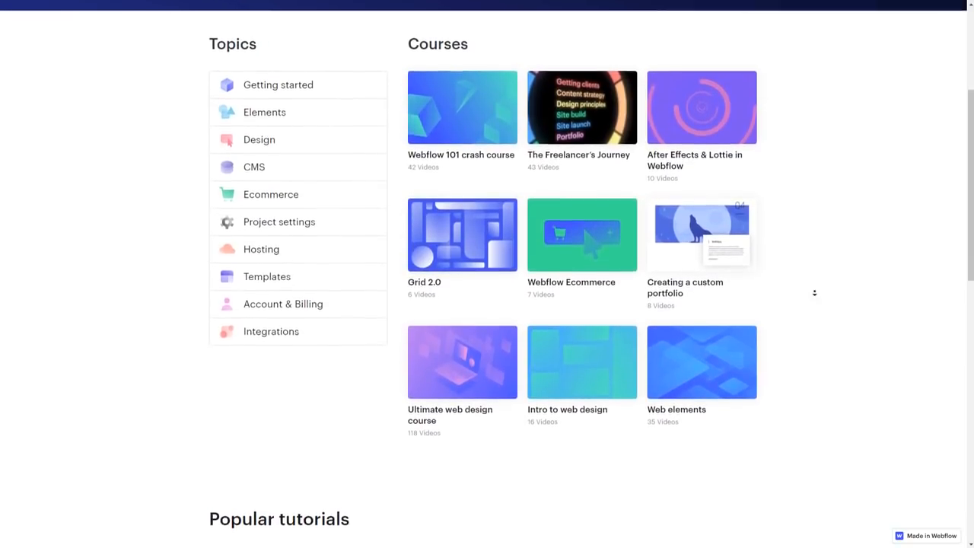
scroll("down", 3)
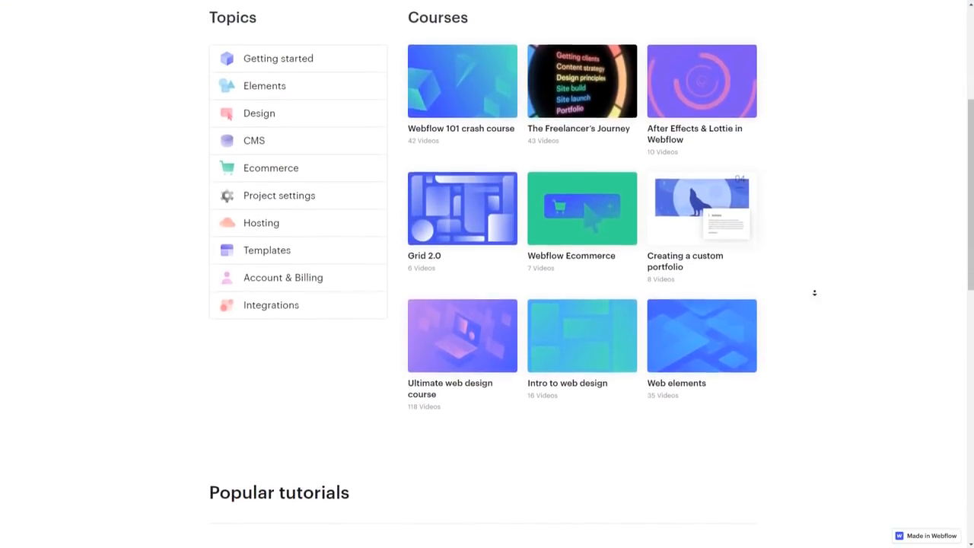
scroll("down", 3)
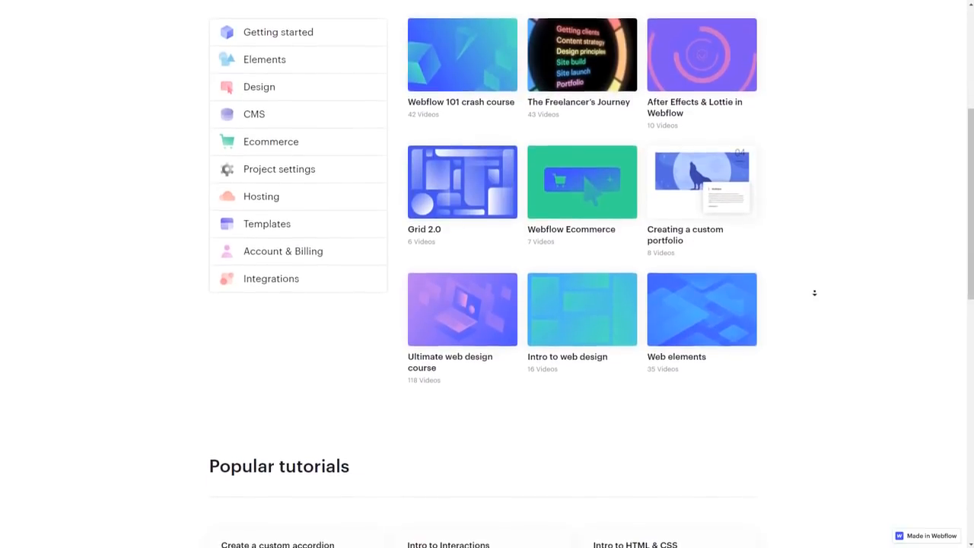
scroll("down", 3)
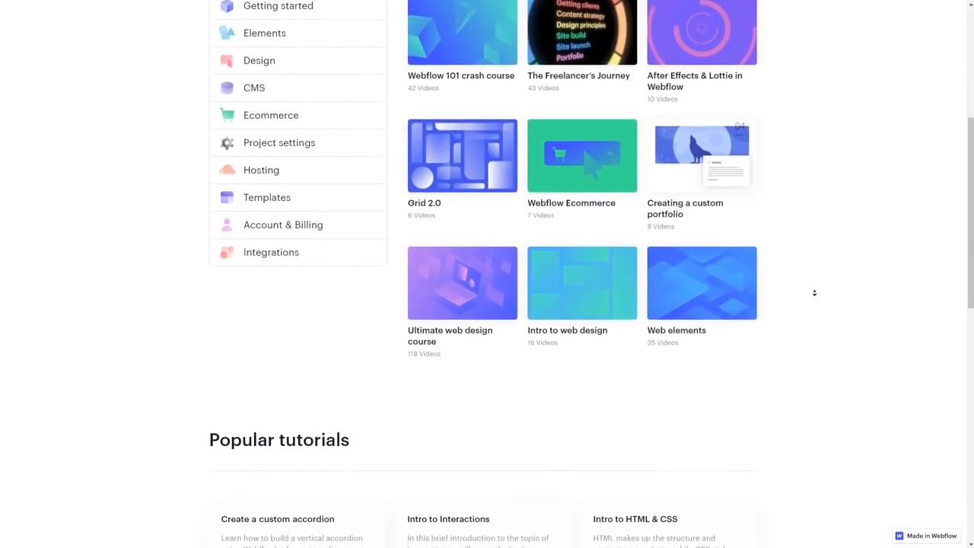
scroll("down", 3)
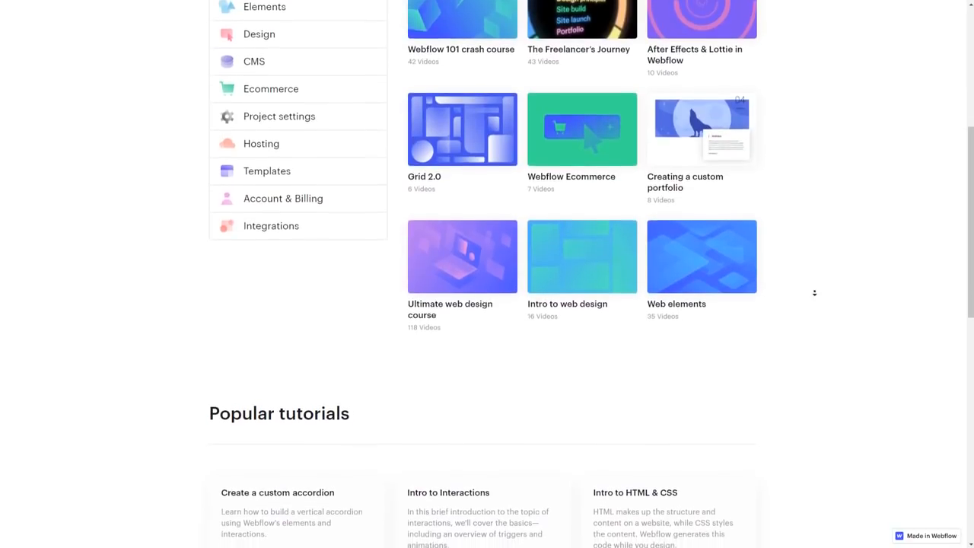
scroll("down", 3)
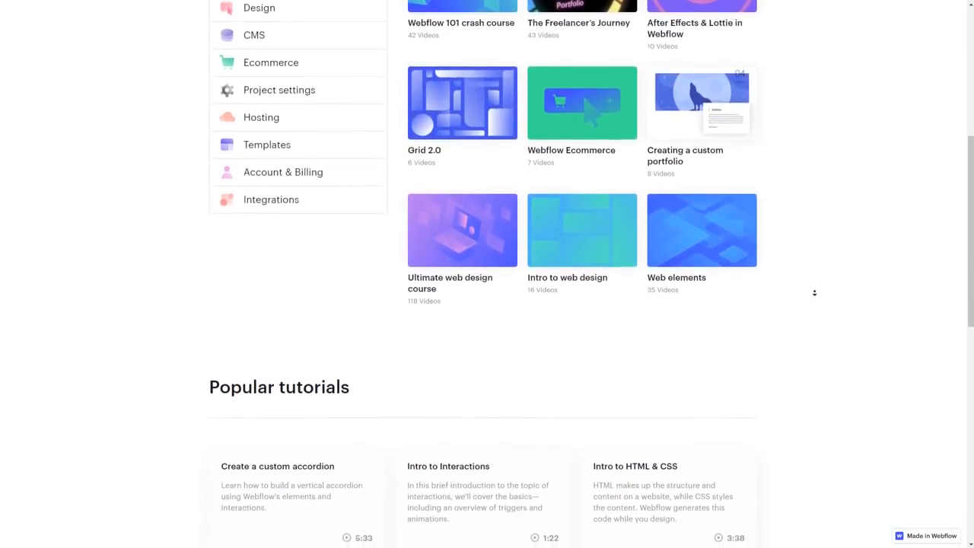
scroll("down", 3)
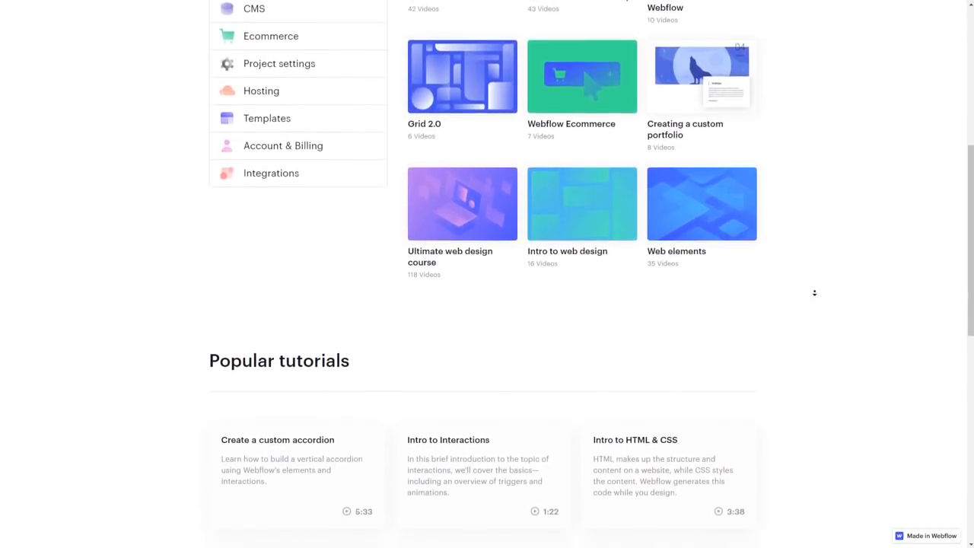
scroll("down", 3)
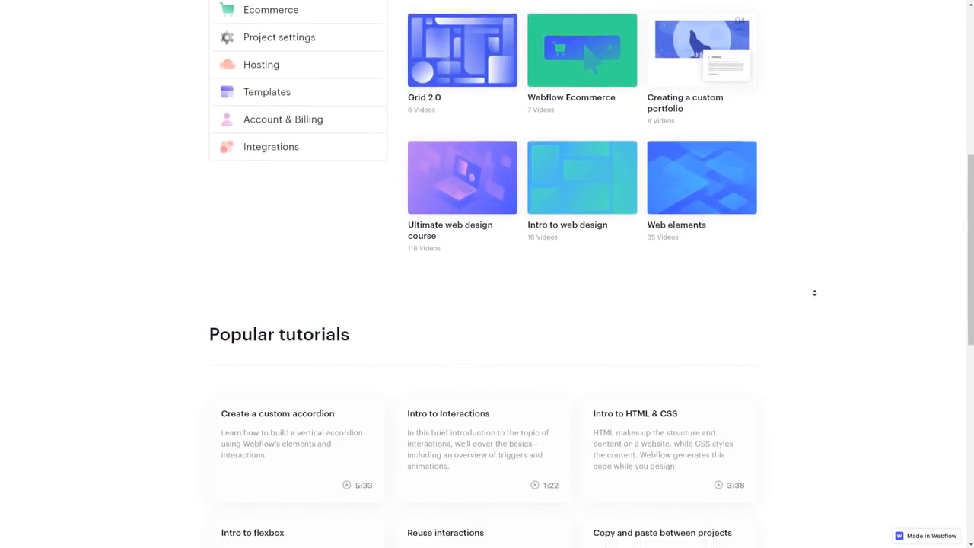
scroll("up", 3)
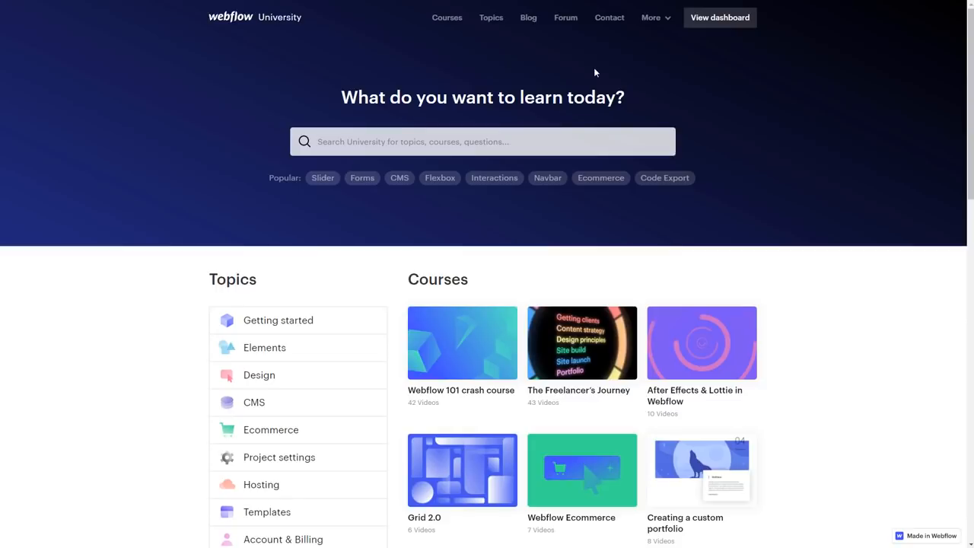
left_click(566, 18)
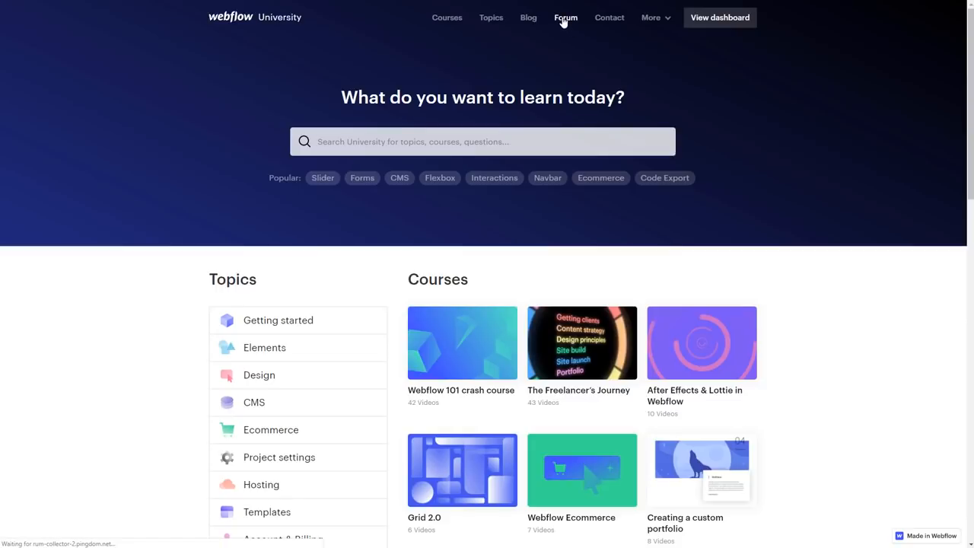
- Open the community forum and scroll through its Latest topics
left_click(565, 18)
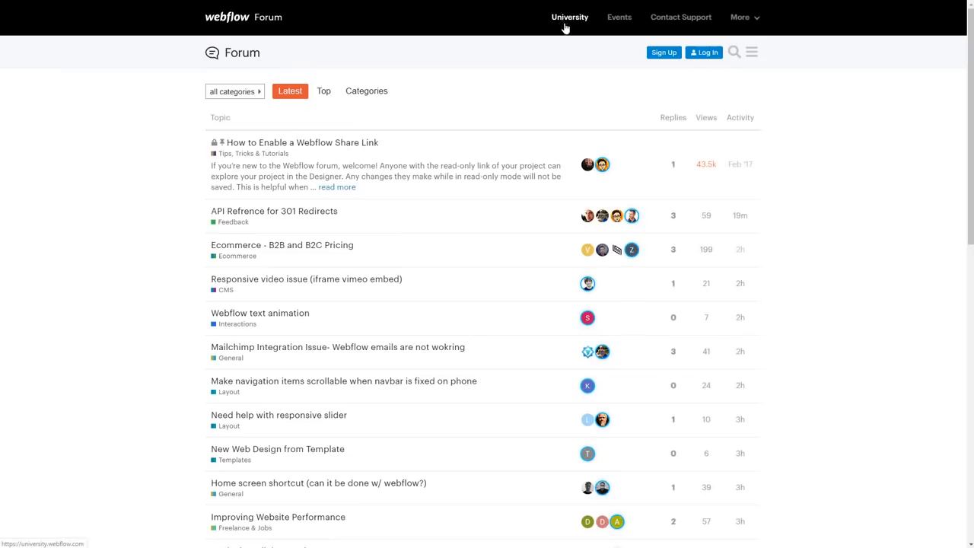
mouse_move(918, 266)
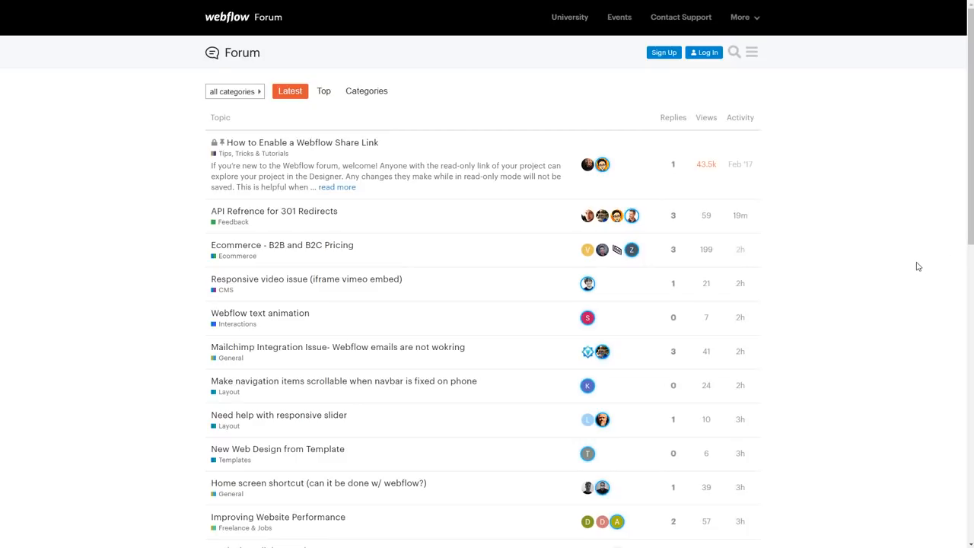
scroll("down", 3)
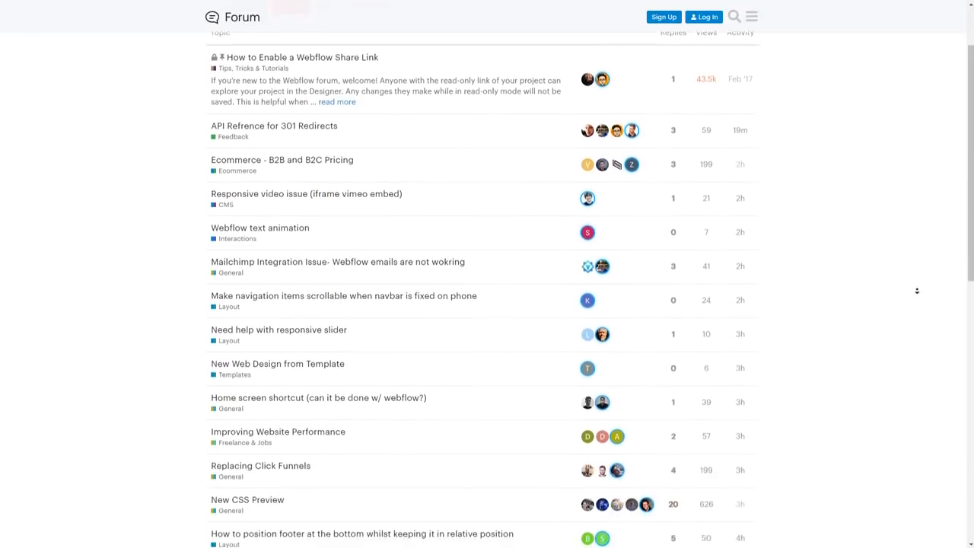
scroll("down", 3)
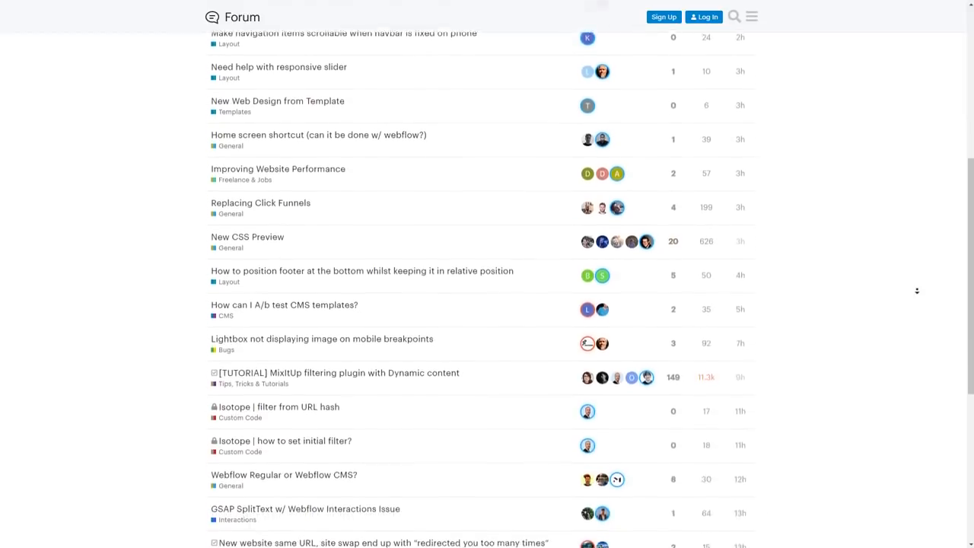
scroll("down", 3)
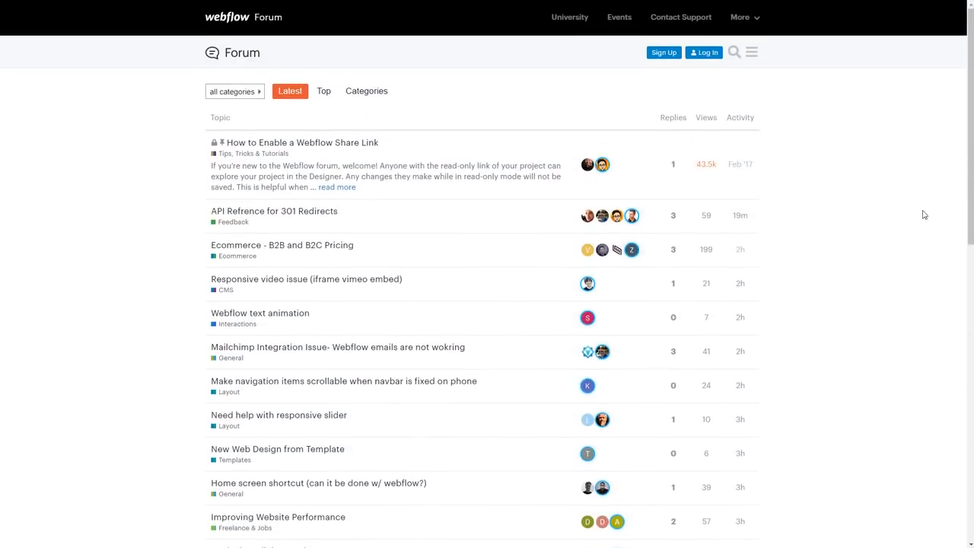
- Bring up the forum search, then view the year's Top topics and the Categories grouping
left_click(738, 52)
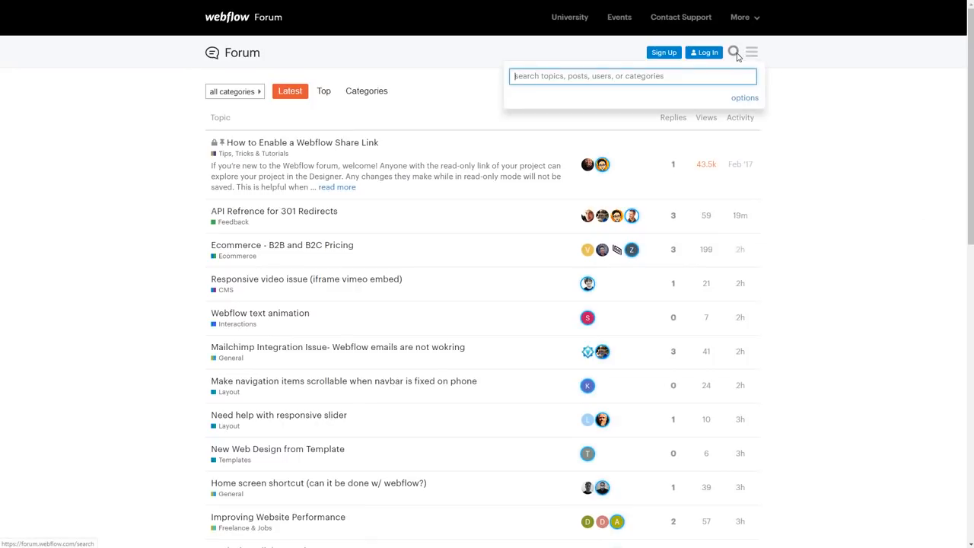
mouse_move(366, 91)
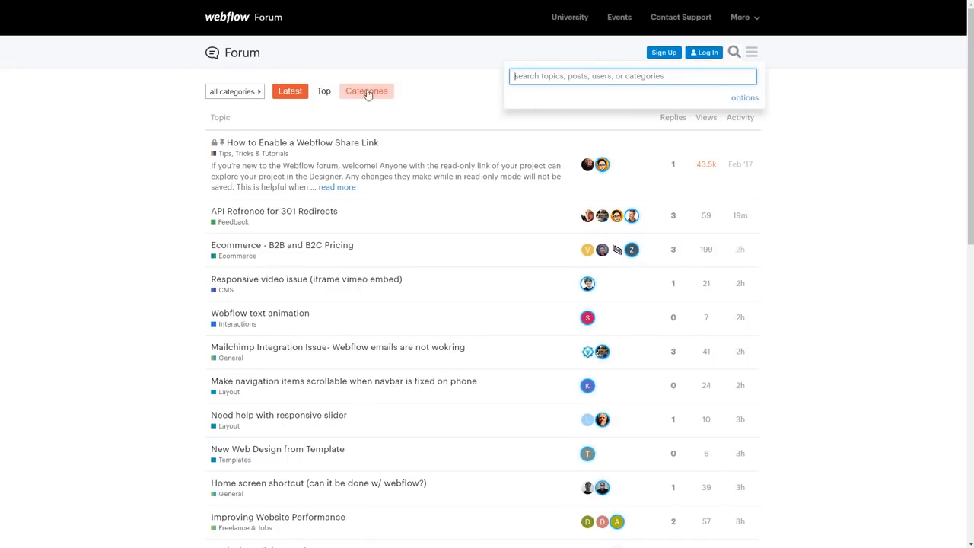
left_click(323, 92)
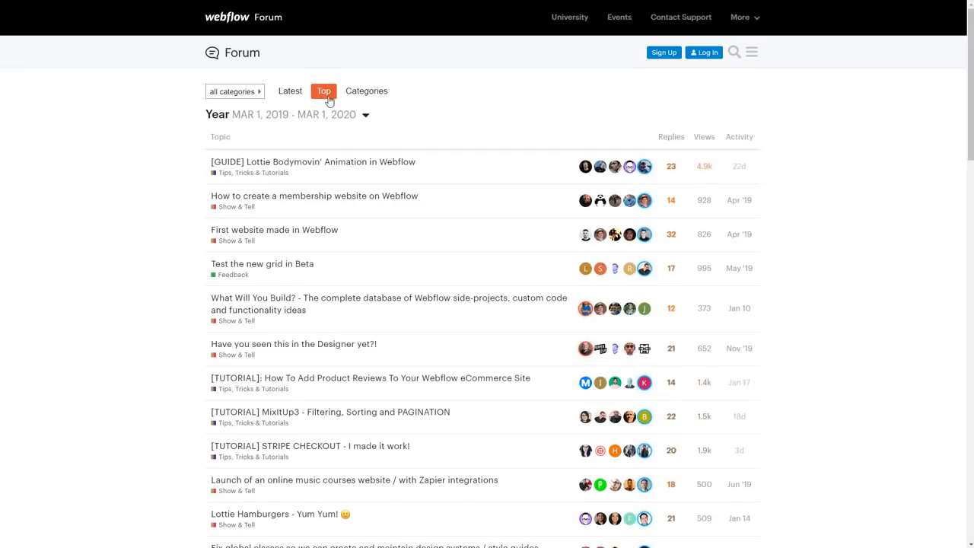
left_click(365, 91)
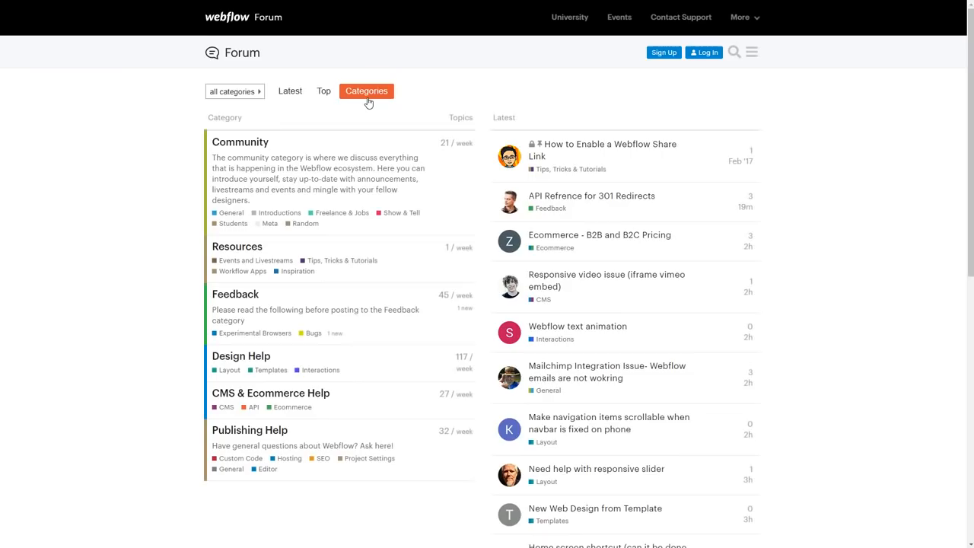
mouse_move(371, 102)
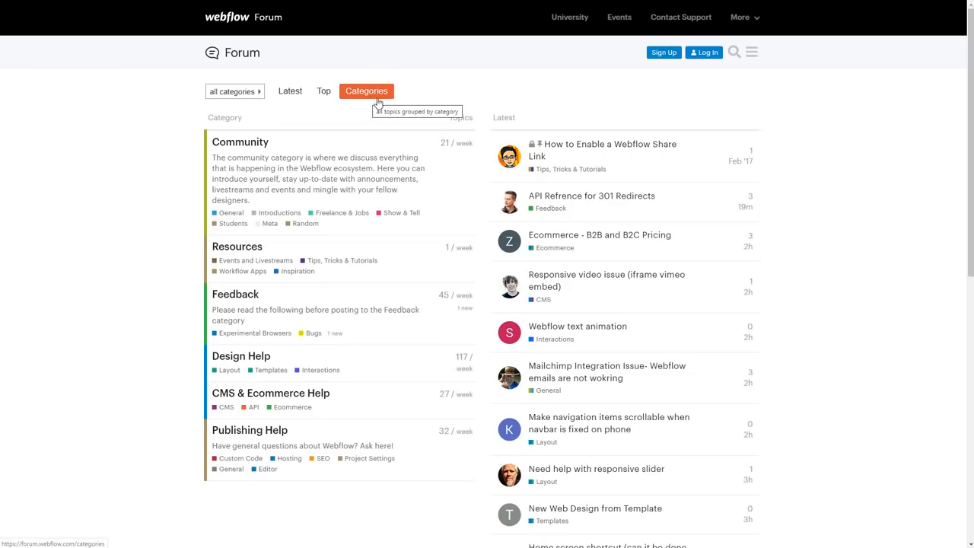
mouse_move(569, 104)
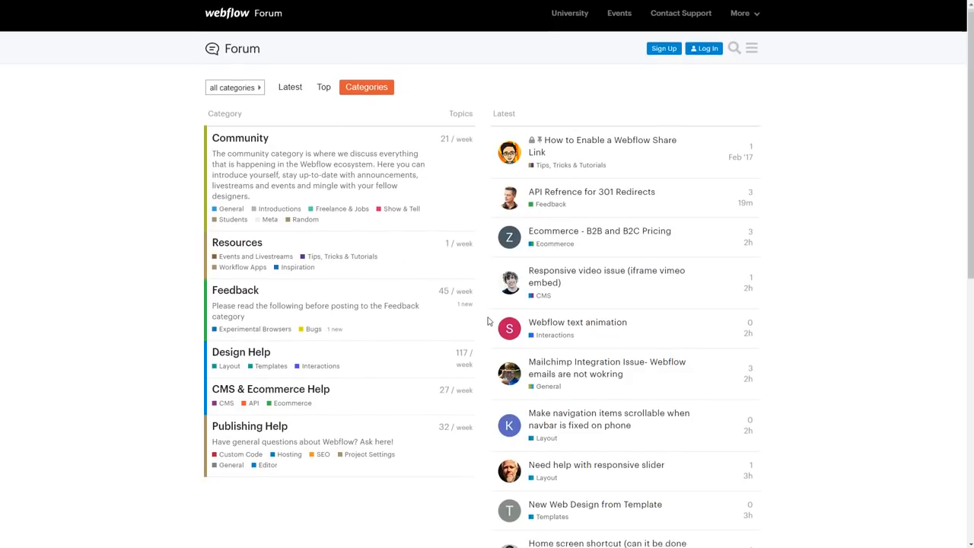
scroll("down", 3)
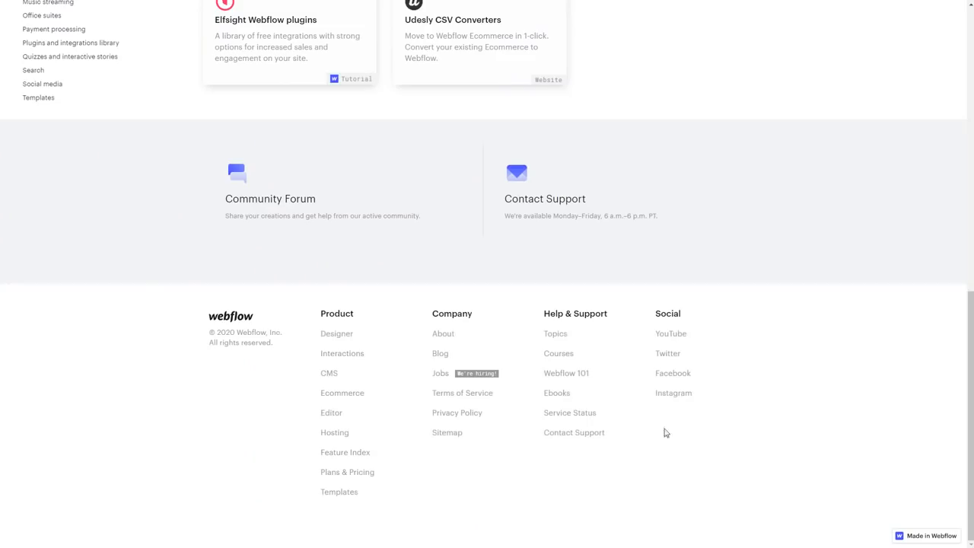
mouse_move(575, 241)
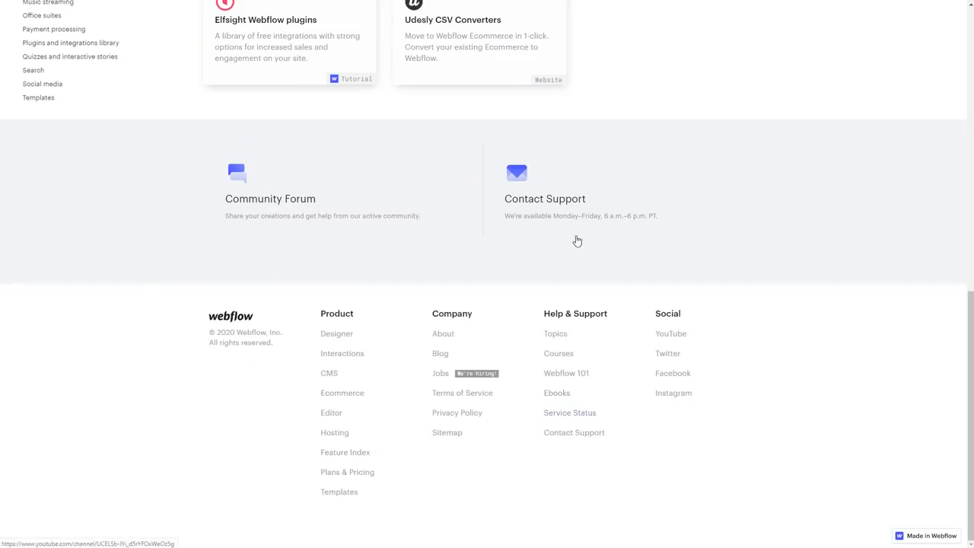
mouse_move(567, 329)
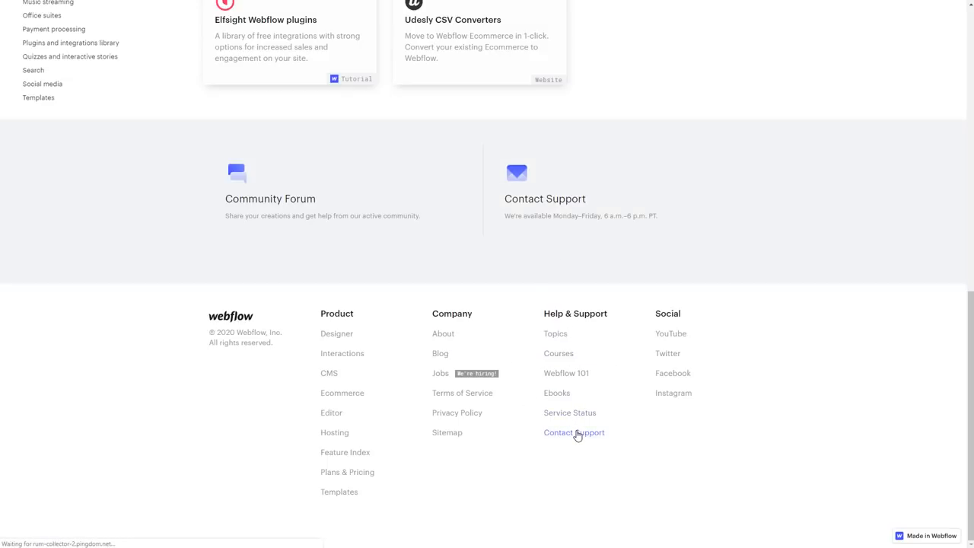
- Open the Contact support page from the footer's Help & Support links
left_click(574, 432)
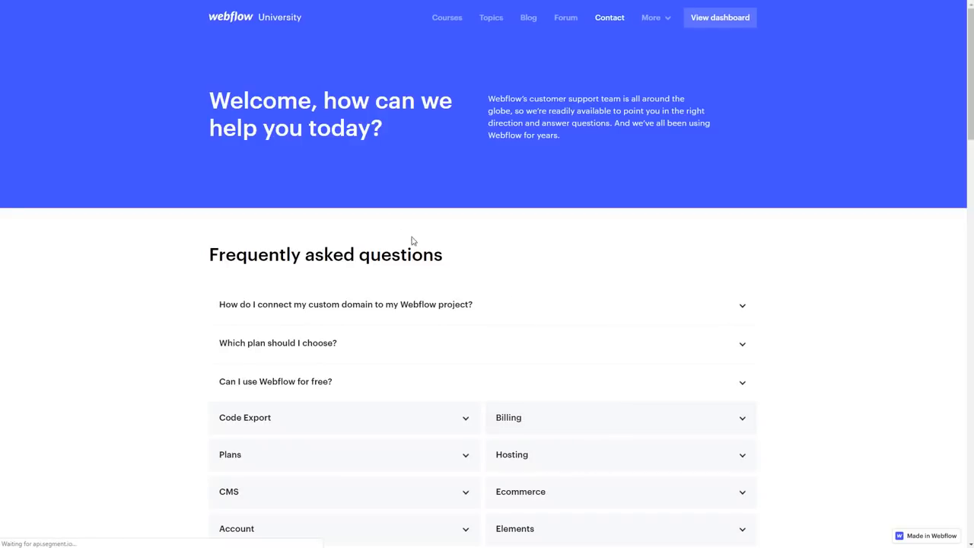
scroll("down", 3)
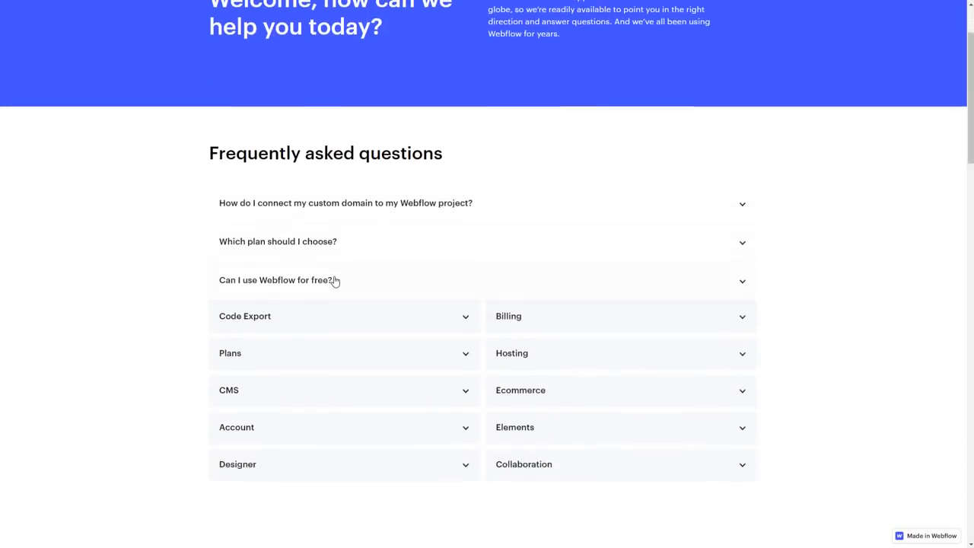
scroll("down", 3)
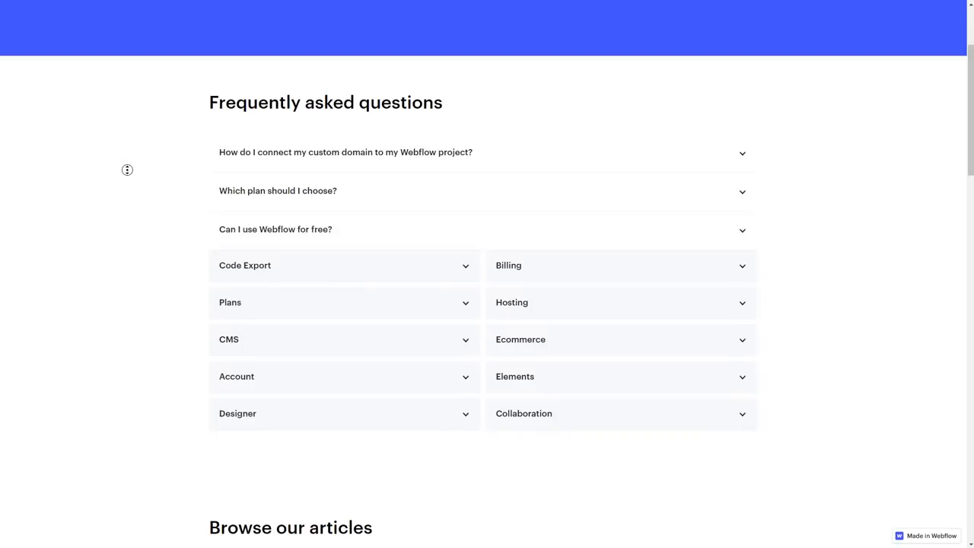
scroll("down", 3)
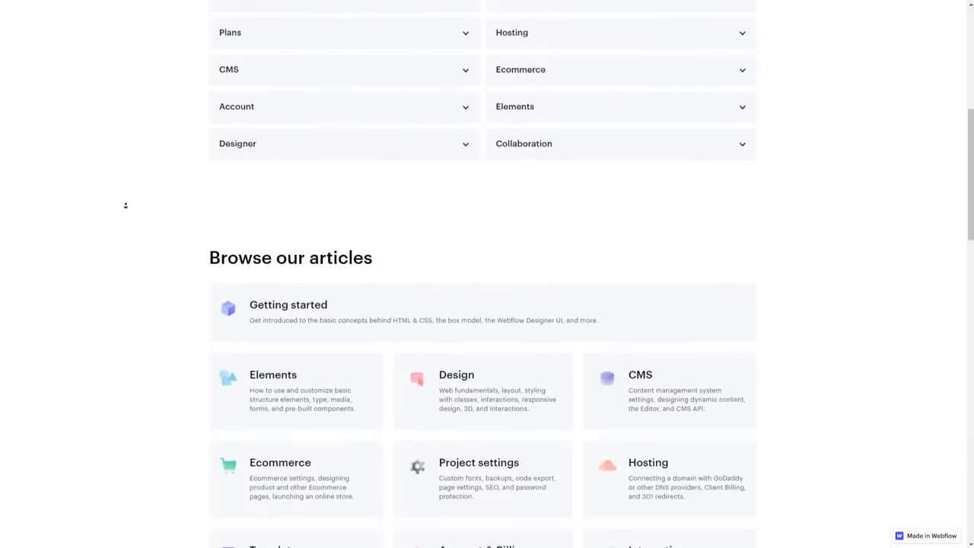
scroll("down", 3)
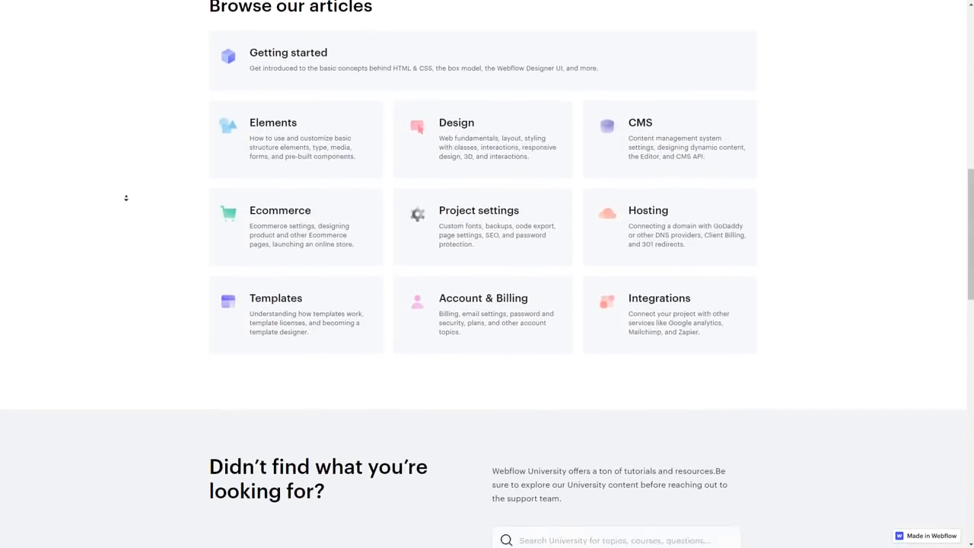
scroll("down", 3)
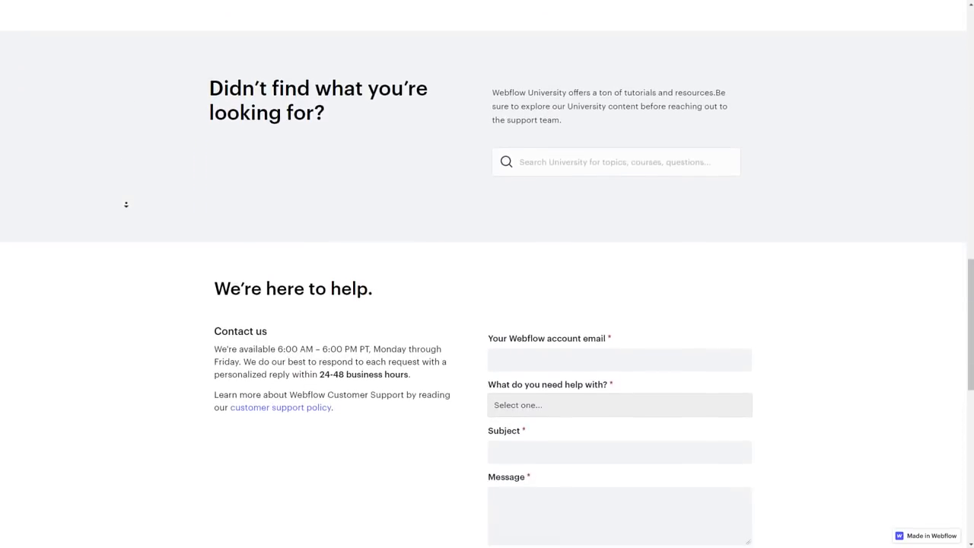
scroll("down", 3)
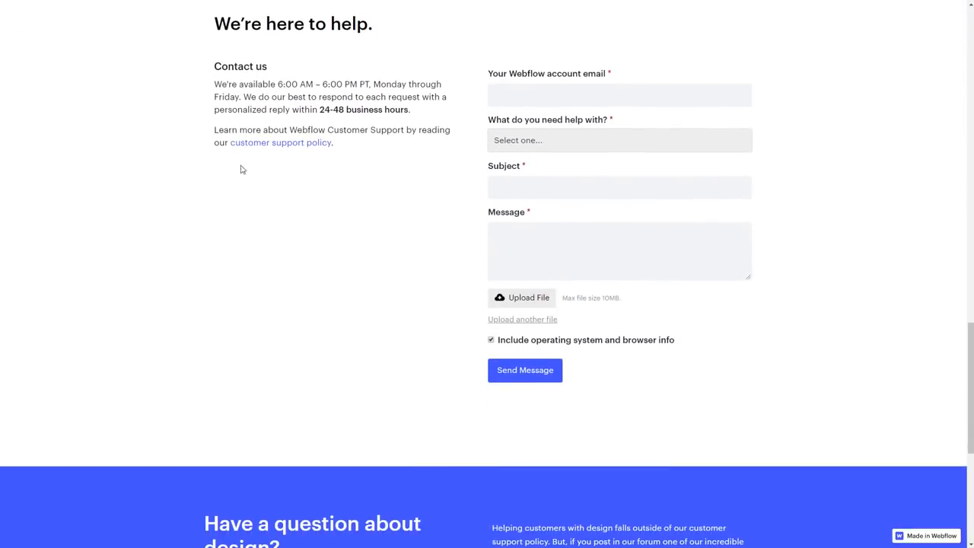
mouse_move(236, 67)
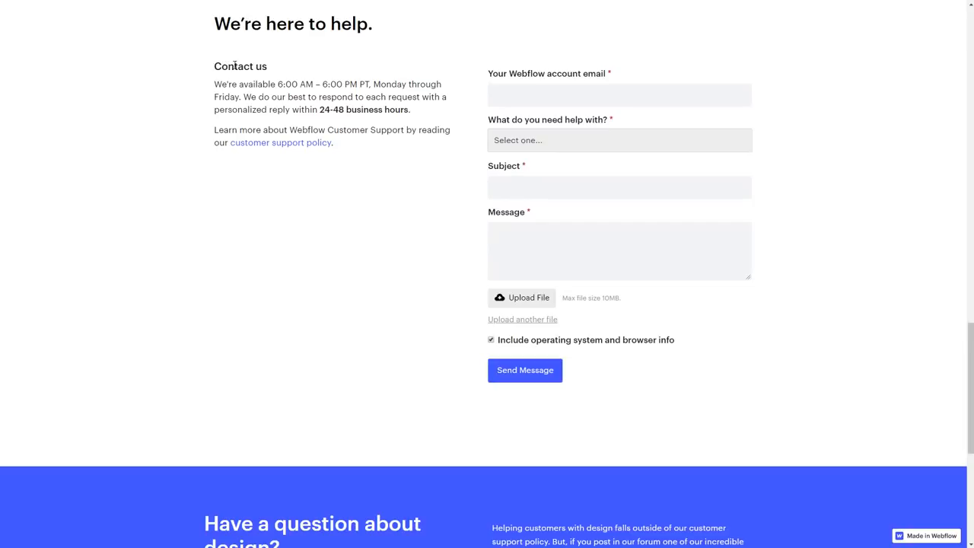
left_click_drag(213, 83, 411, 110)
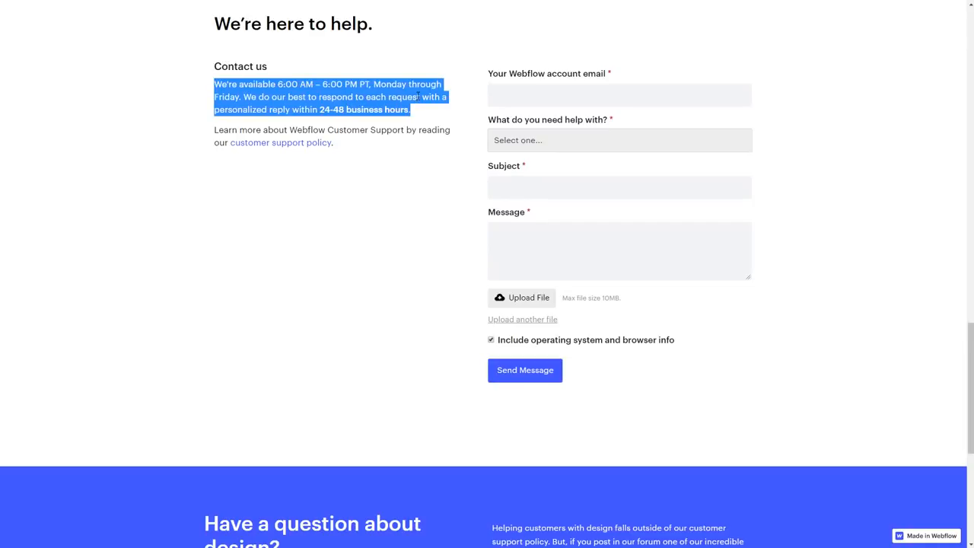
left_click(894, 219)
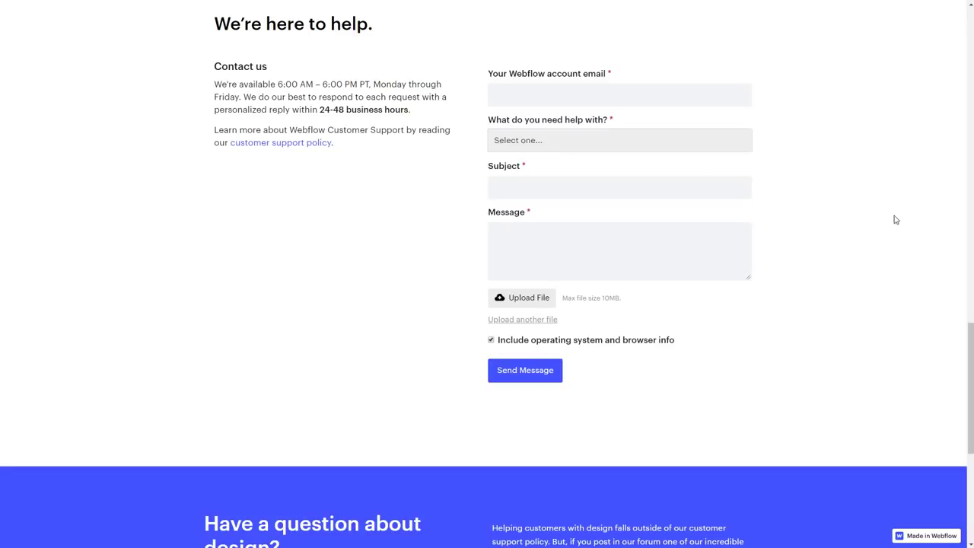
left_click(618, 140)
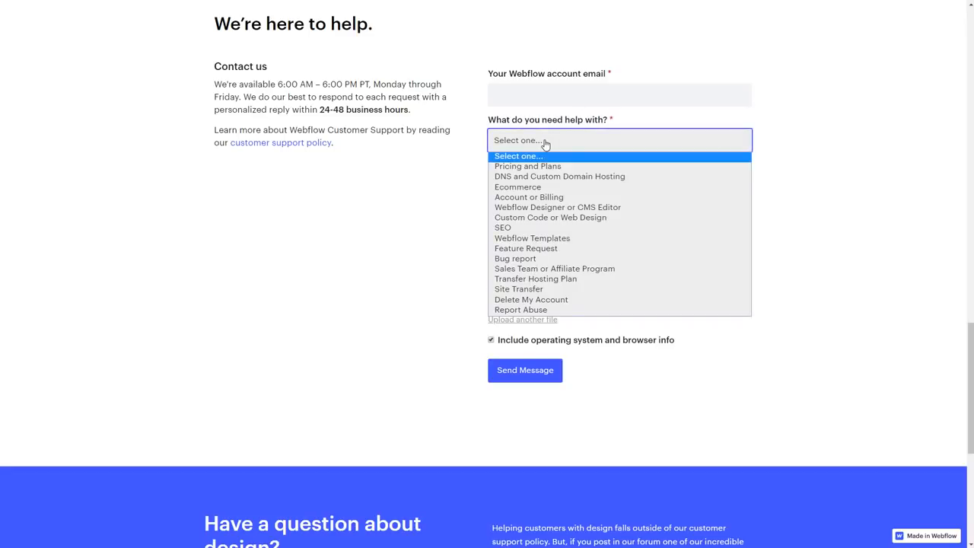
mouse_move(517, 289)
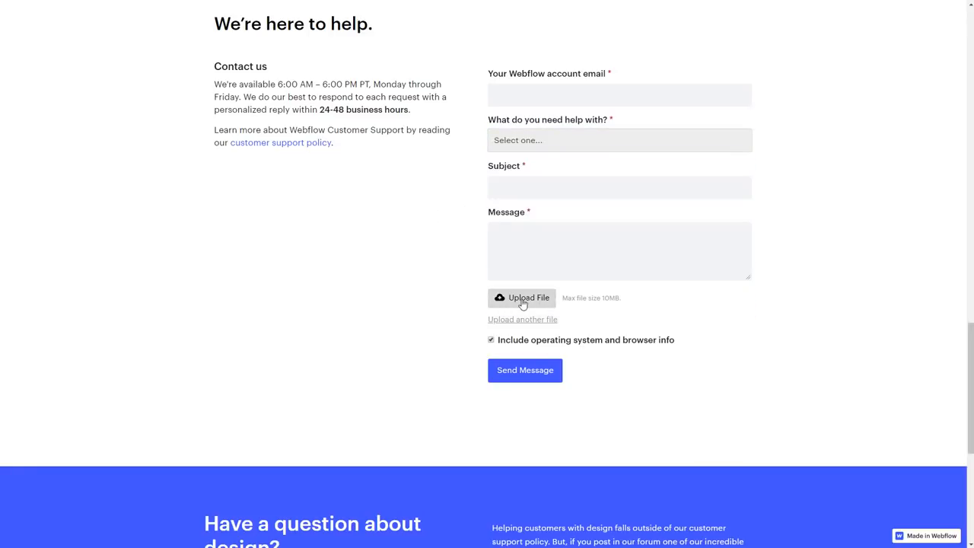
mouse_move(538, 335)
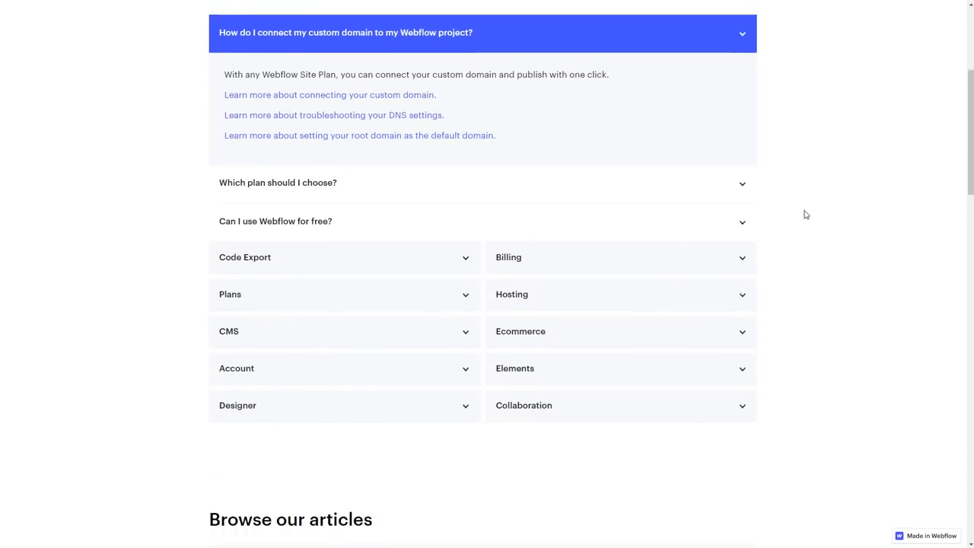
left_click(279, 183)
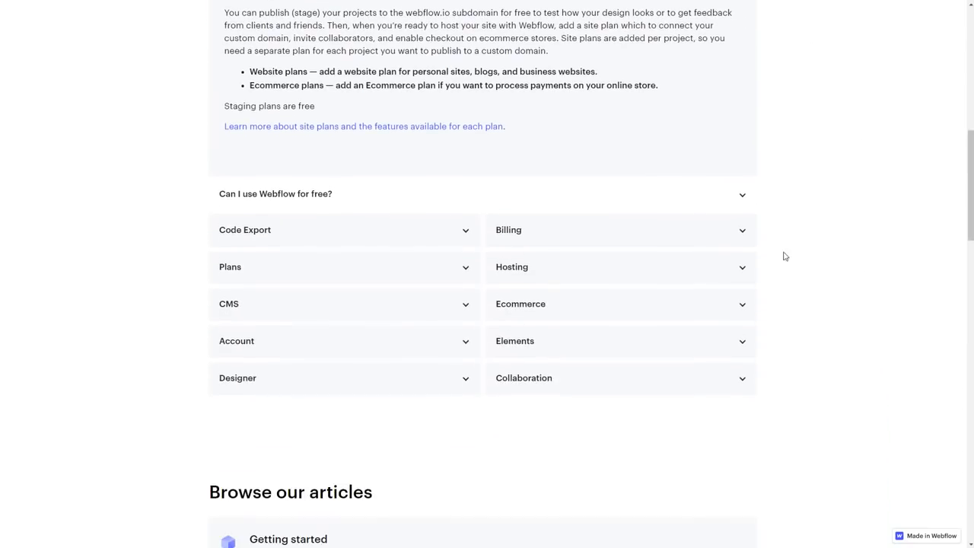
scroll("down", 3)
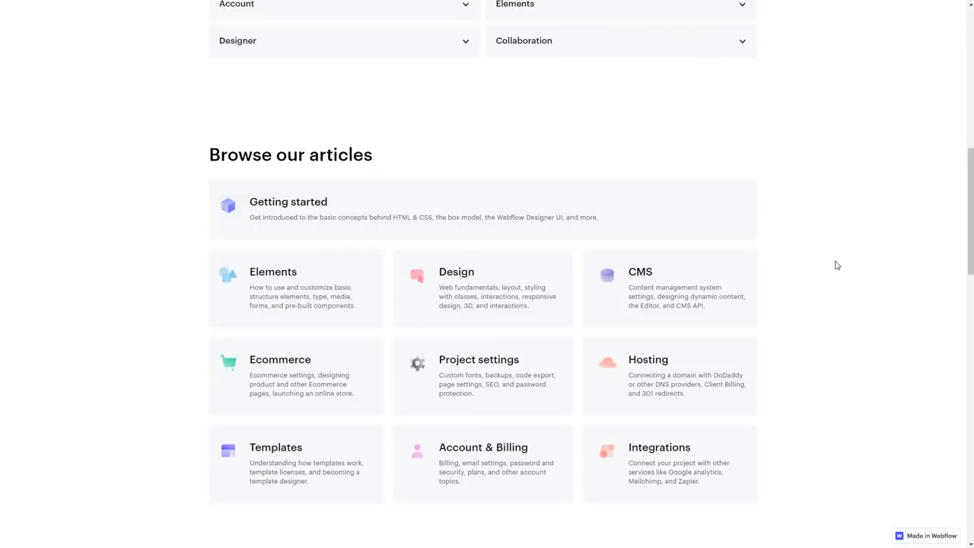
scroll("down", 3)
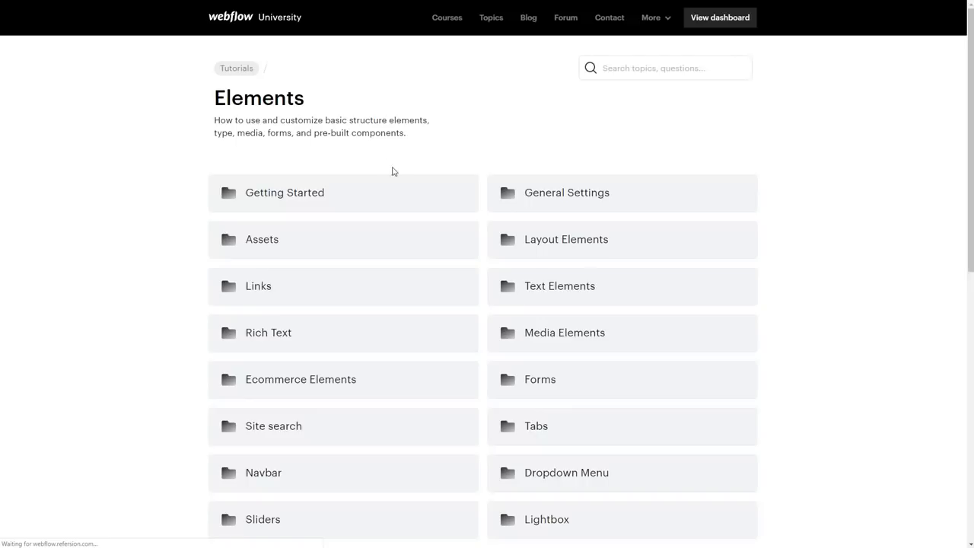
scroll("down", 3)
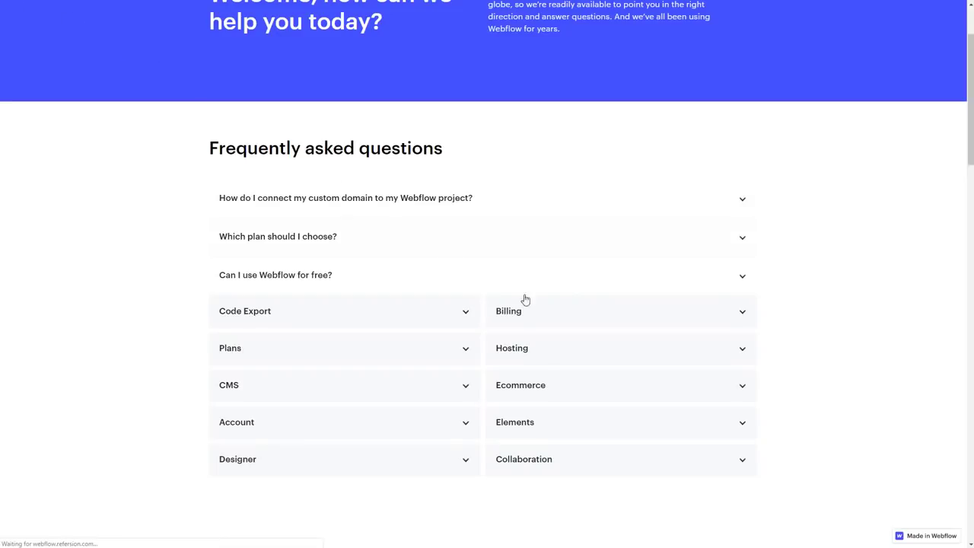
left_click(621, 311)
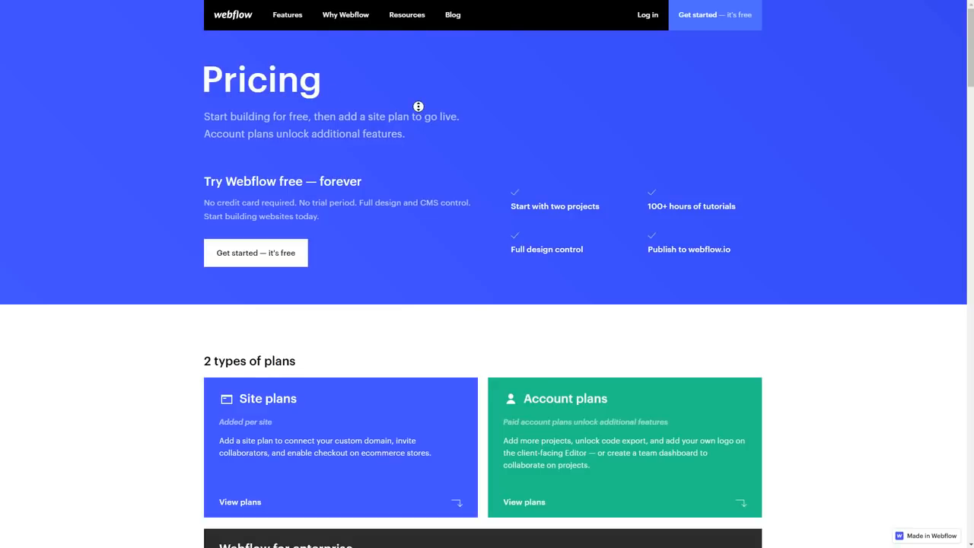
mouse_move(420, 112)
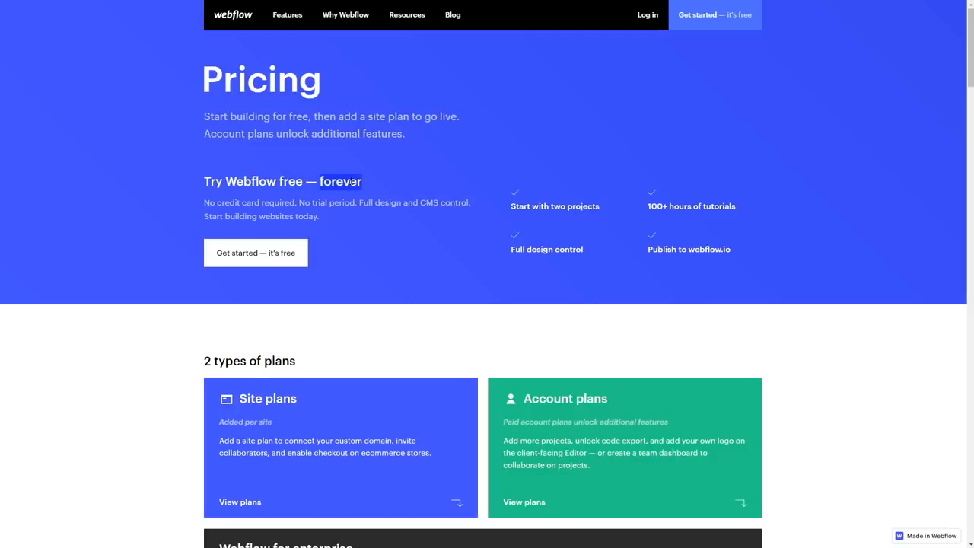
mouse_move(285, 160)
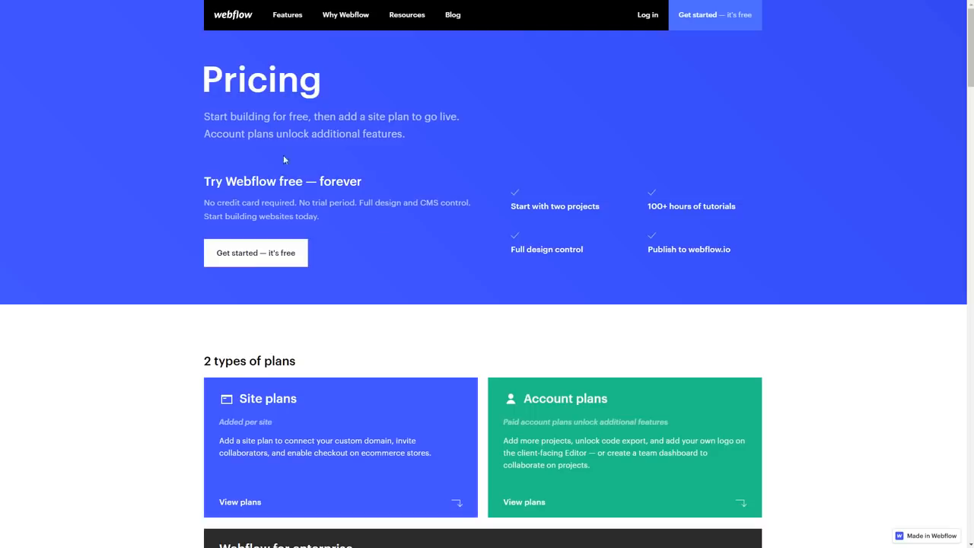
mouse_move(359, 225)
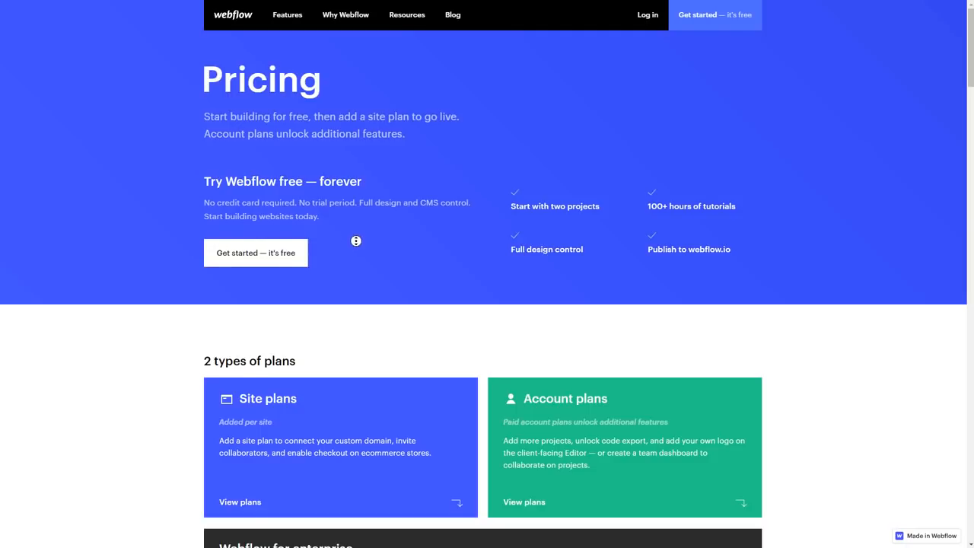
- Scroll the pricing page to the Site plans table and highlight the Business plan's $36 monthly price
scroll("down", 3)
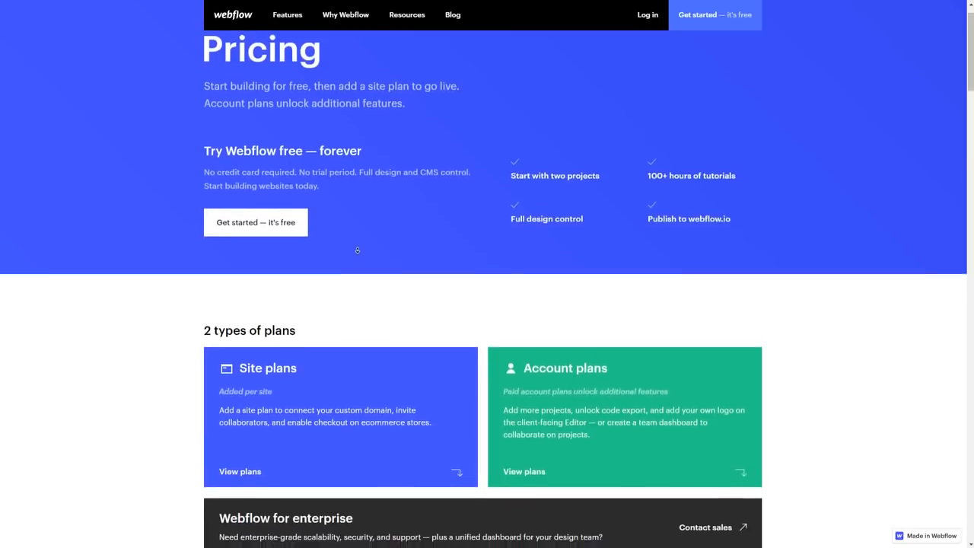
scroll("down", 3)
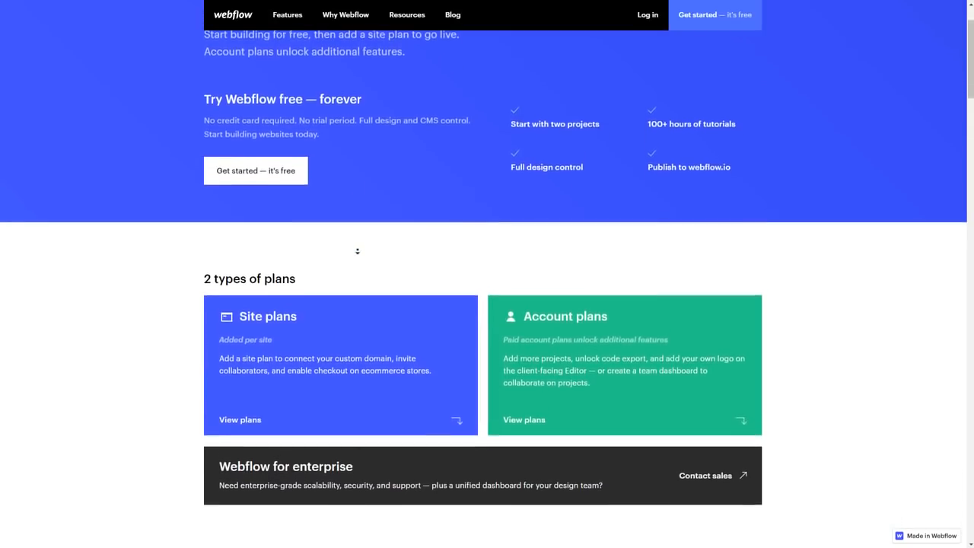
scroll("down", 3)
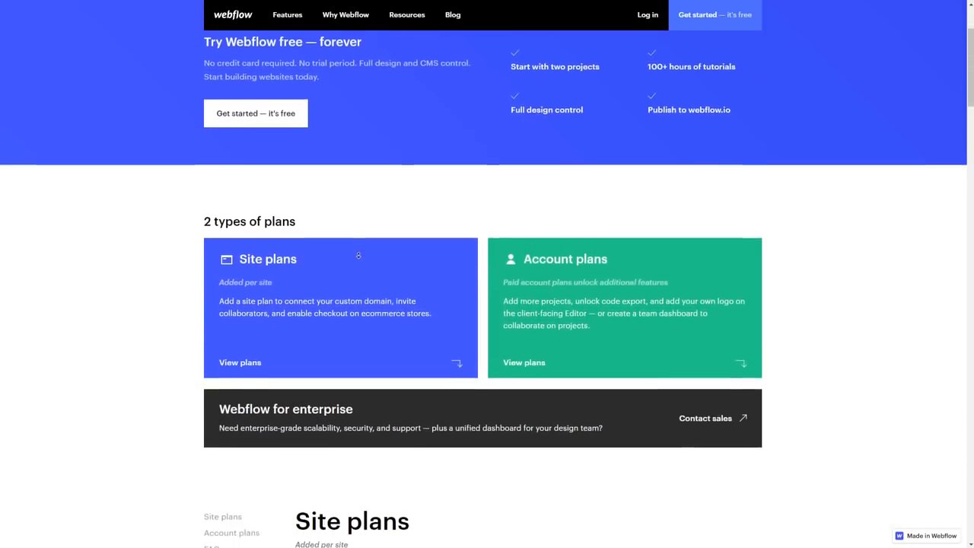
scroll("down", 3)
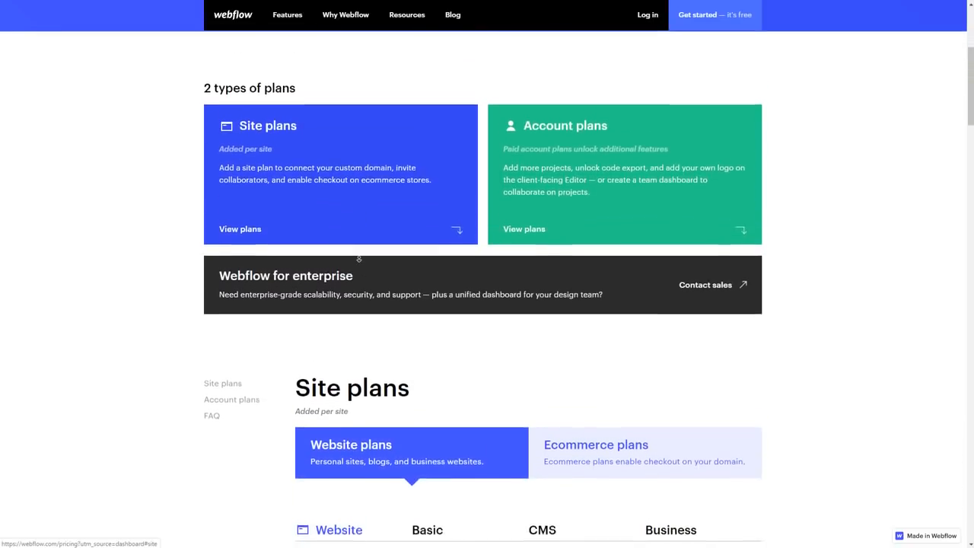
scroll("down", 3)
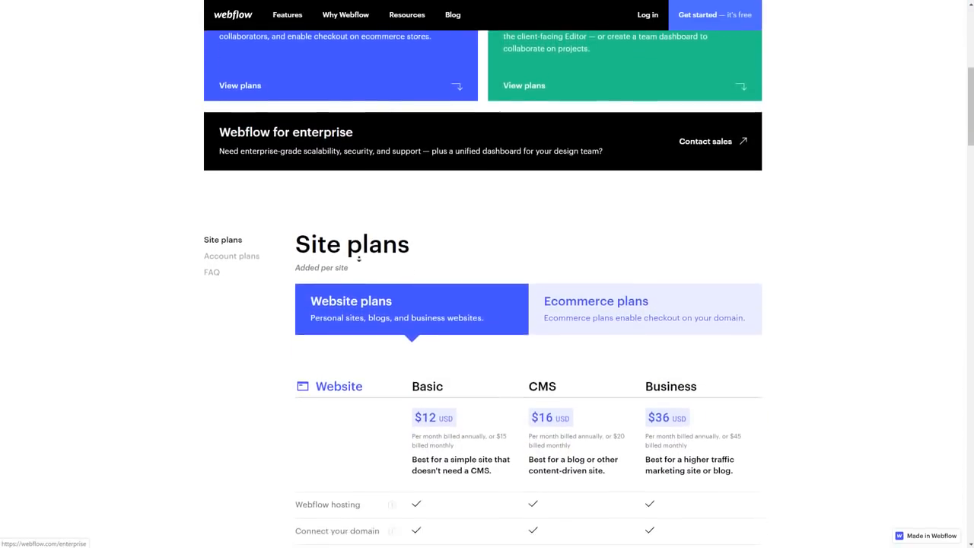
scroll("down", 3)
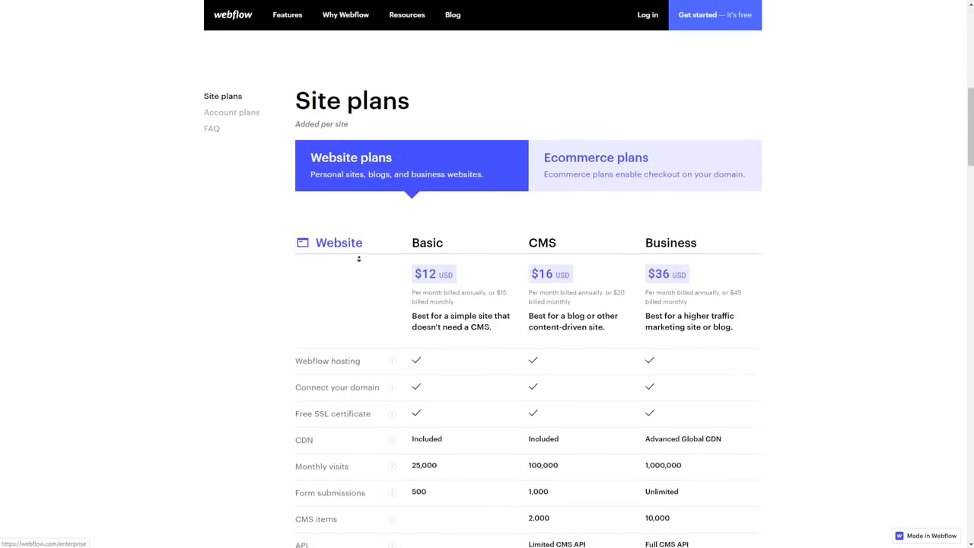
scroll("down", 3)
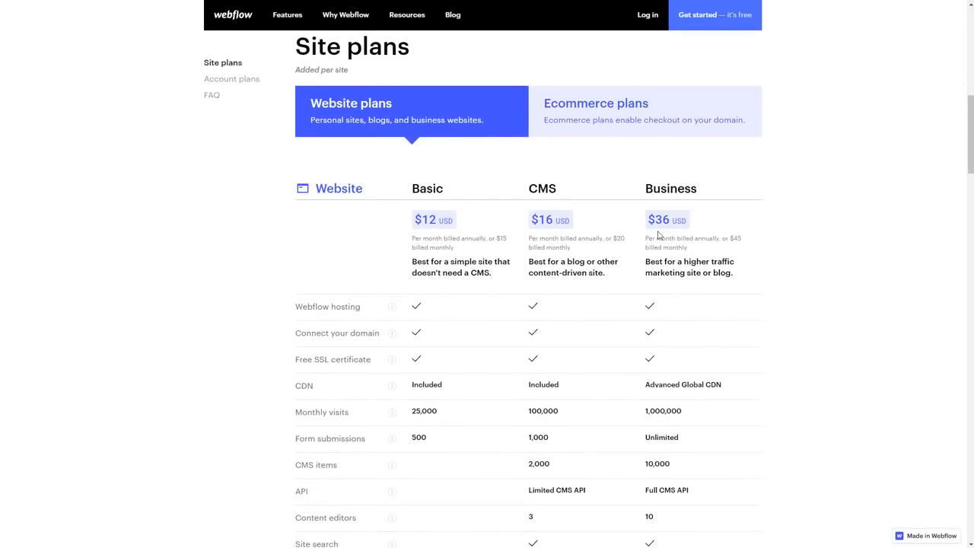
double_click(426, 219)
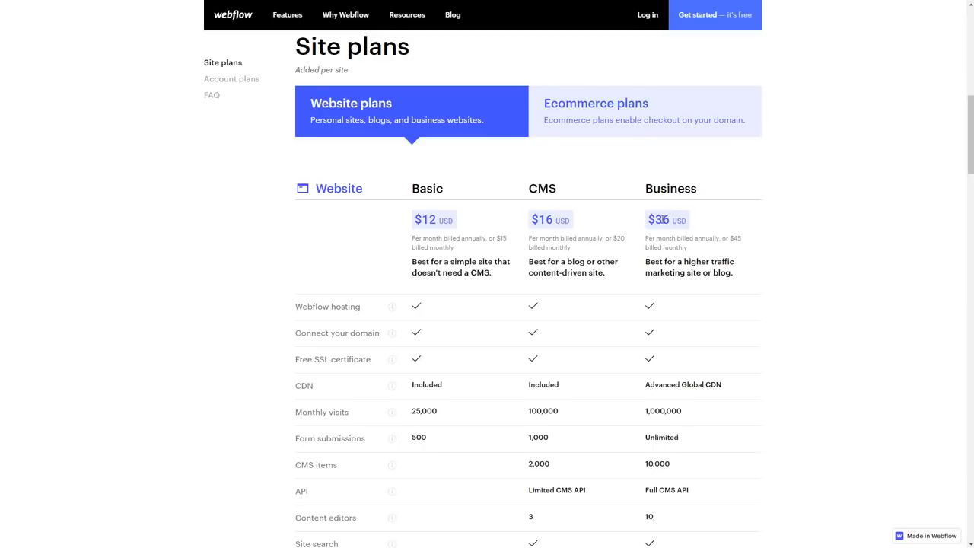
scroll("down", 3)
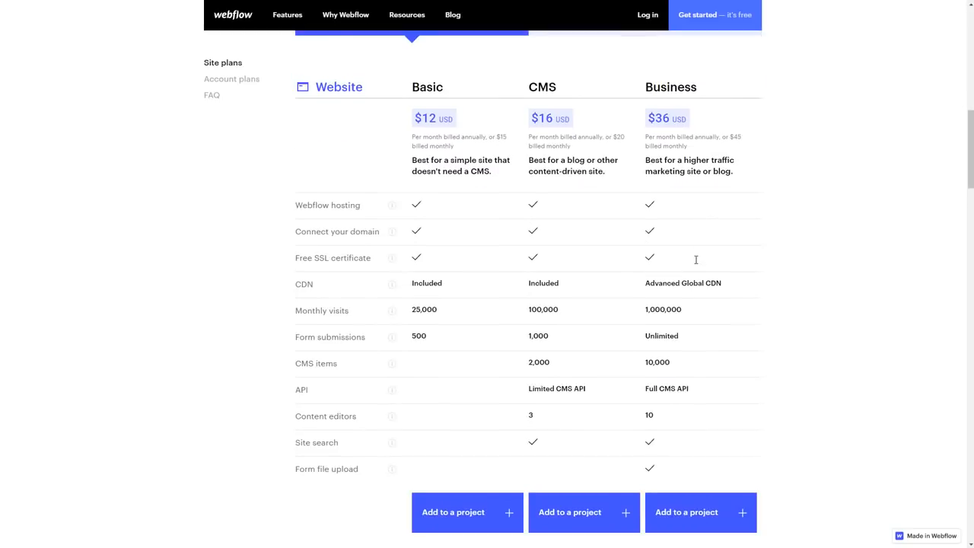
mouse_move(526, 95)
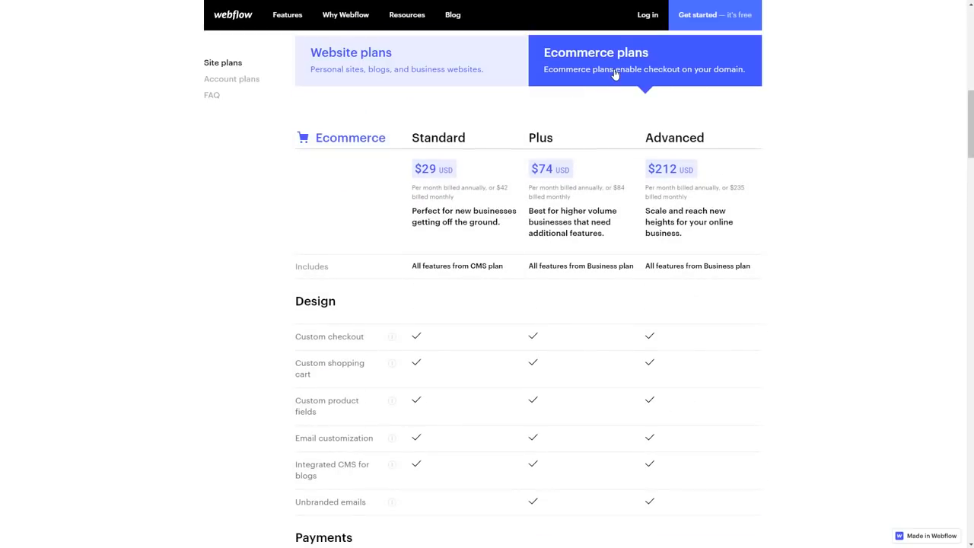
mouse_move(636, 326)
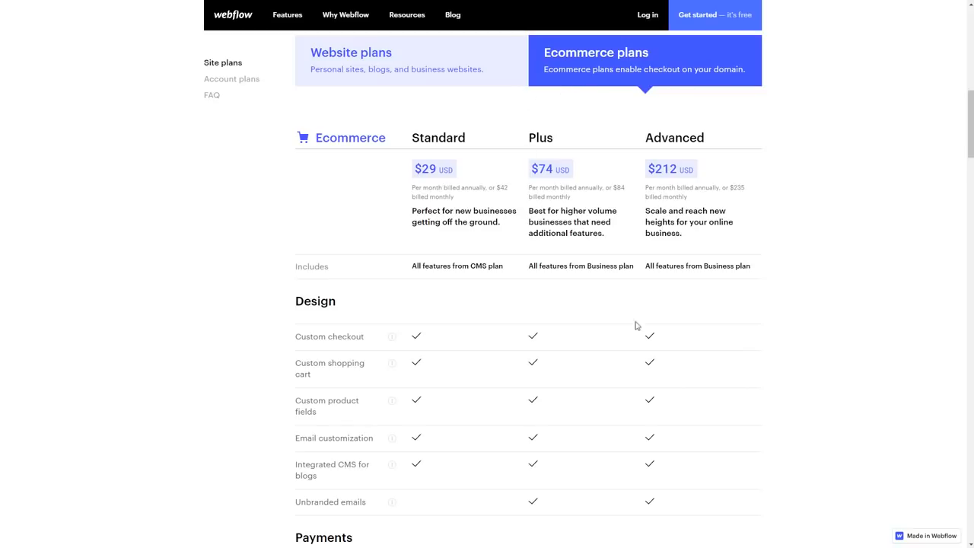
mouse_move(821, 292)
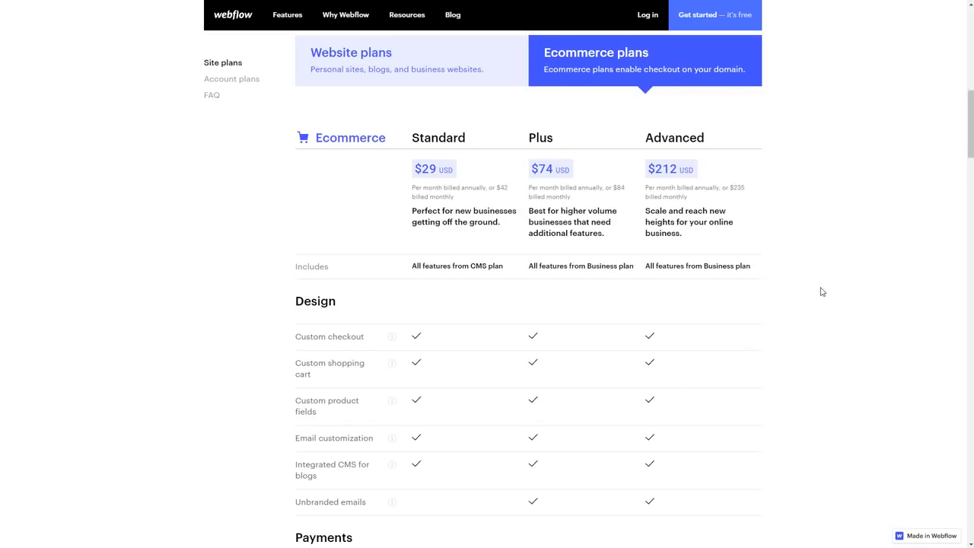
- Scroll through the Standard, Plus and Advanced ecommerce plan features down to the Account plans
scroll("down", 3)
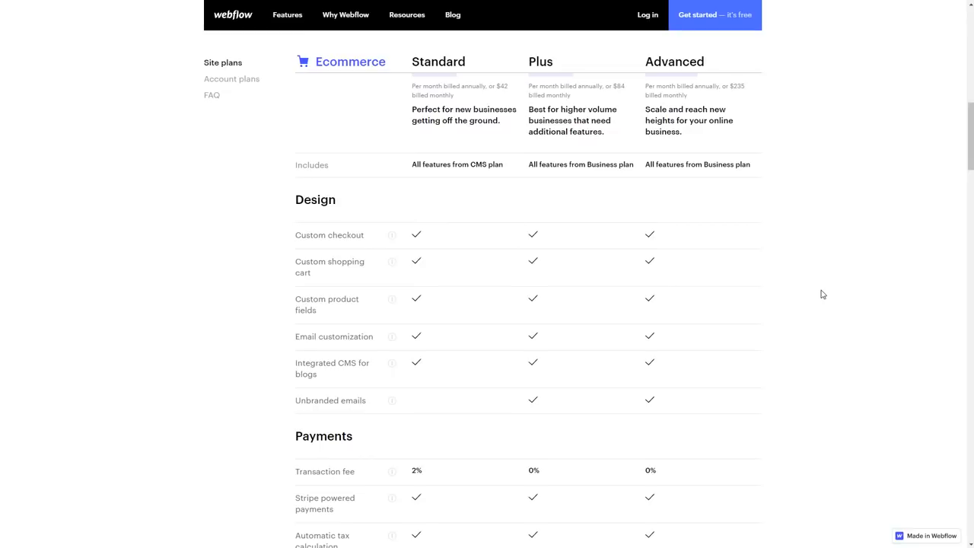
scroll("down", 3)
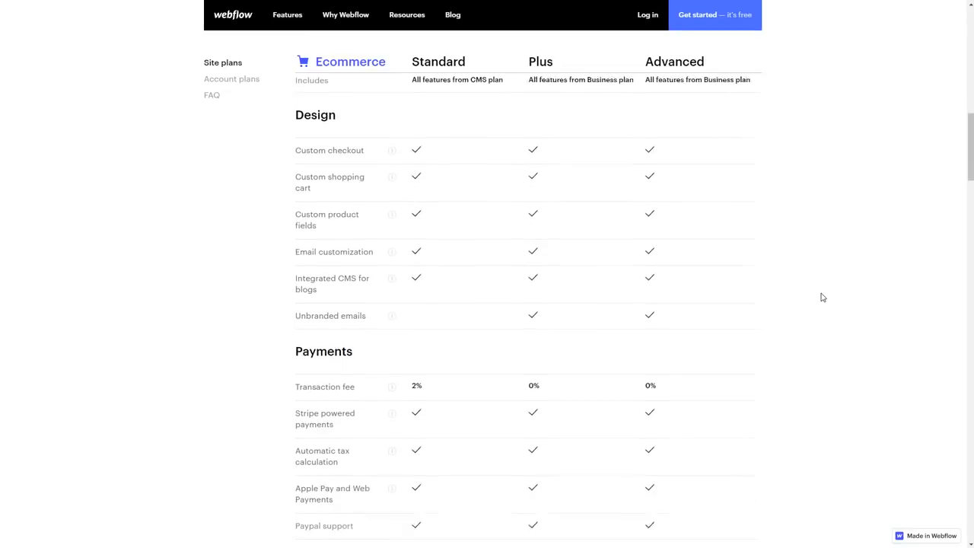
scroll("down", 3)
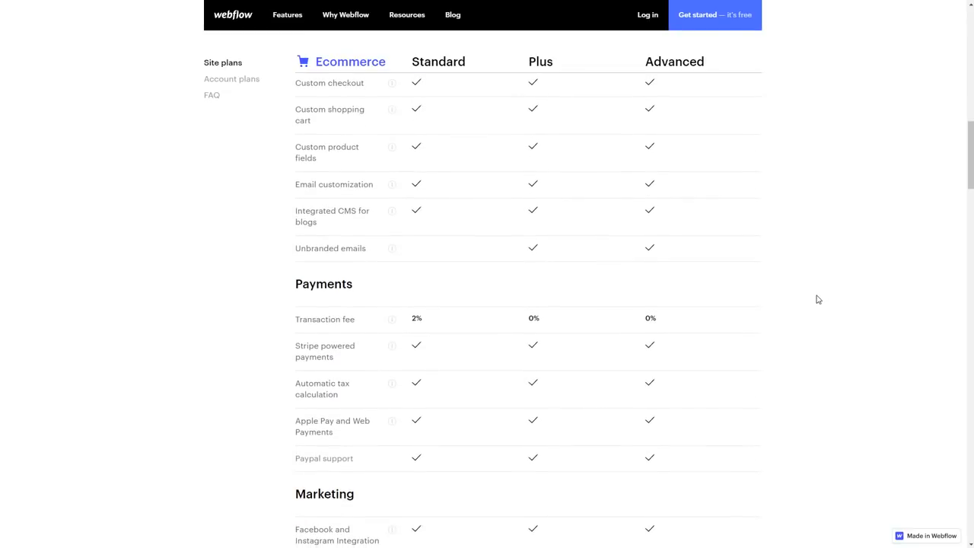
scroll("down", 3)
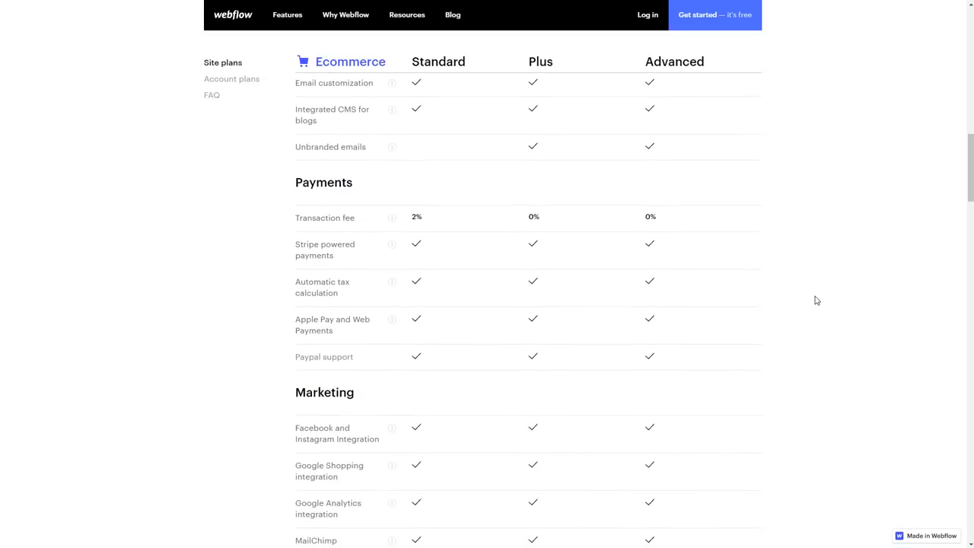
scroll("down", 3)
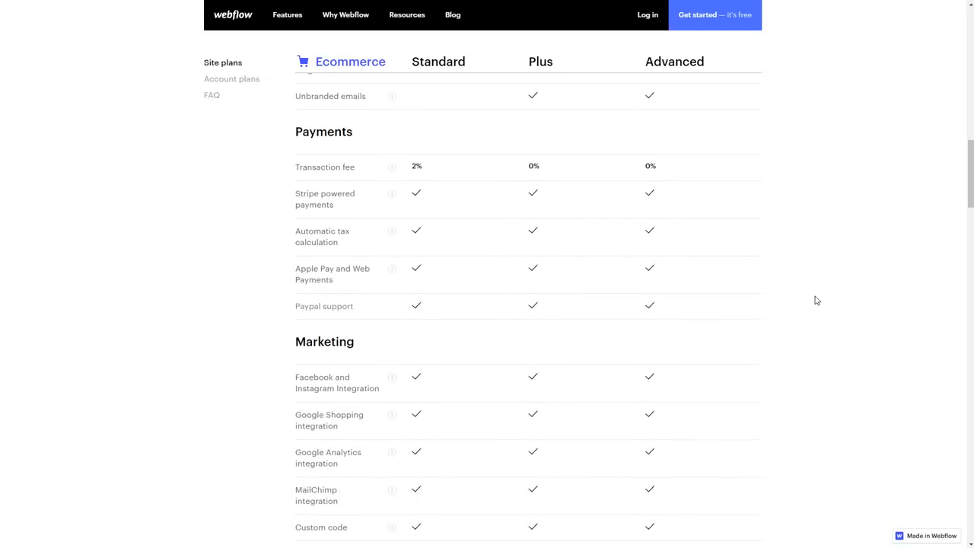
scroll("down", 3)
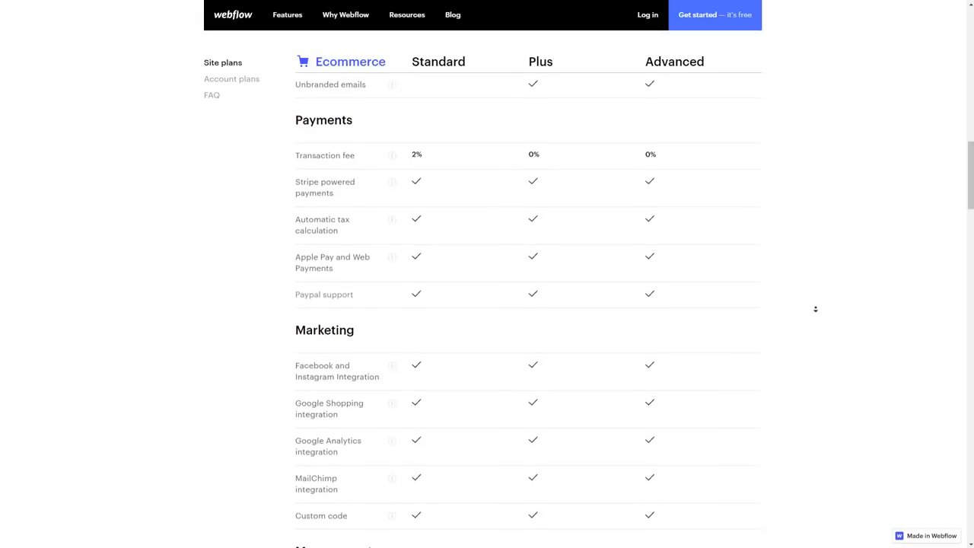
scroll("down", 3)
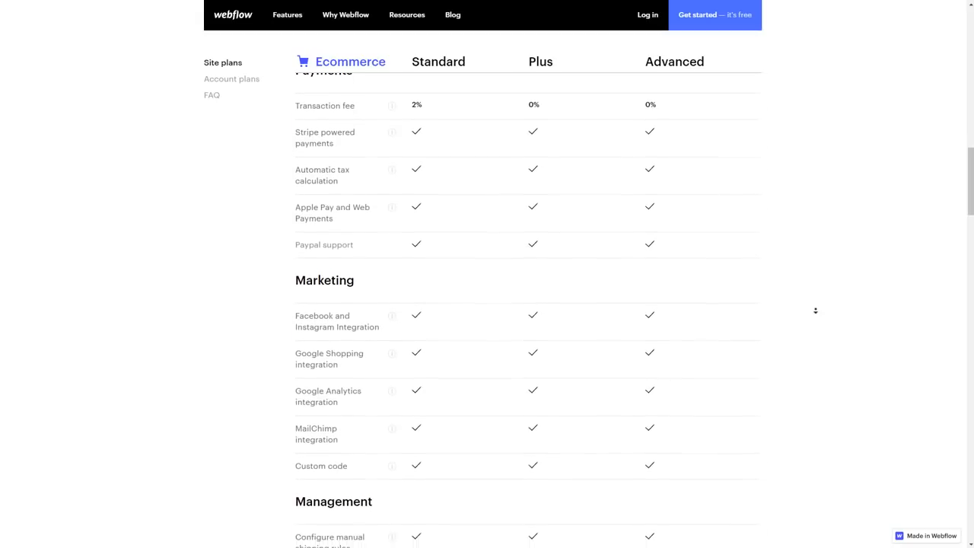
scroll("down", 3)
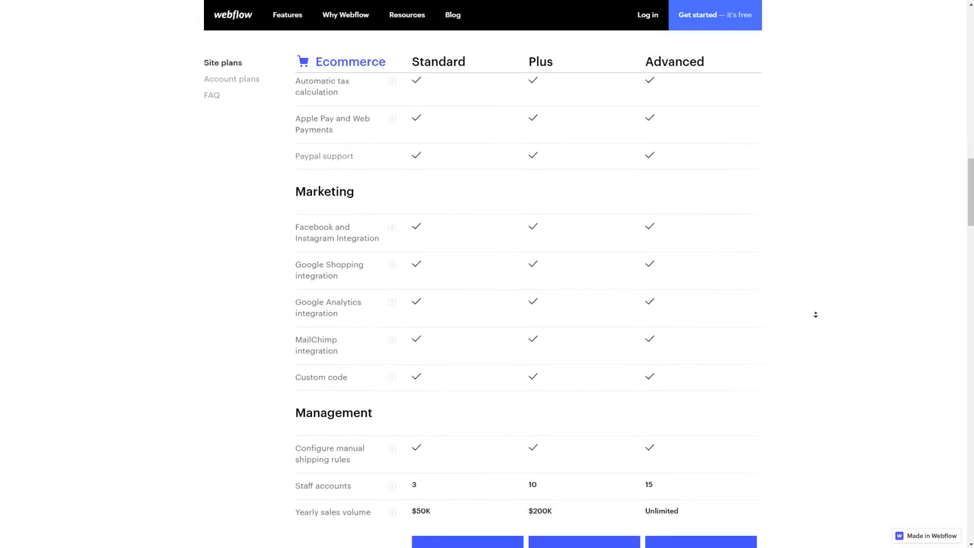
scroll("down", 3)
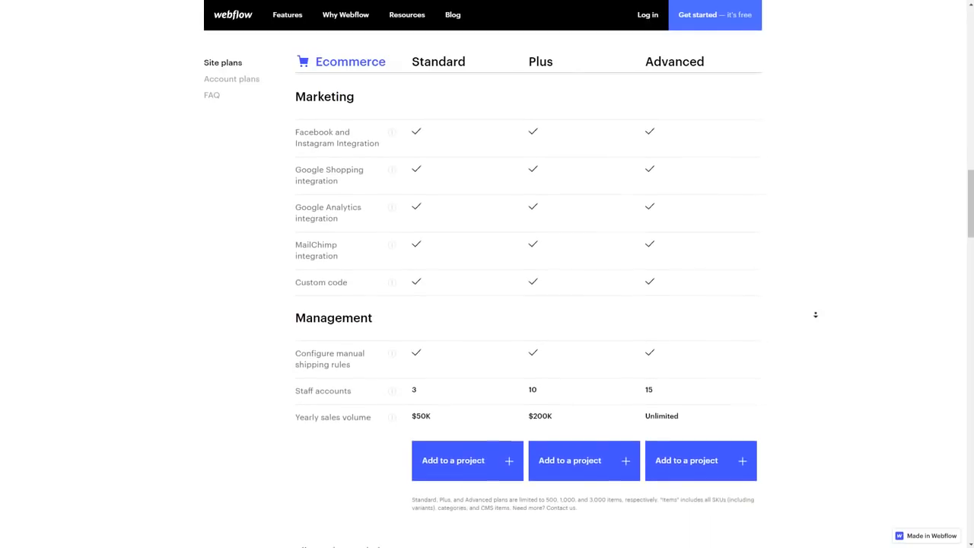
scroll("down", 3)
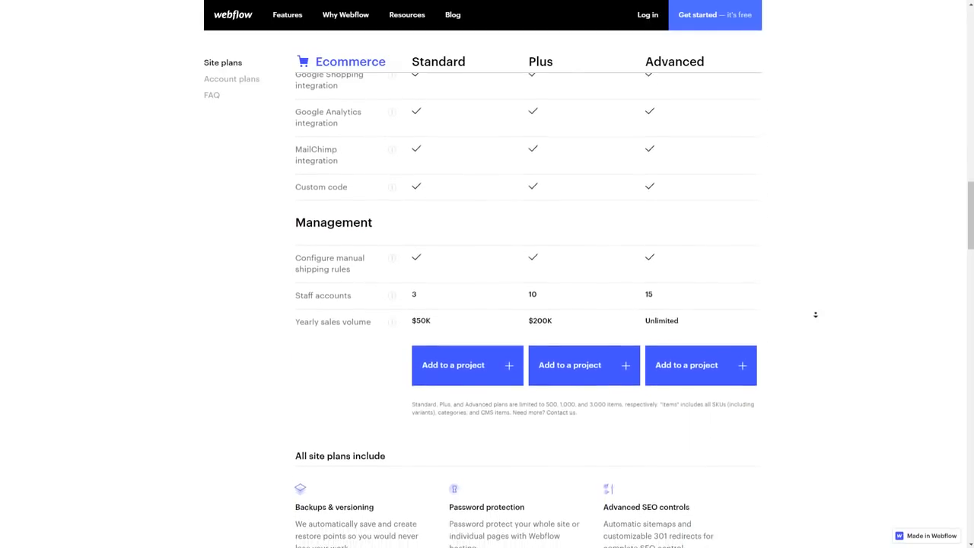
scroll("down", 3)
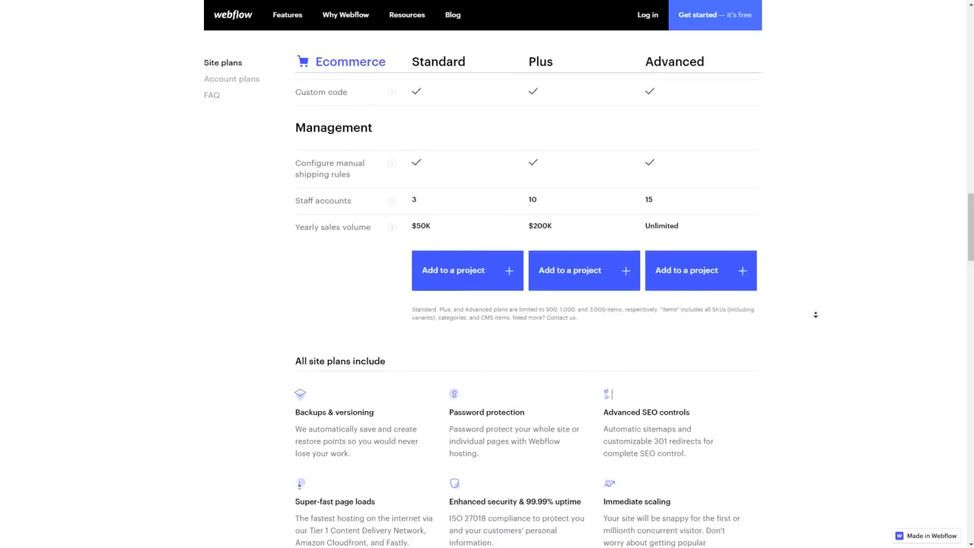
scroll("down", 3)
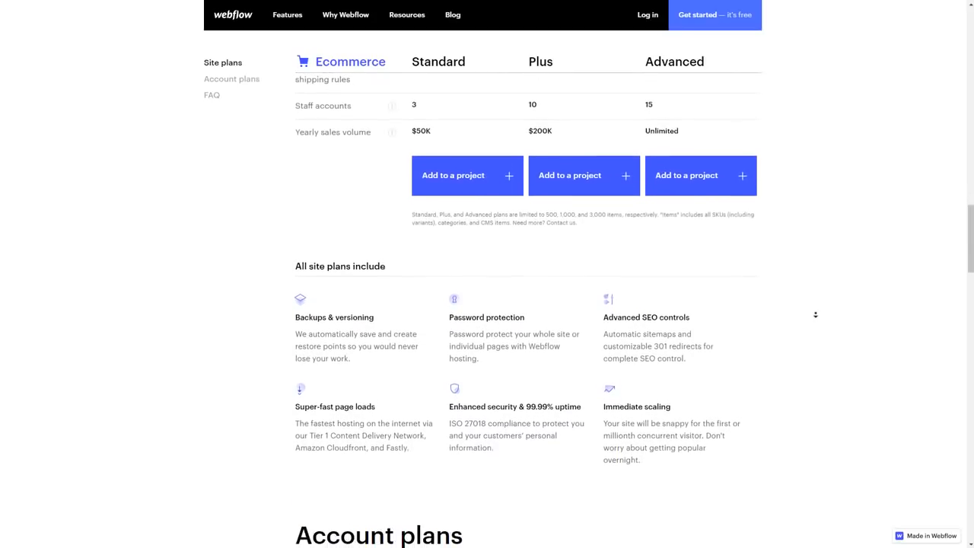
scroll("down", 3)
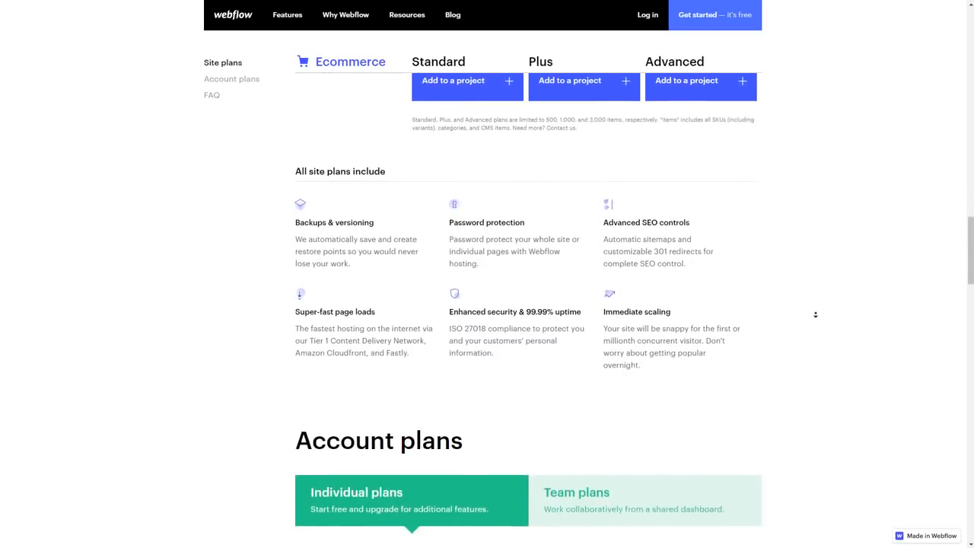
- Scroll through the Free, Lite and Pro account plans and the features all account plans include
scroll("down", 3)
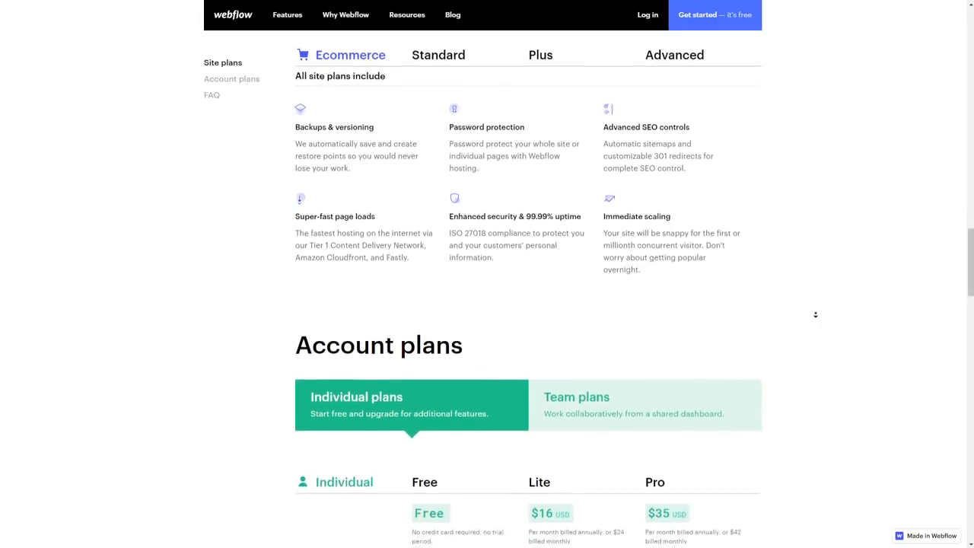
scroll("down", 3)
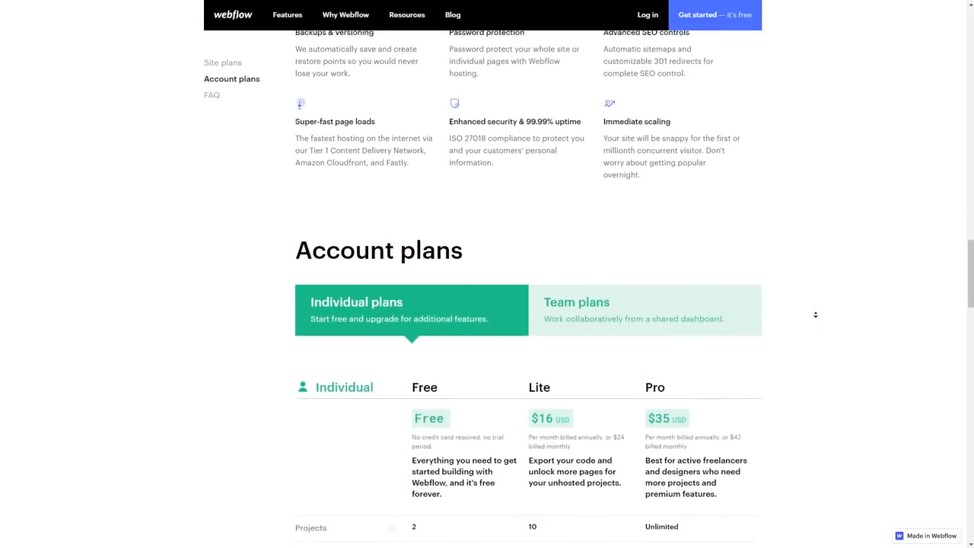
scroll("down", 3)
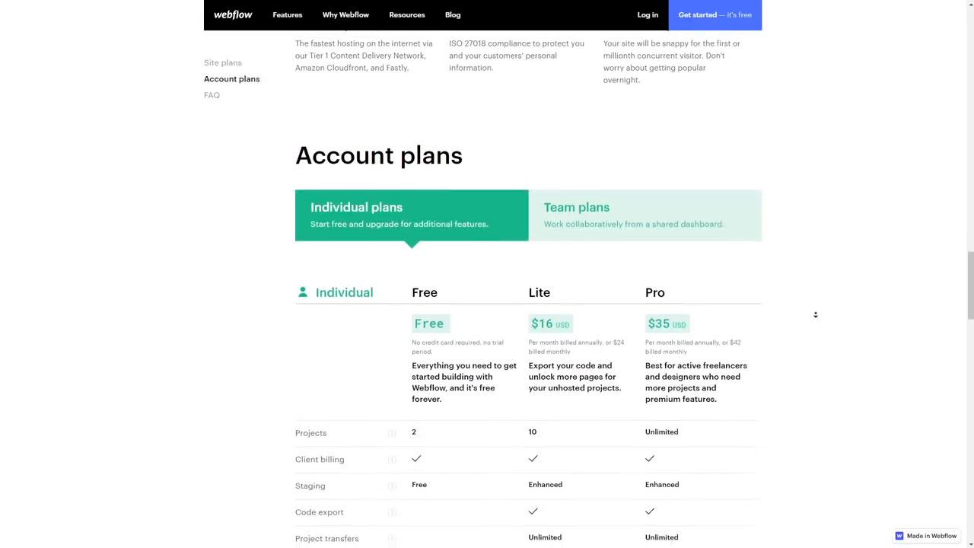
scroll("down", 3)
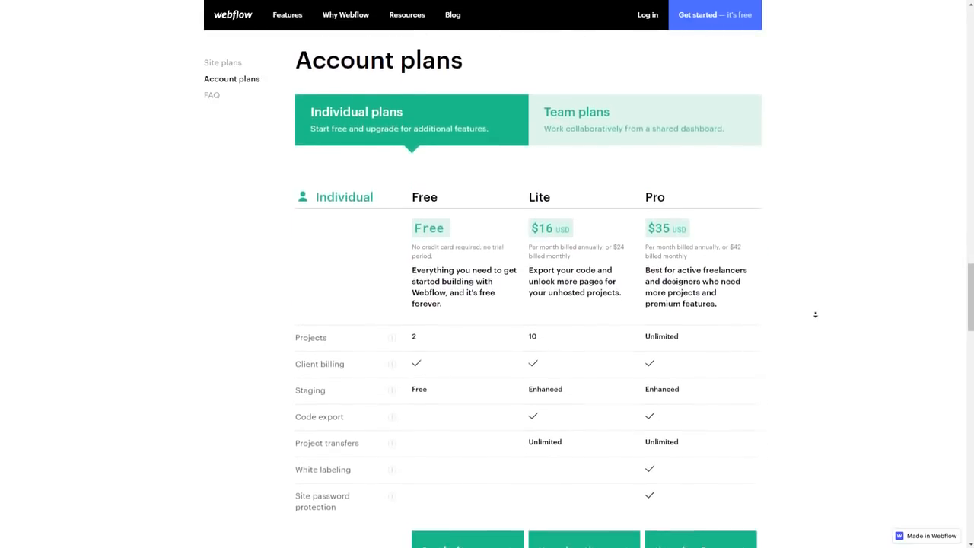
scroll("down", 3)
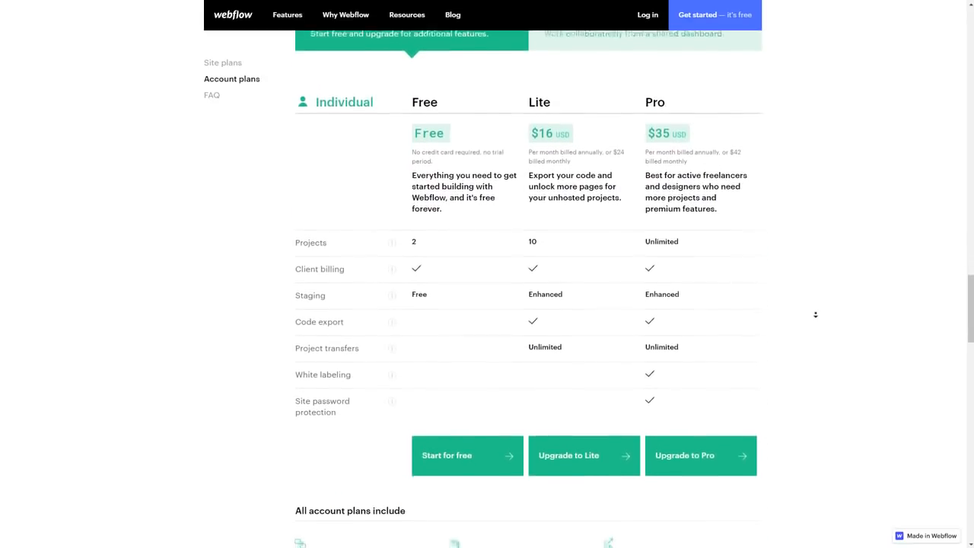
scroll("down", 3)
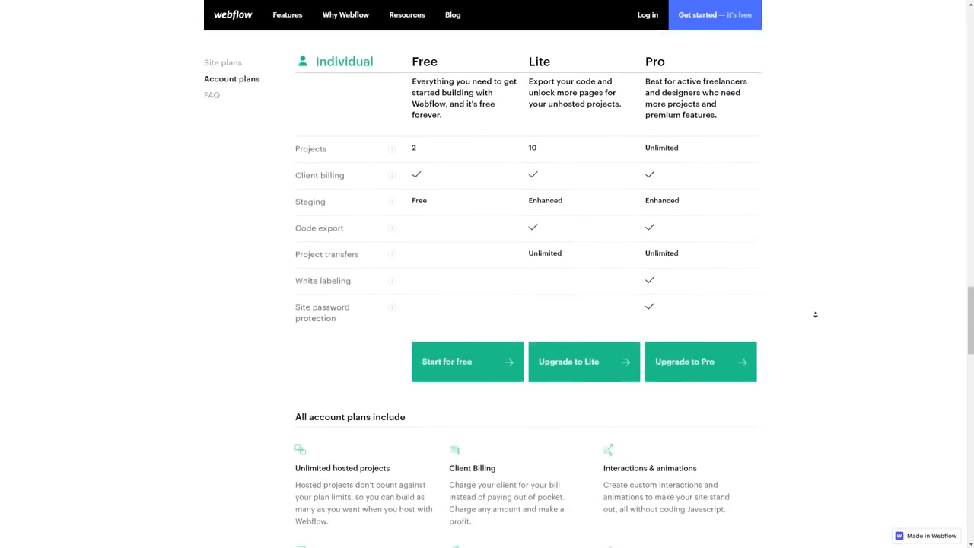
scroll("down", 3)
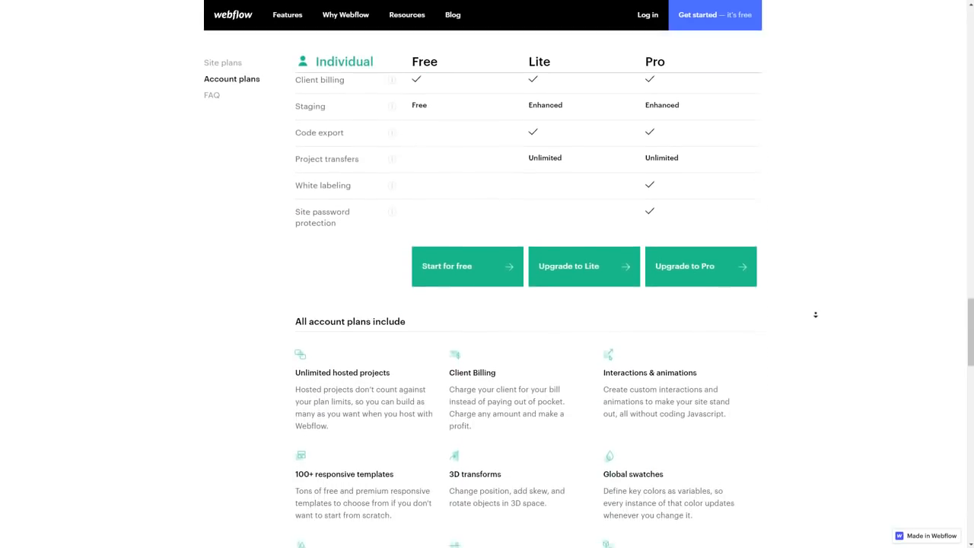
scroll("down", 3)
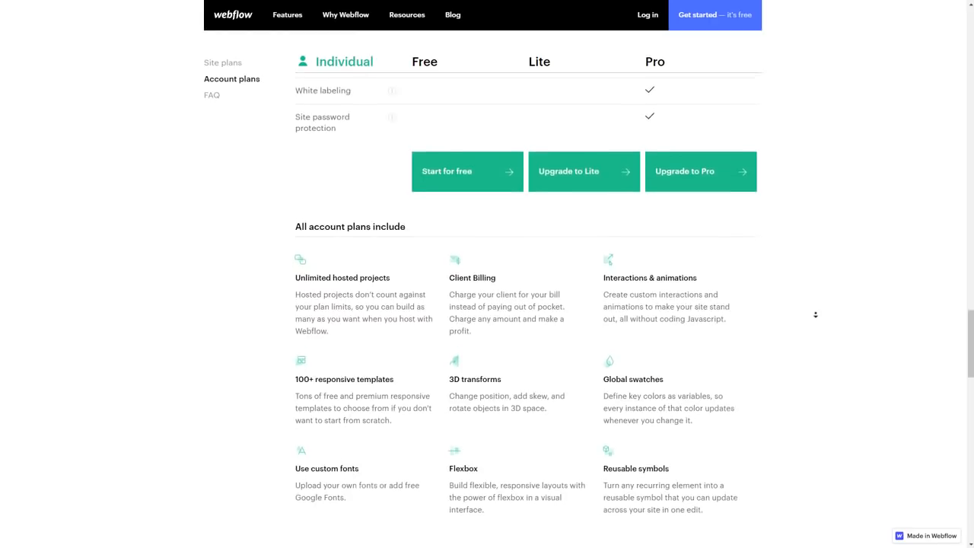
scroll("down", 3)
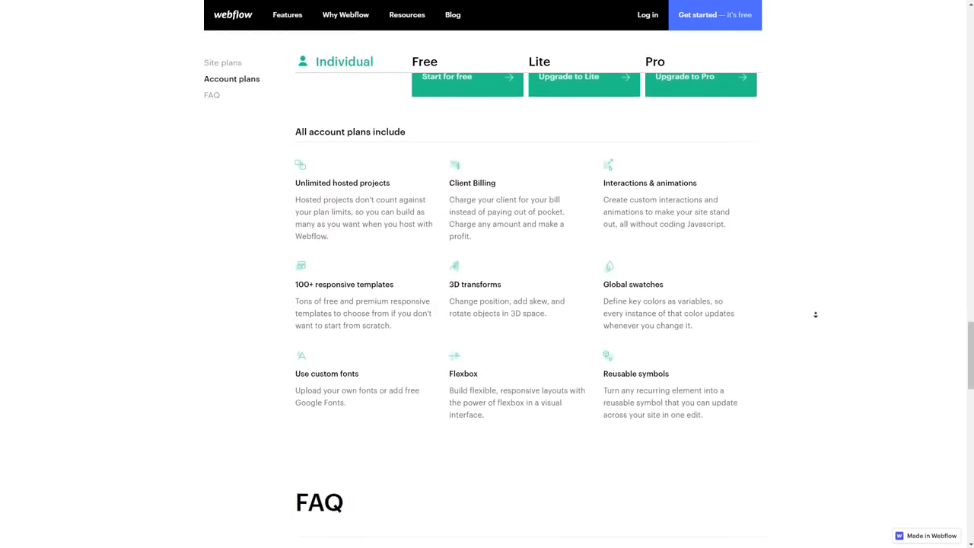
- Scroll down to the FAQ answers on trying Webflow, white labeling and hosting traffic
scroll("down", 3)
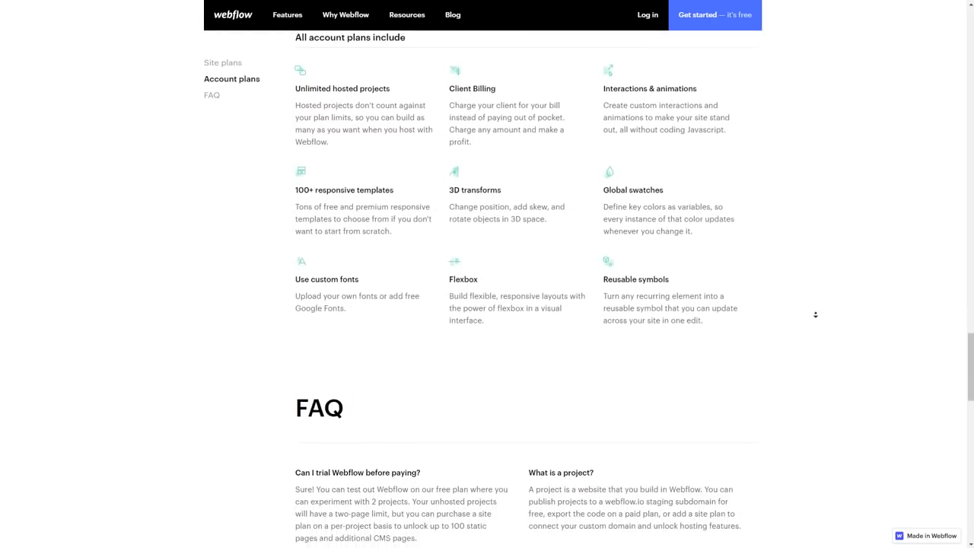
scroll("down", 3)
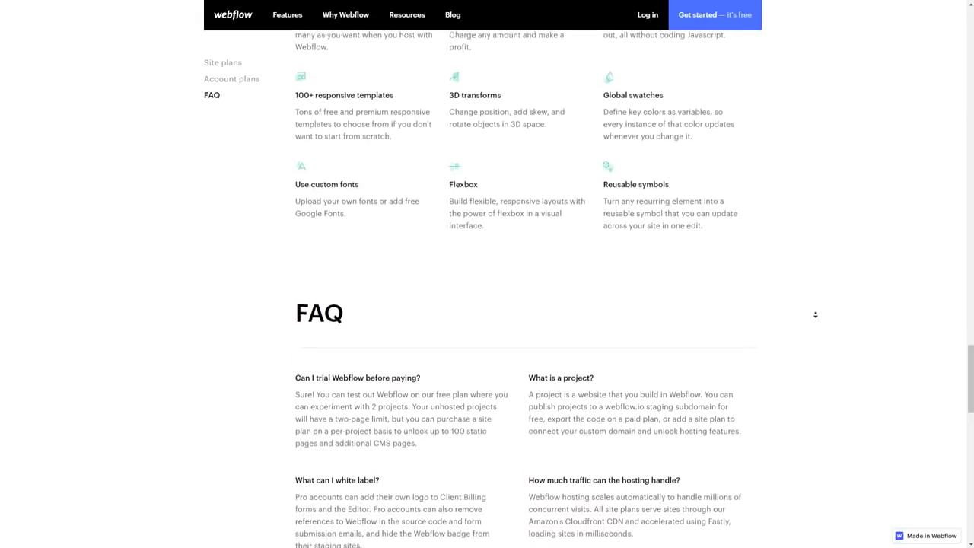
scroll("down", 3)
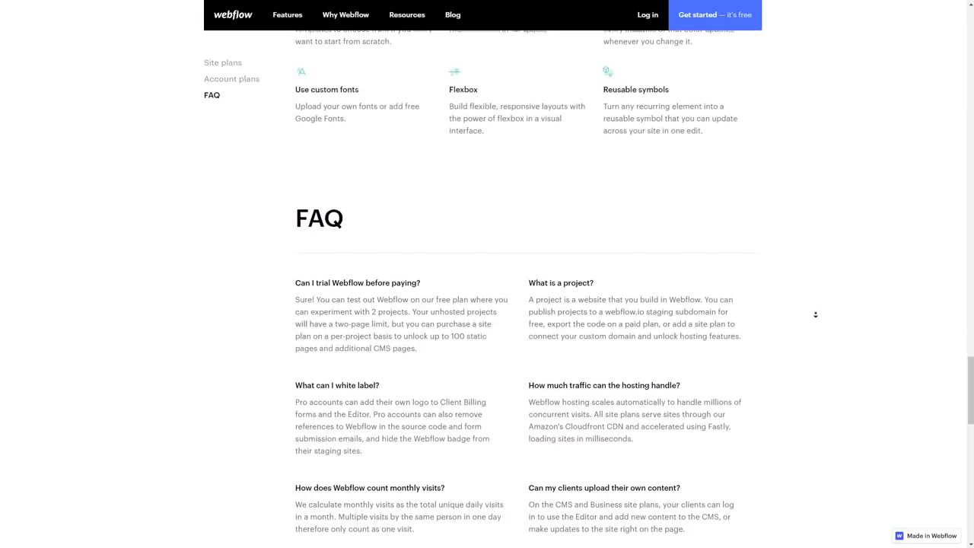
scroll("down", 3)
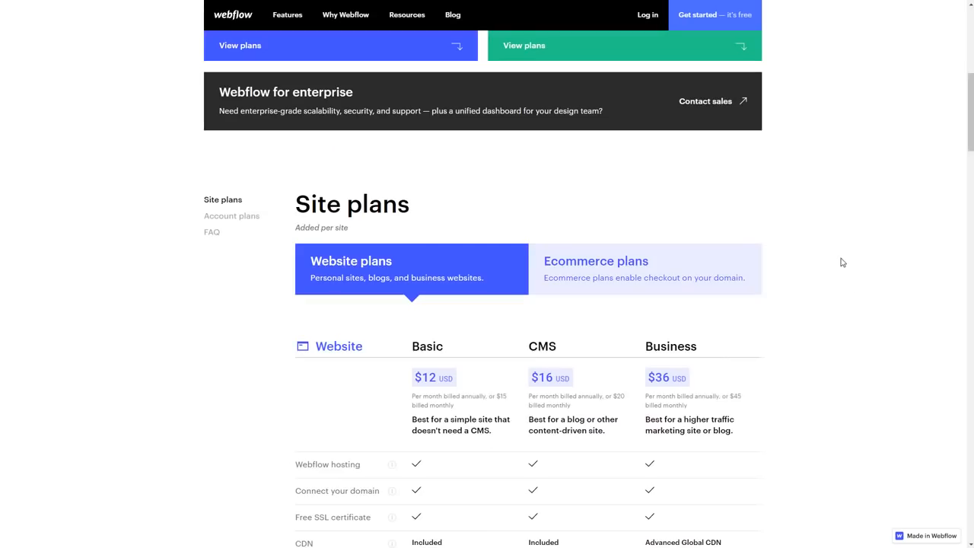
- Switch to the Ecommerce plans at $29, $74 and $212 and scroll their Design, Payments, Marketing and Management features
scroll("down", 3)
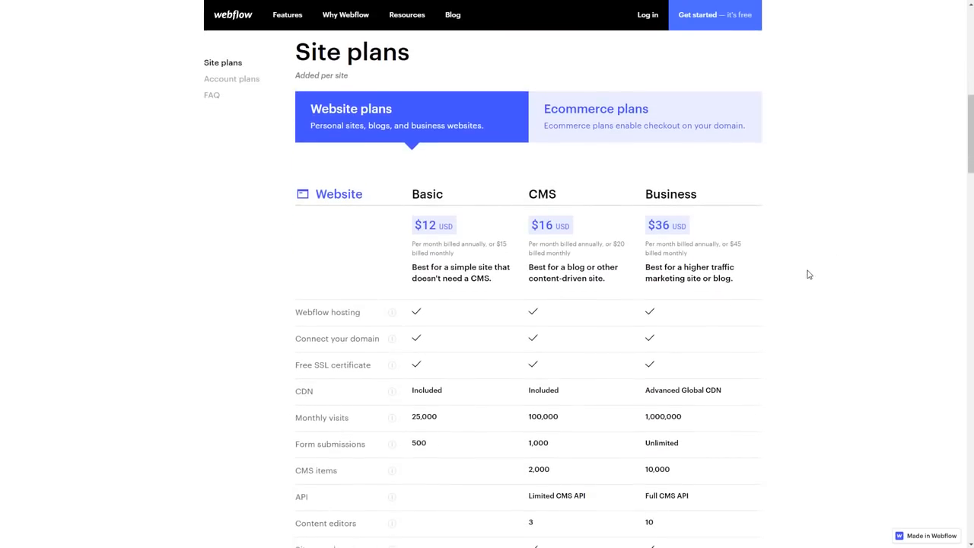
mouse_move(291, 207)
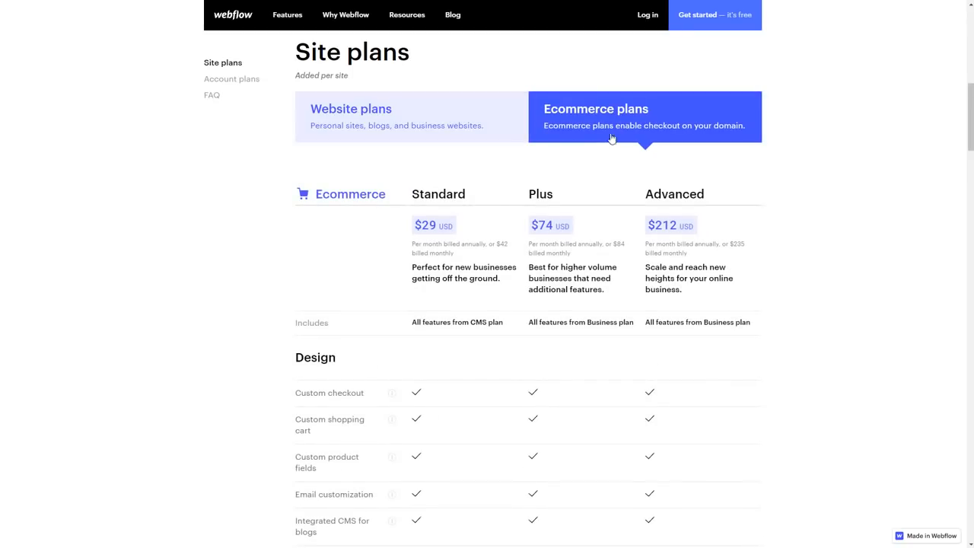
scroll("down", 3)
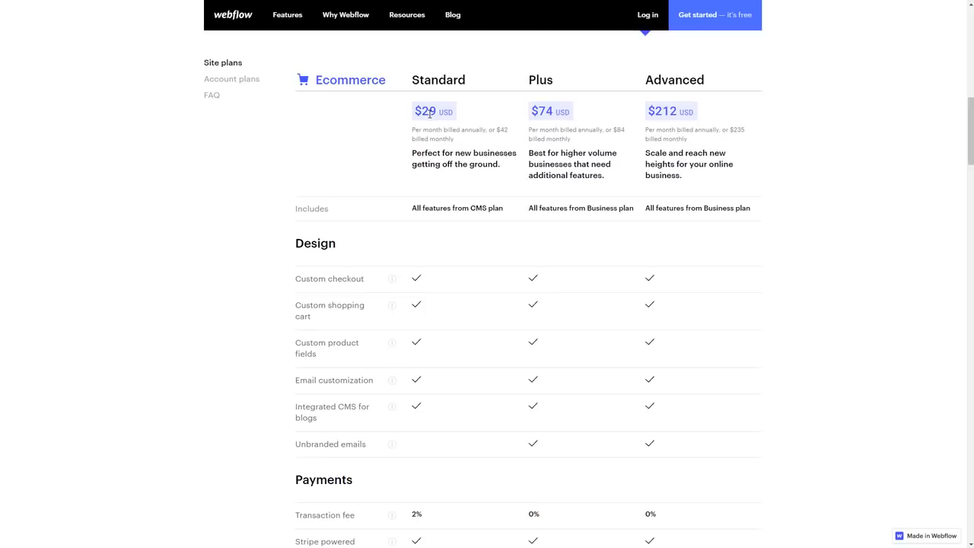
double_click(545, 111)
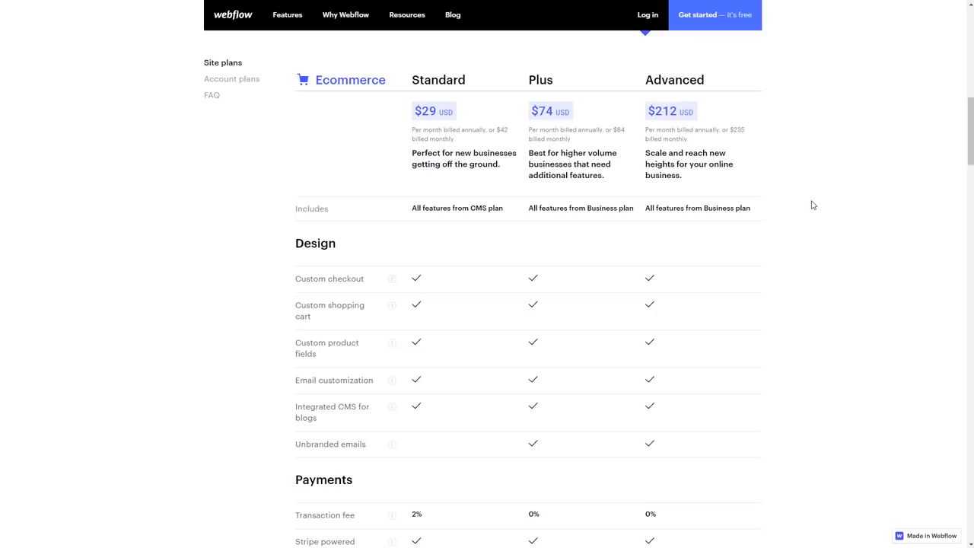
scroll("down", 3)
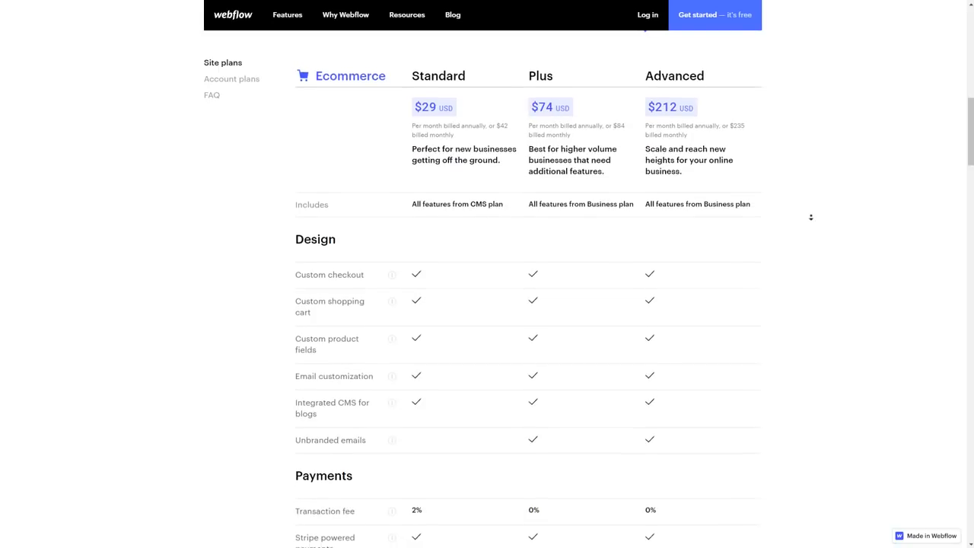
scroll("down", 3)
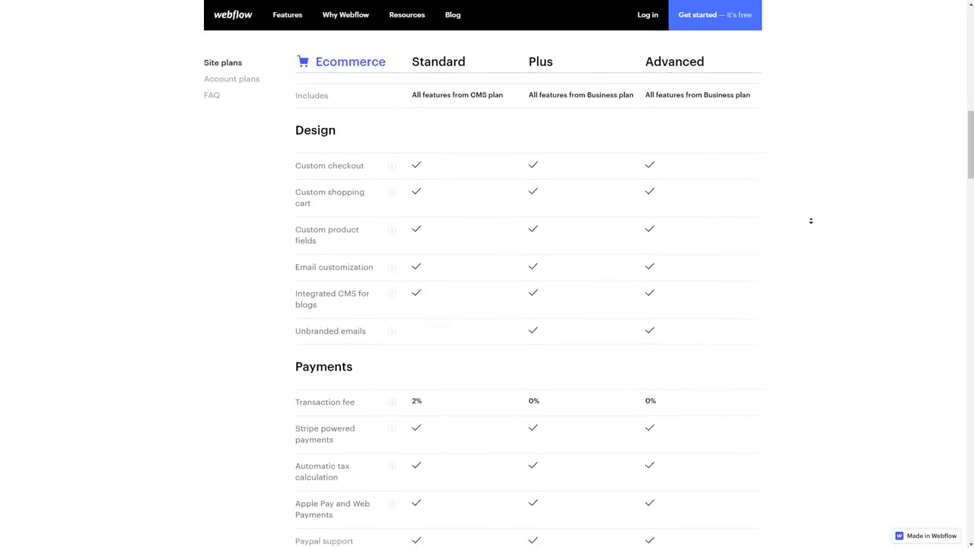
scroll("down", 3)
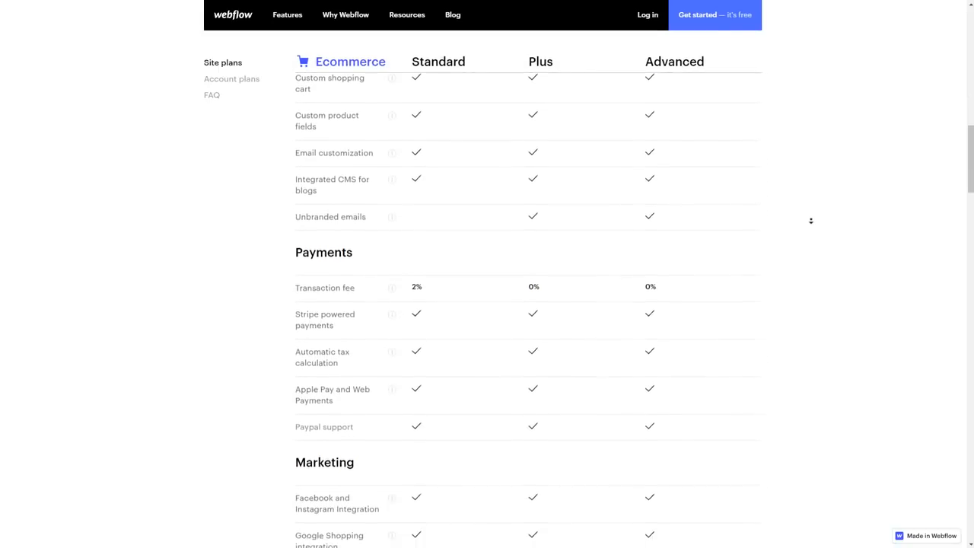
scroll("down", 3)
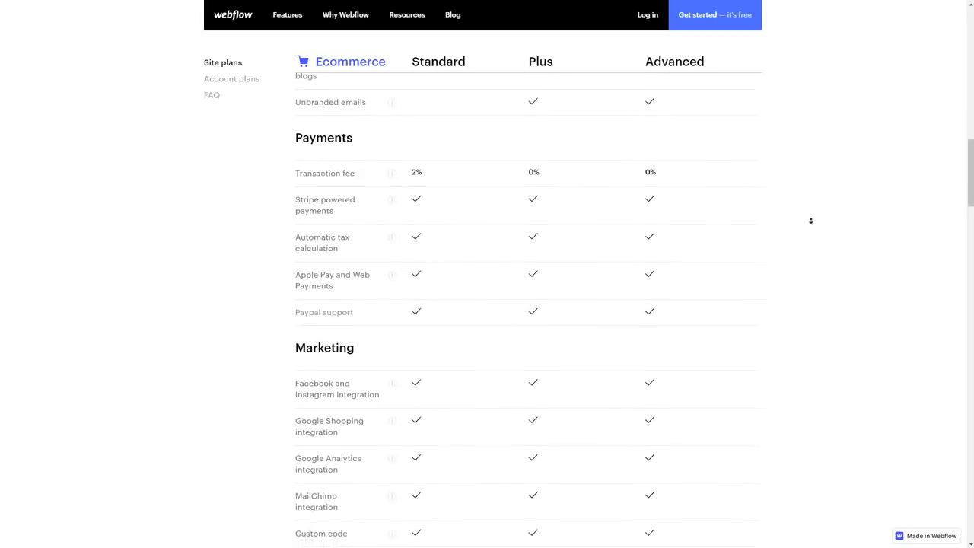
scroll("down", 3)
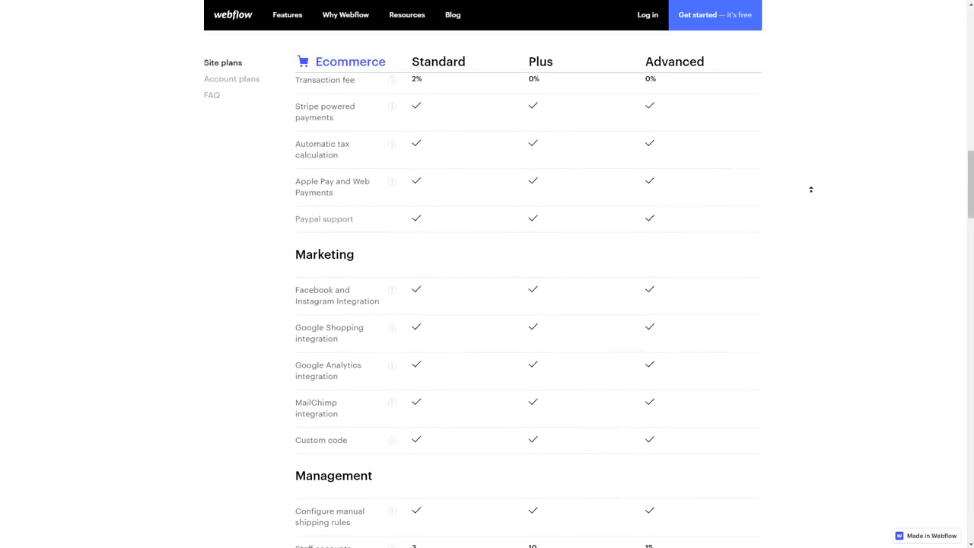
scroll("up", 3)
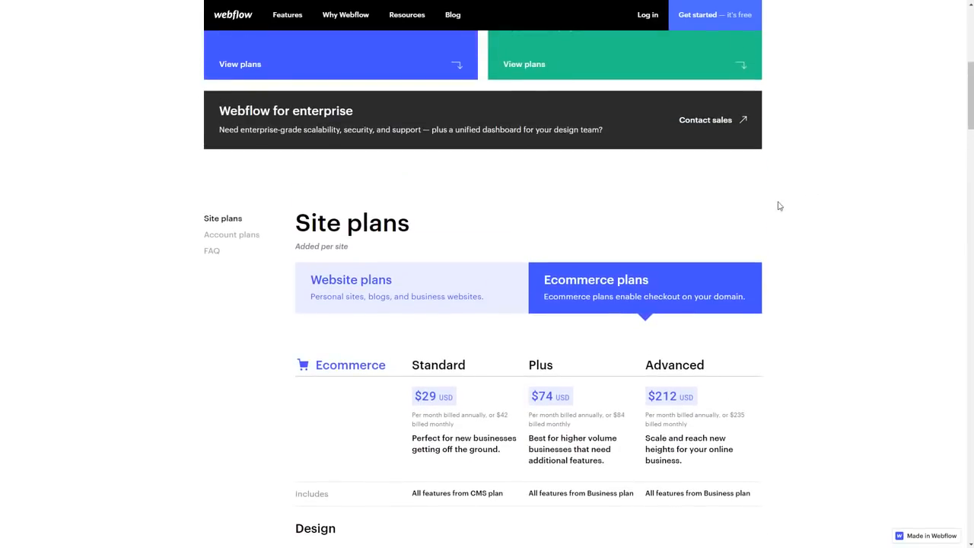
- Switch back to Website plans and scroll the Basic, CMS and Business hosting, CDN and visits rows
left_click(350, 279)
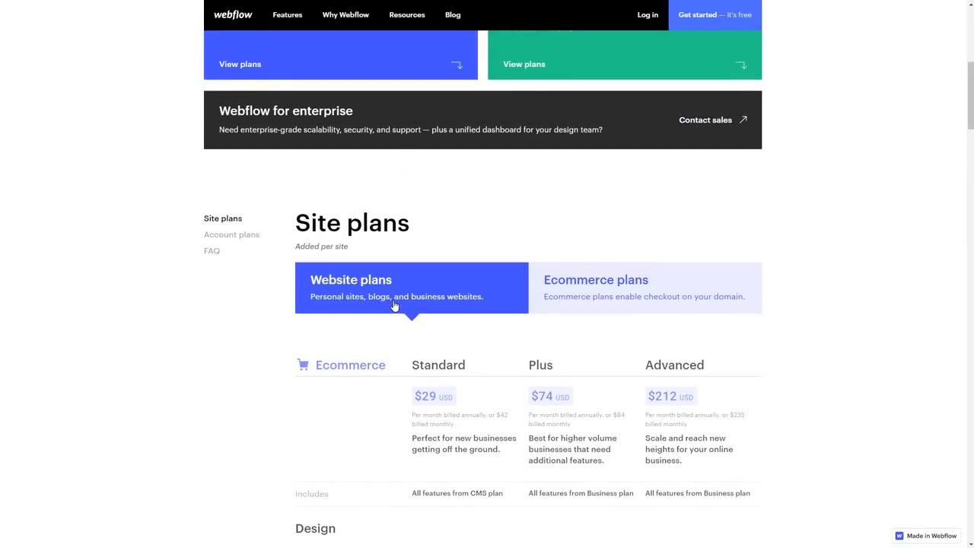
scroll("down", 3)
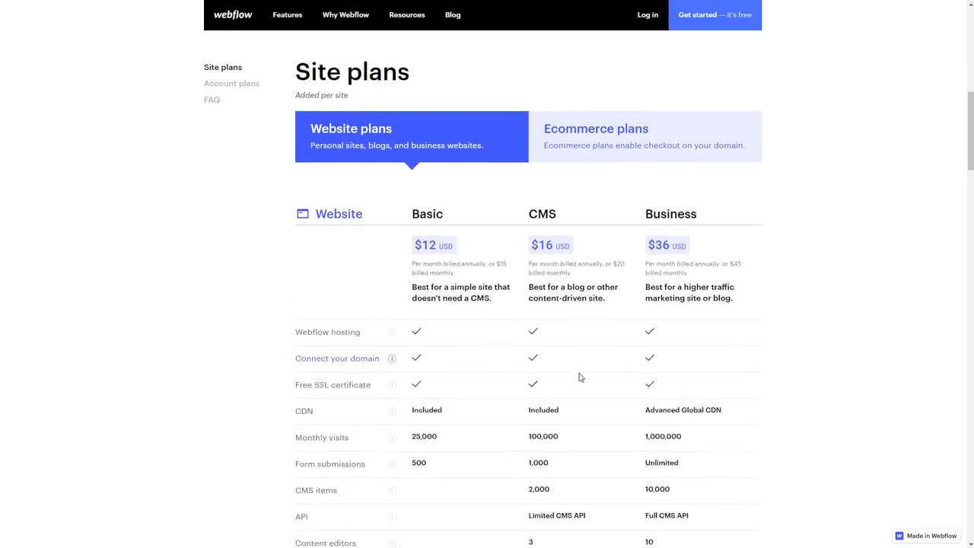
scroll("down", 3)
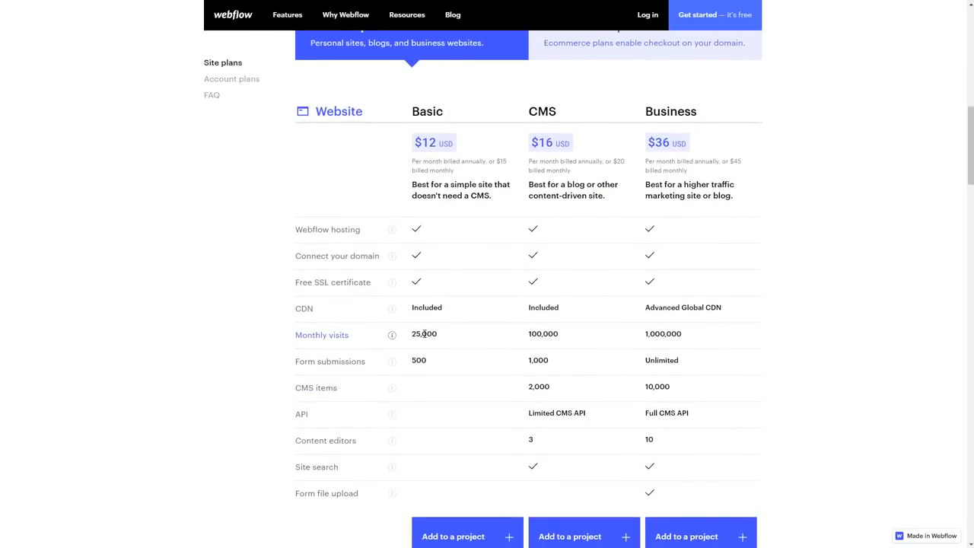